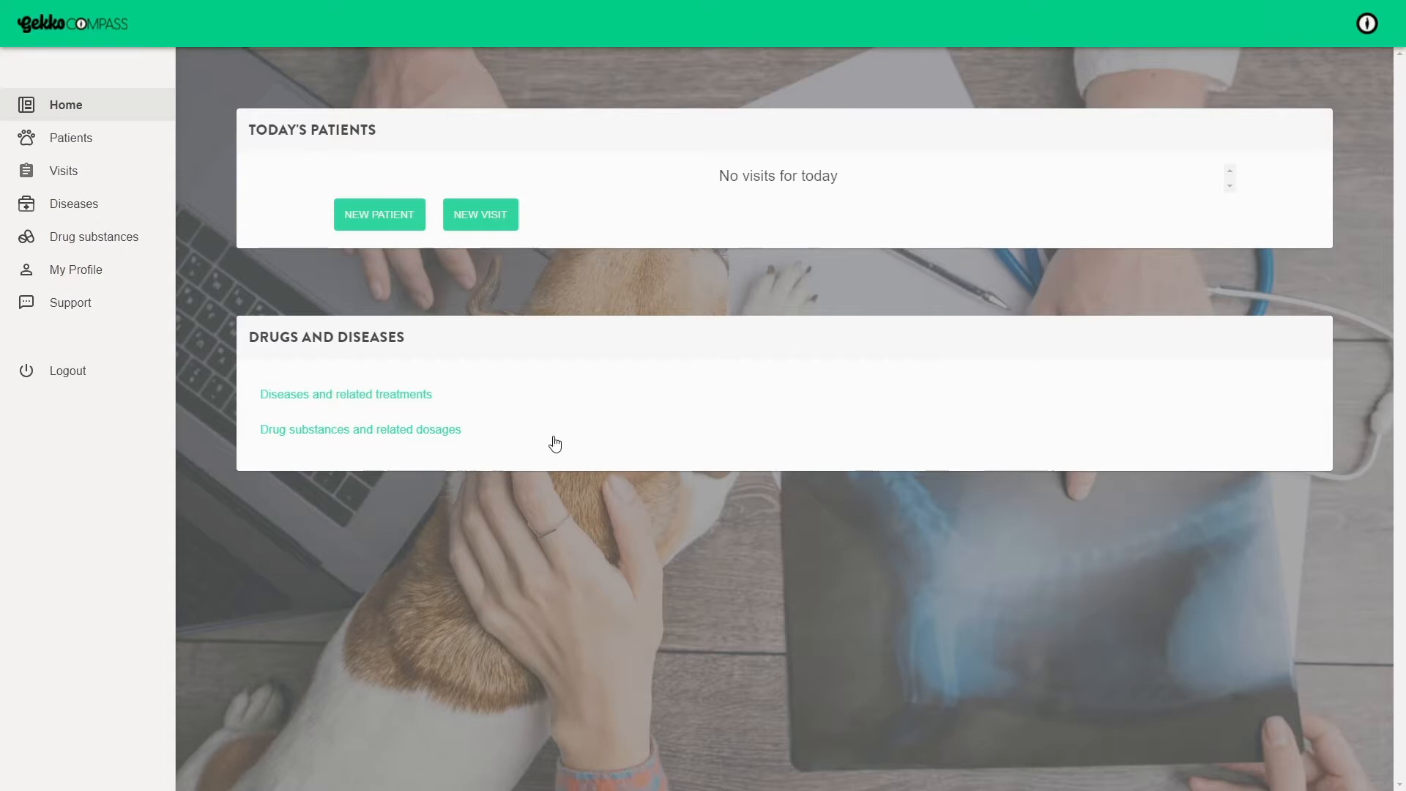
Start a new Dog patient with breed Golden Retriever and name Mary.
click(377, 214)
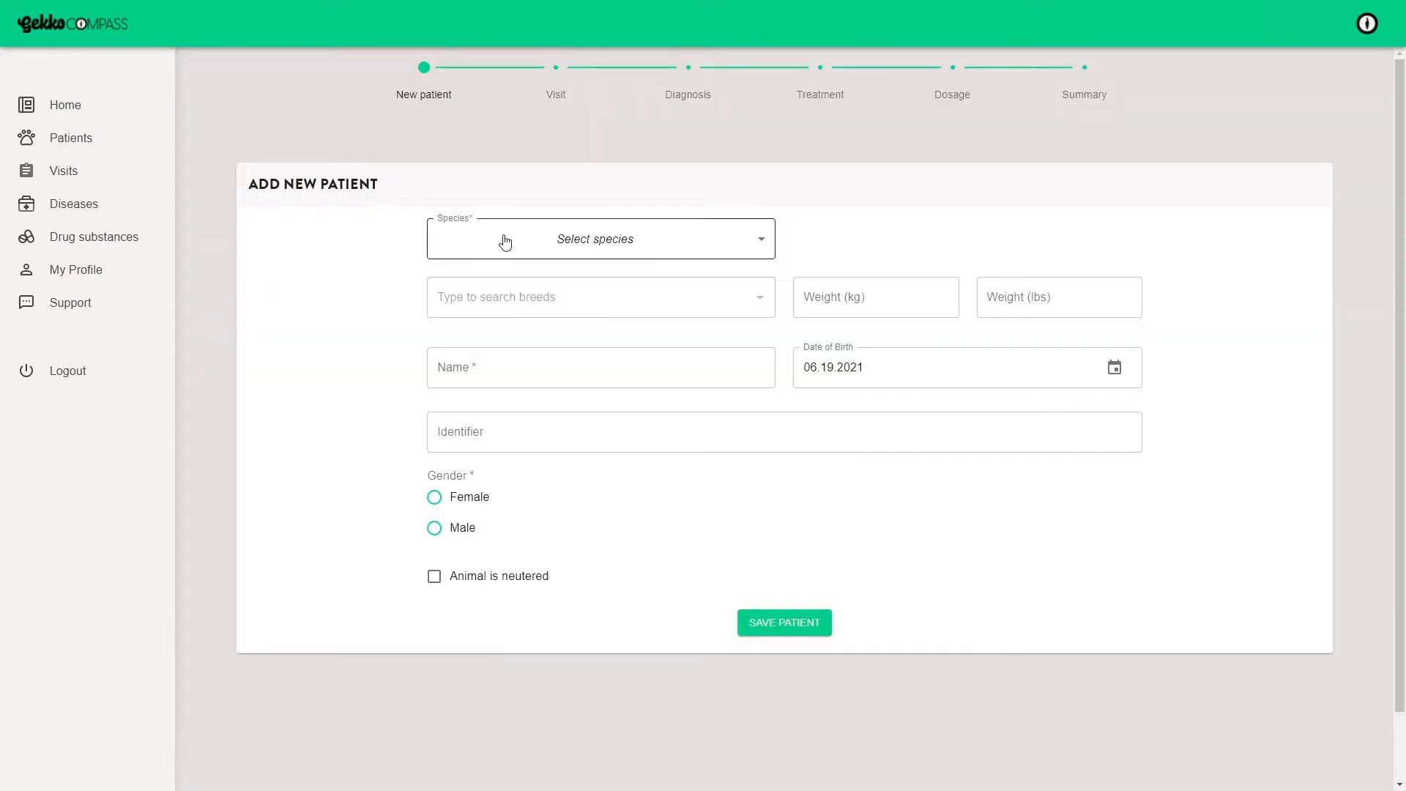
click(594, 239)
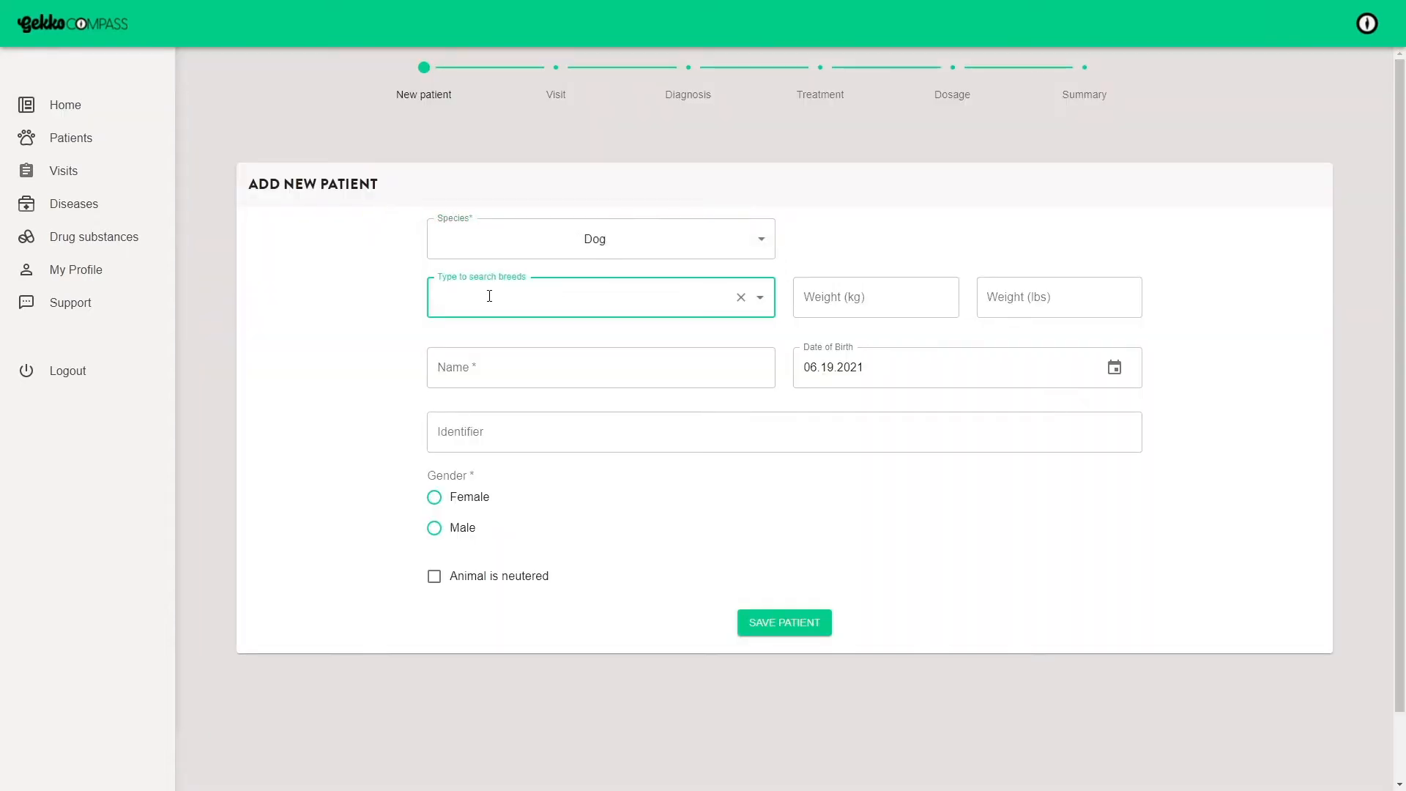
text(Golden Retriever)
click(875, 298)
text(27)
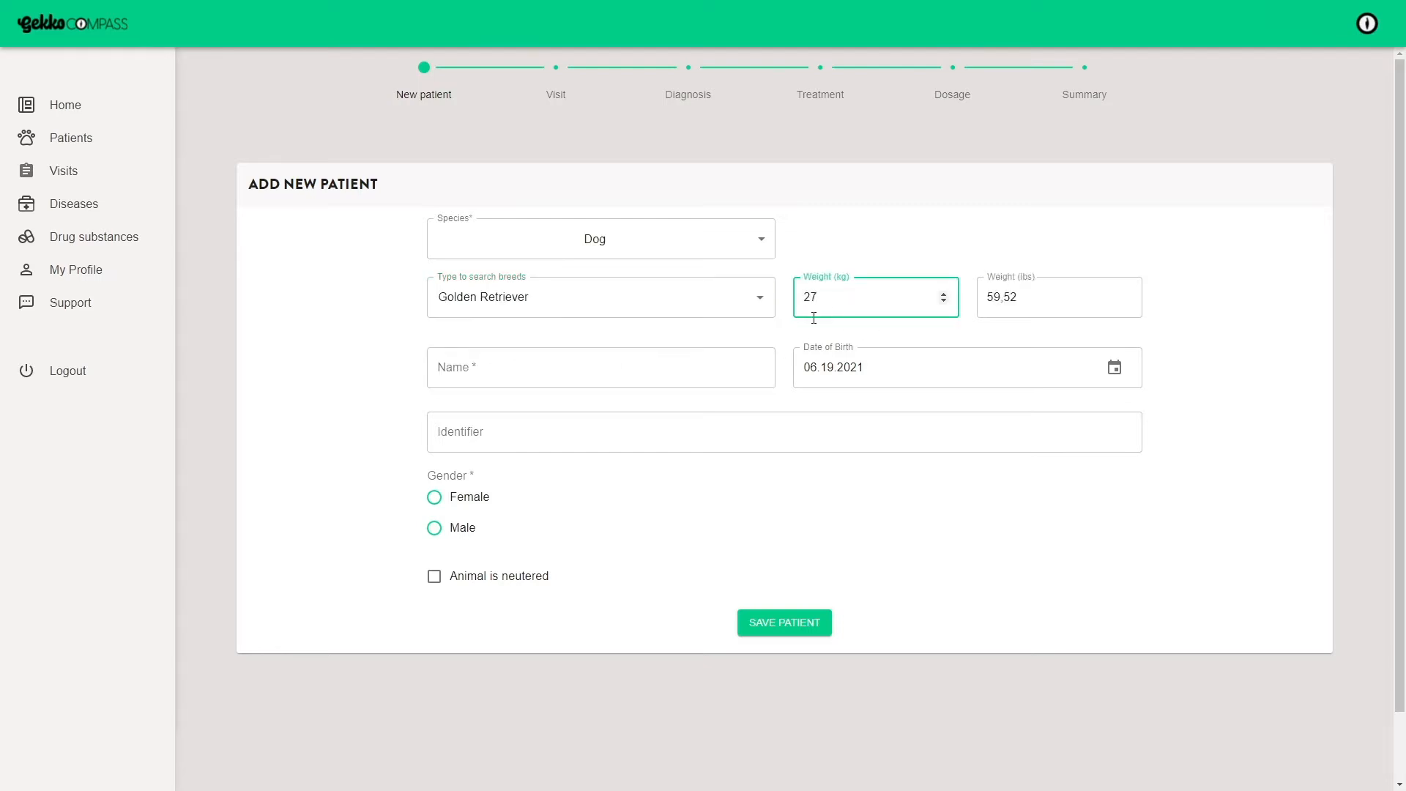
text(Mary)
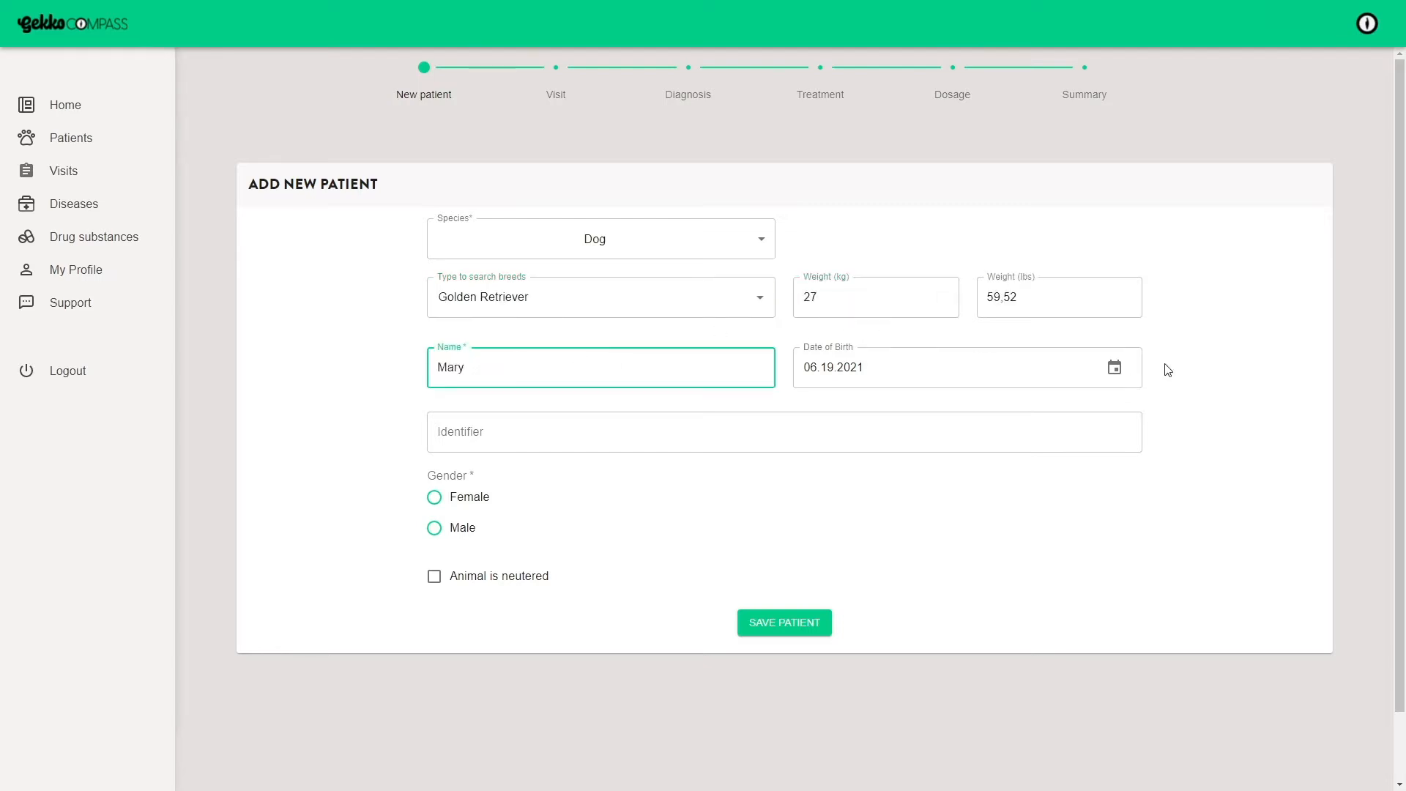
click(1114, 366)
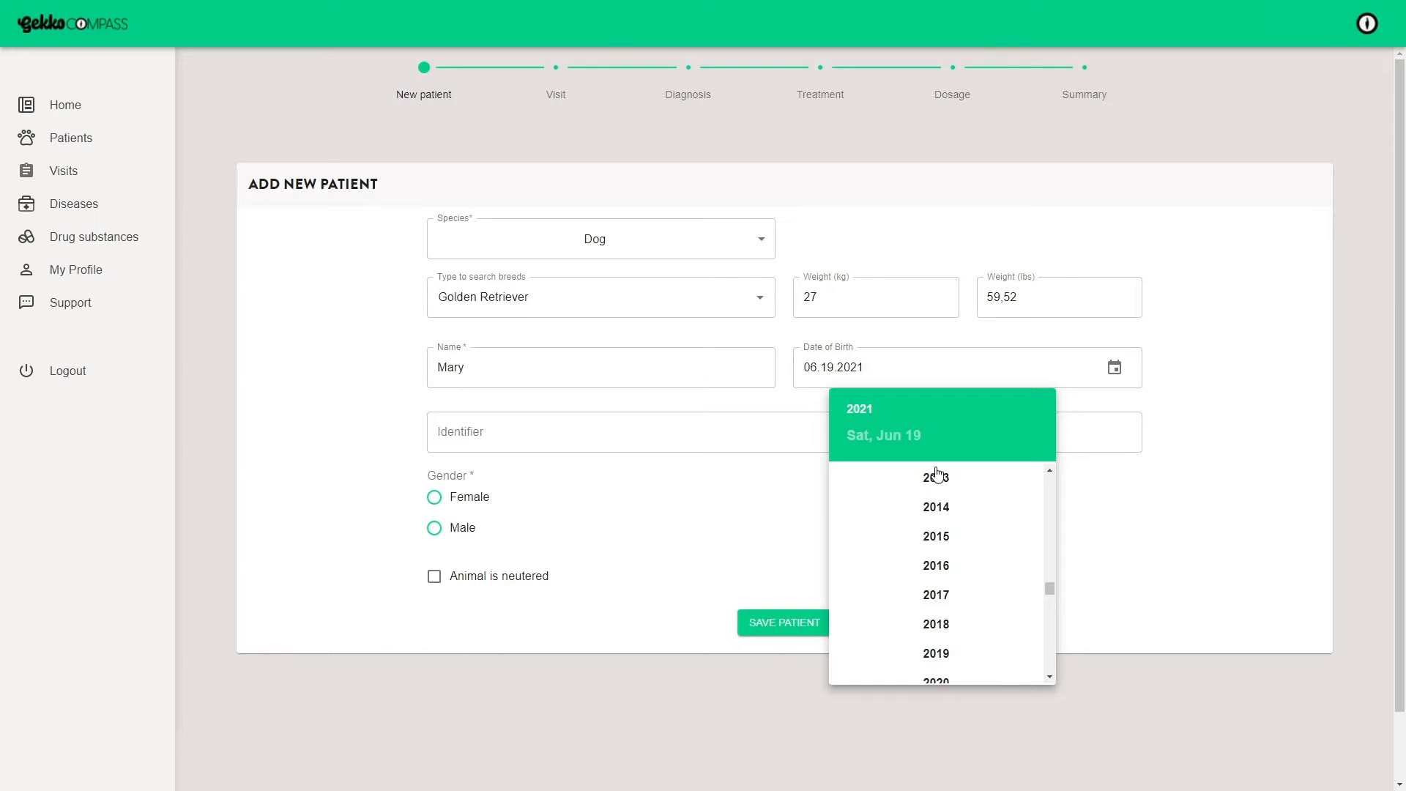
click(935, 476)
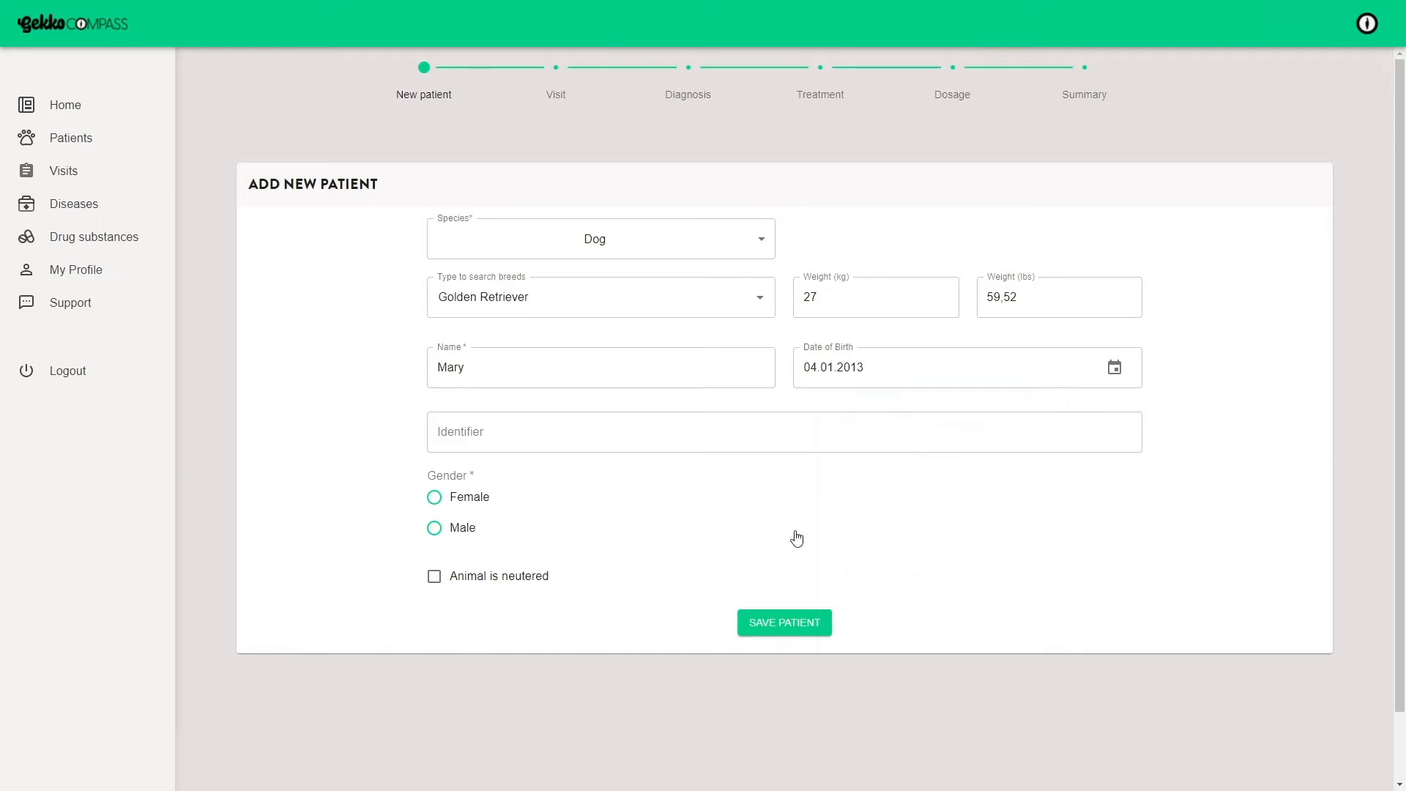
click(434, 496)
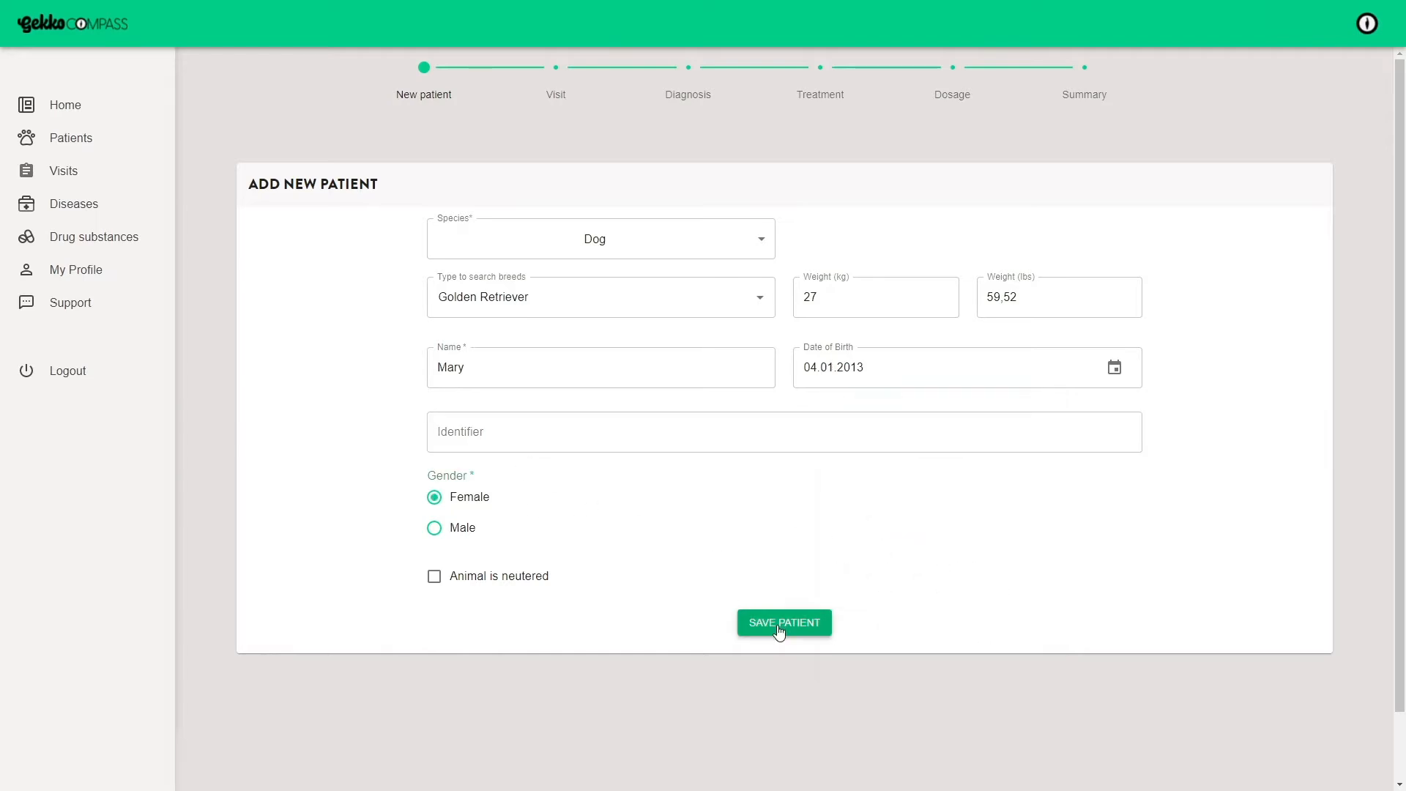
click(782, 623)
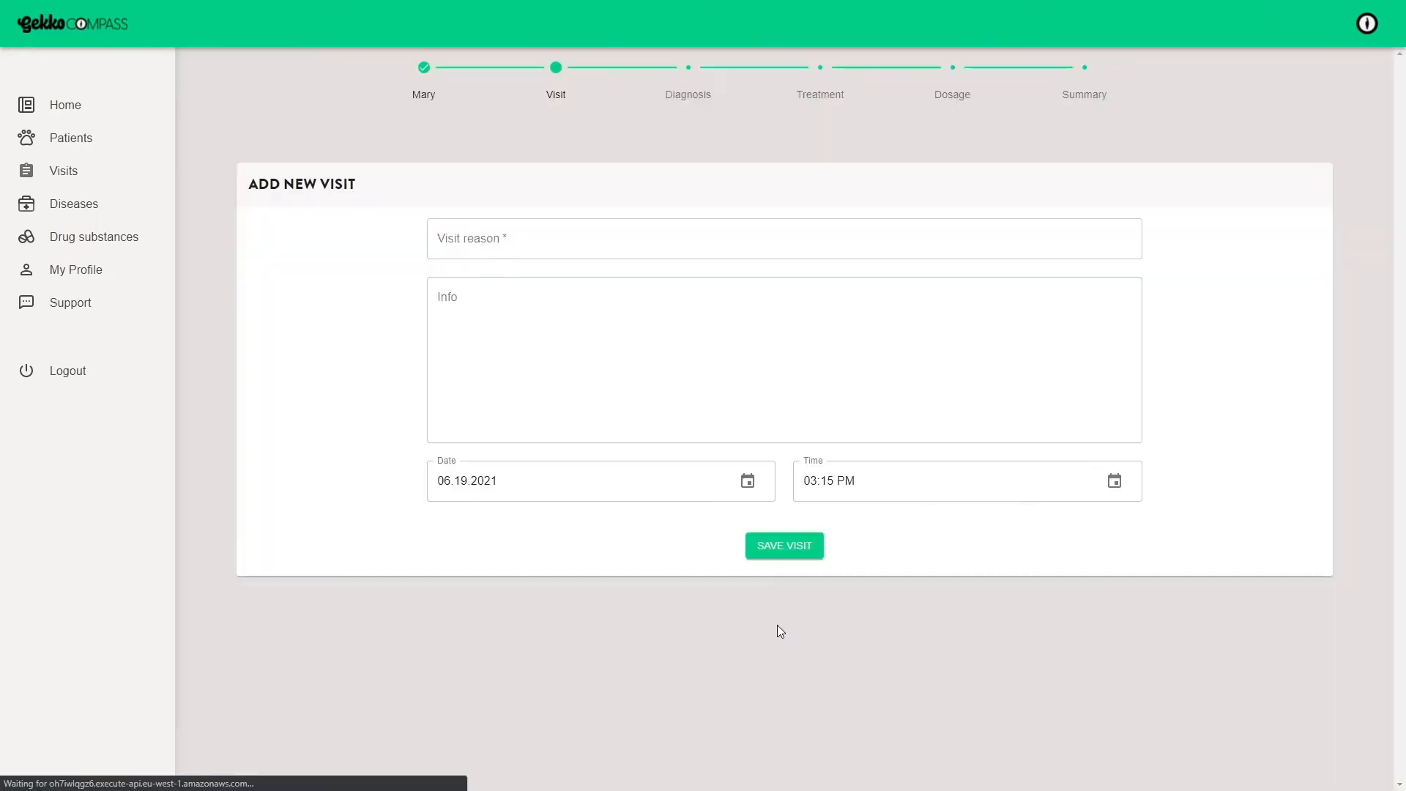
Save a visit with reason 'Drinks a lot' and begin diagnosing the patient.
text(Drinks a lot)
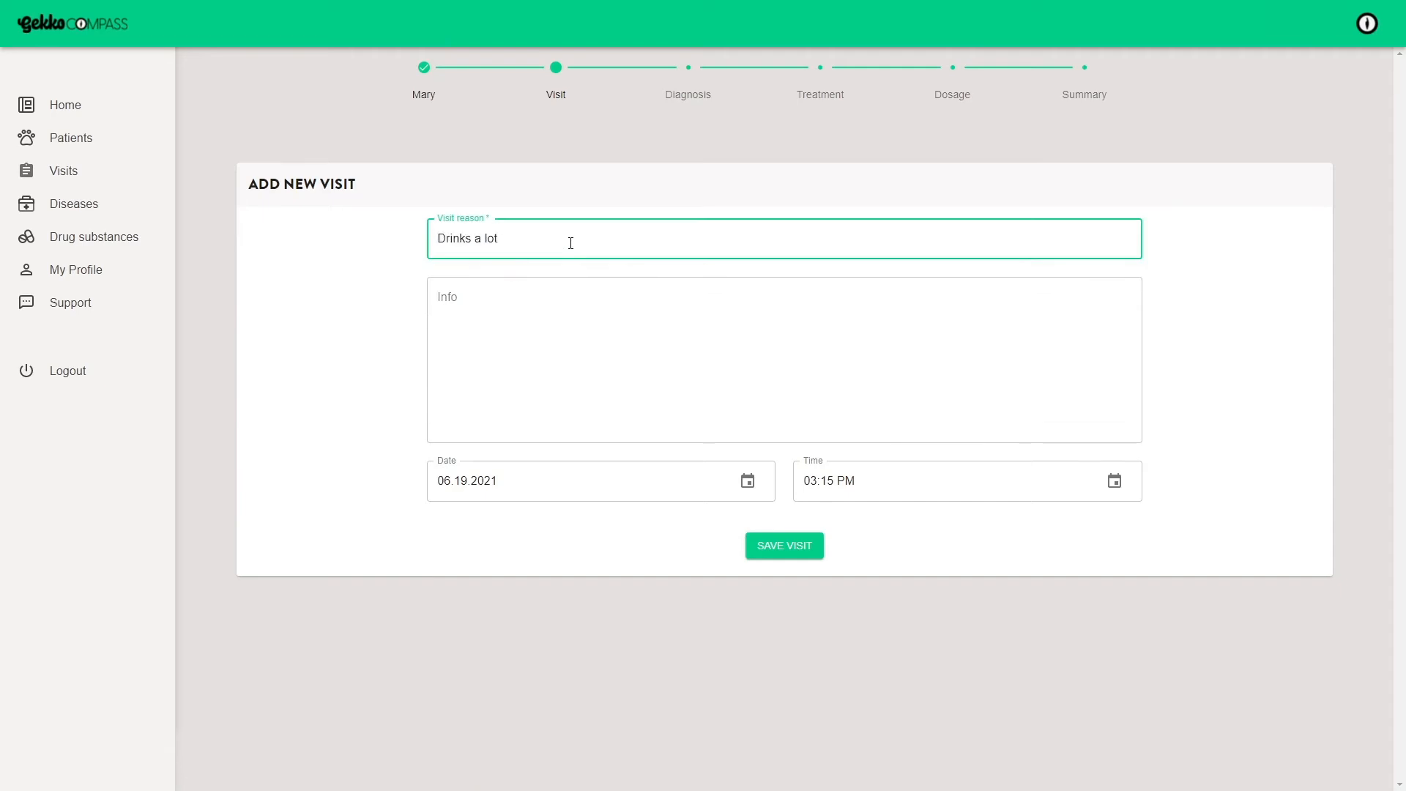
click(782, 545)
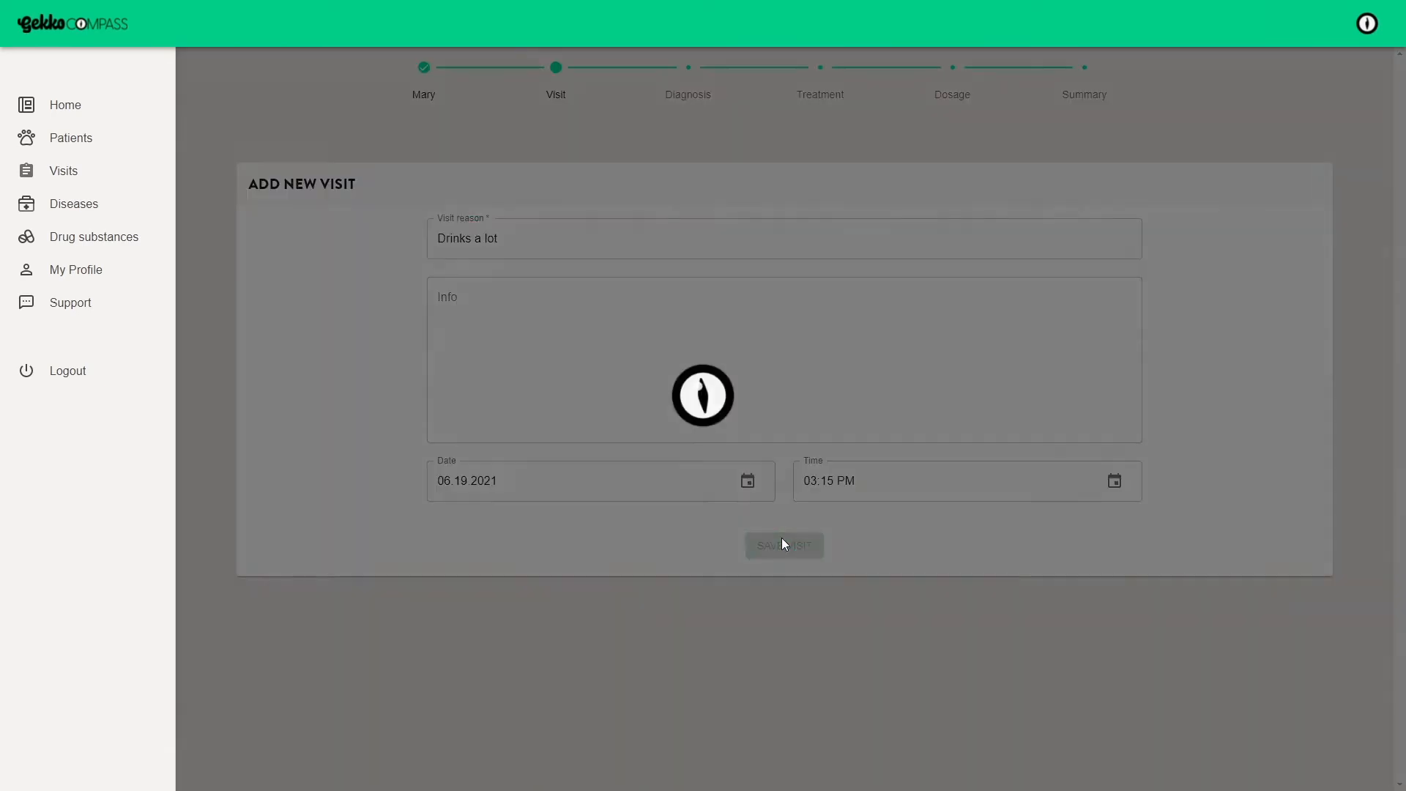
click(782, 544)
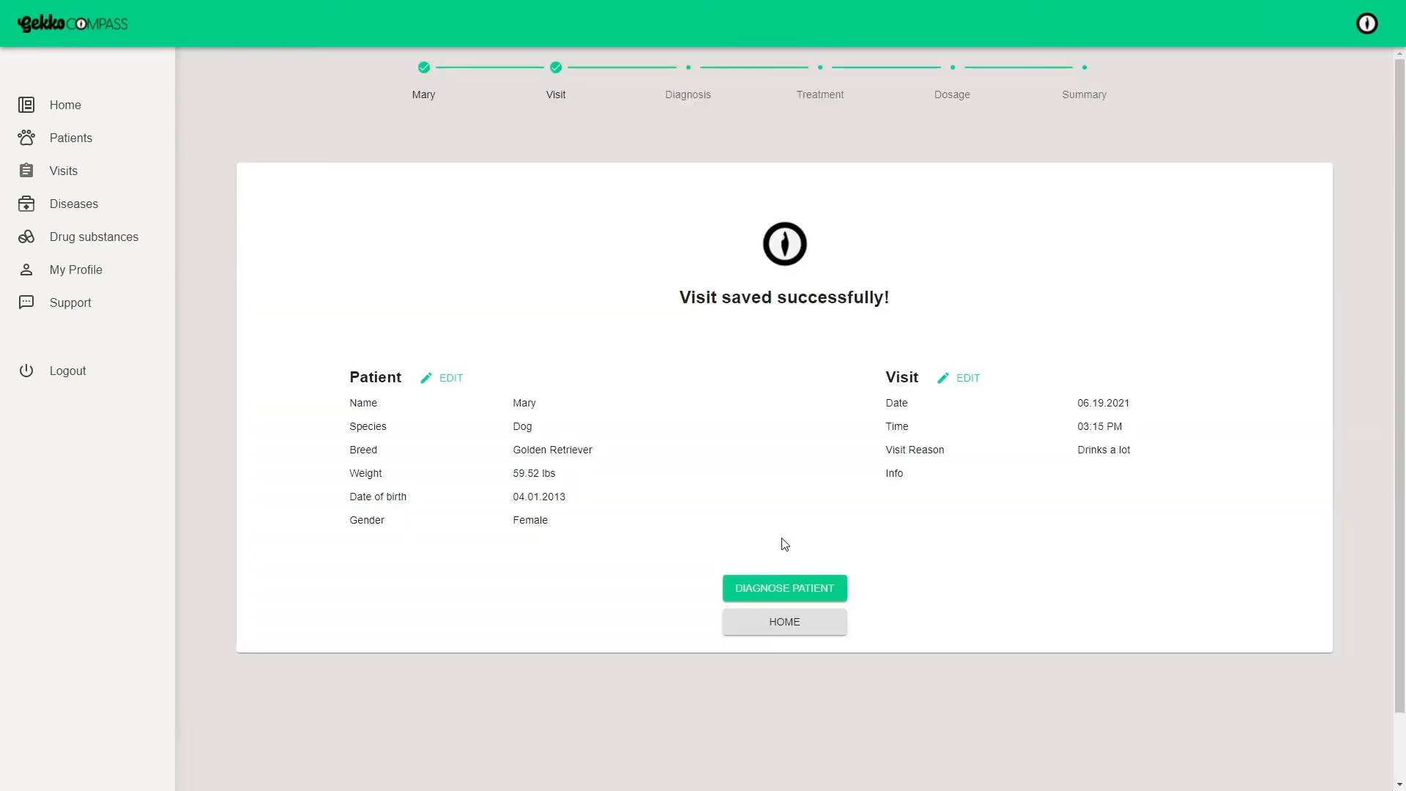
click(782, 587)
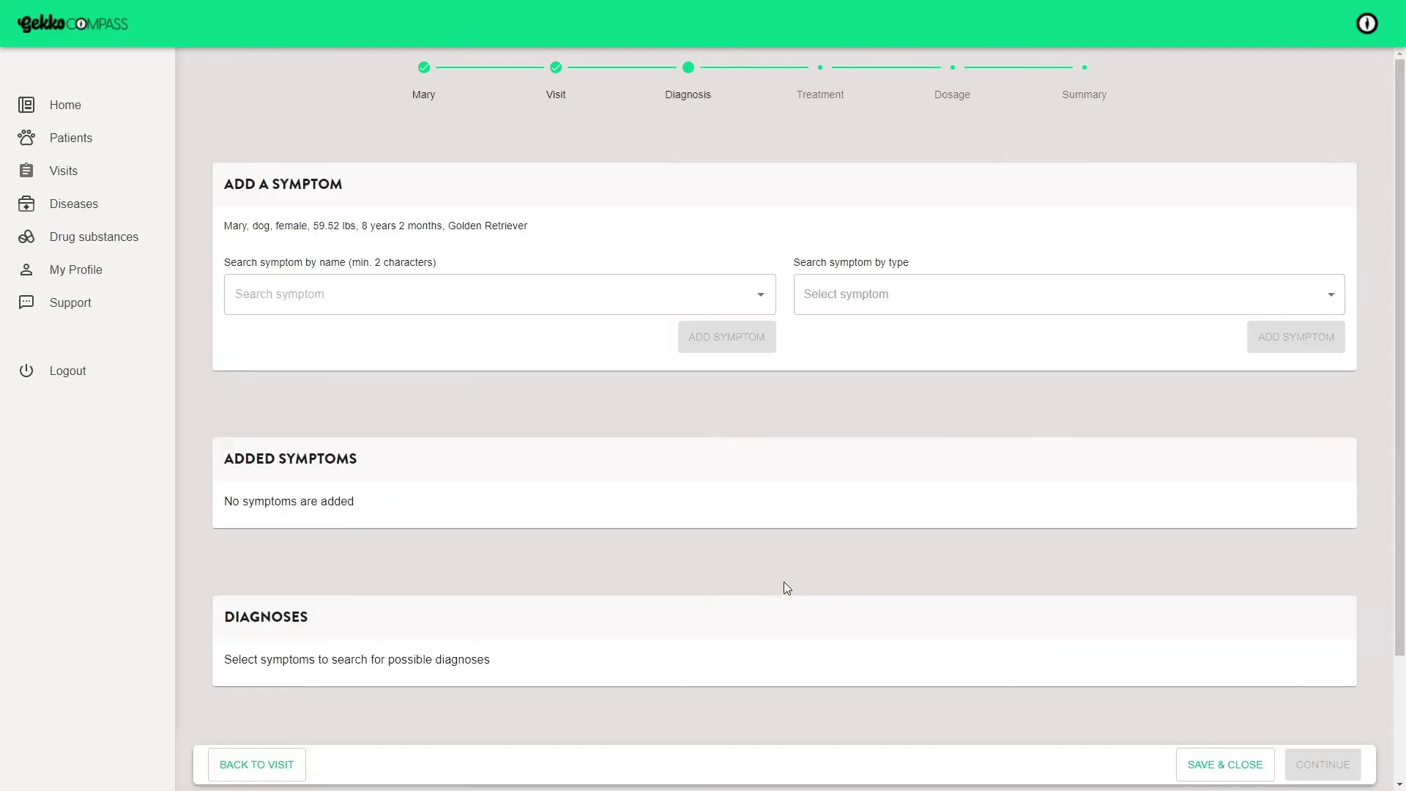
mouse_move(751, 555)
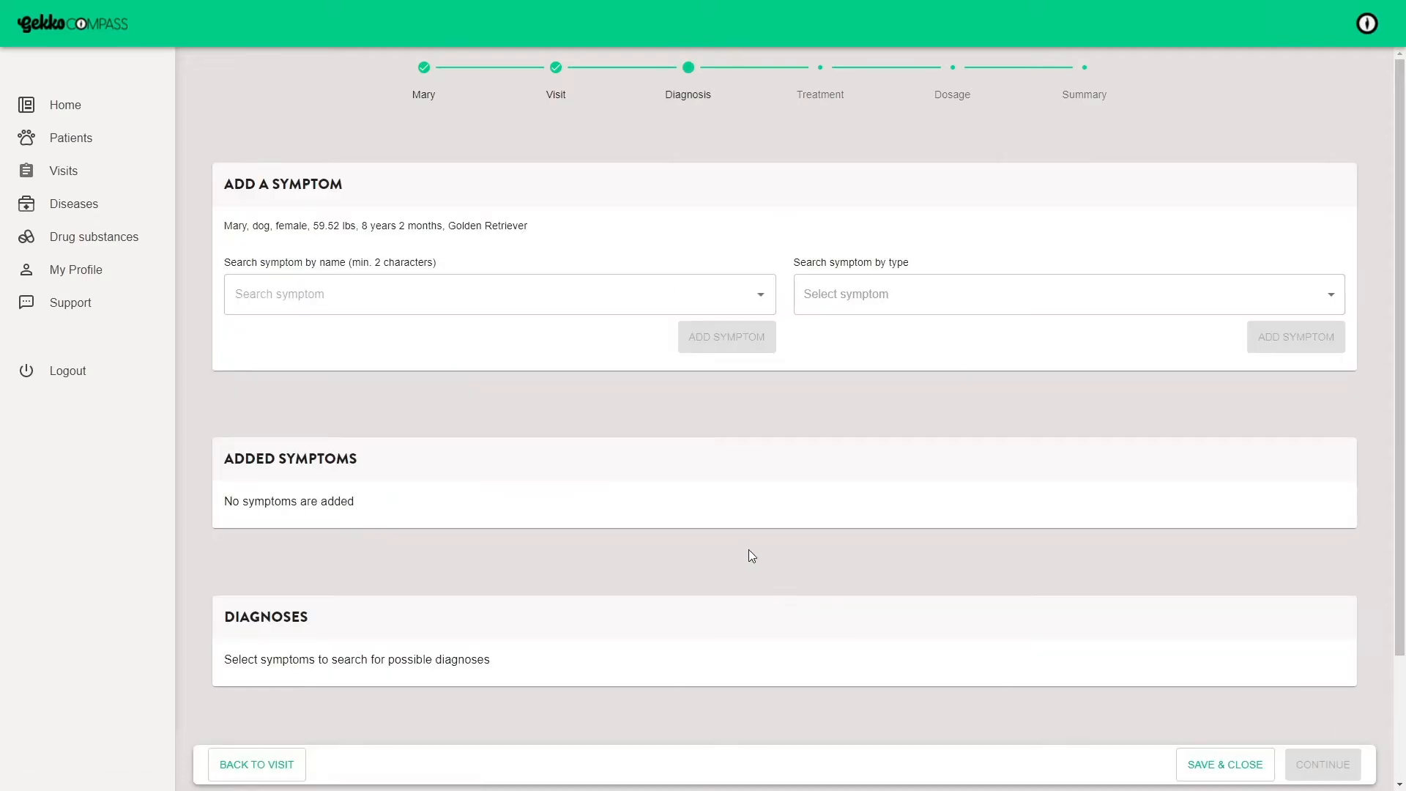
Search 'drinki' and add Drinking abnormal, Polydipsia to the symptom list.
text(drinki)
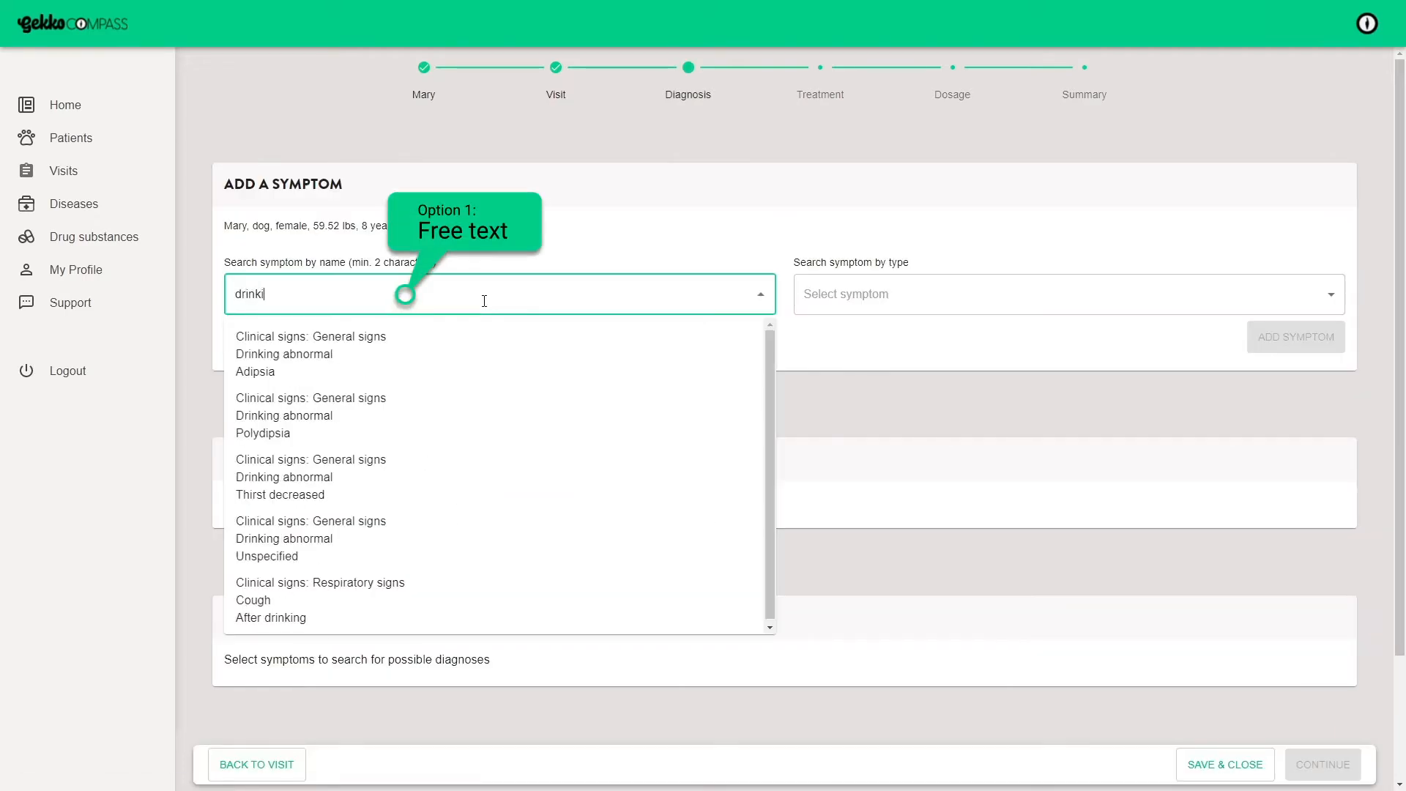
click(282, 415)
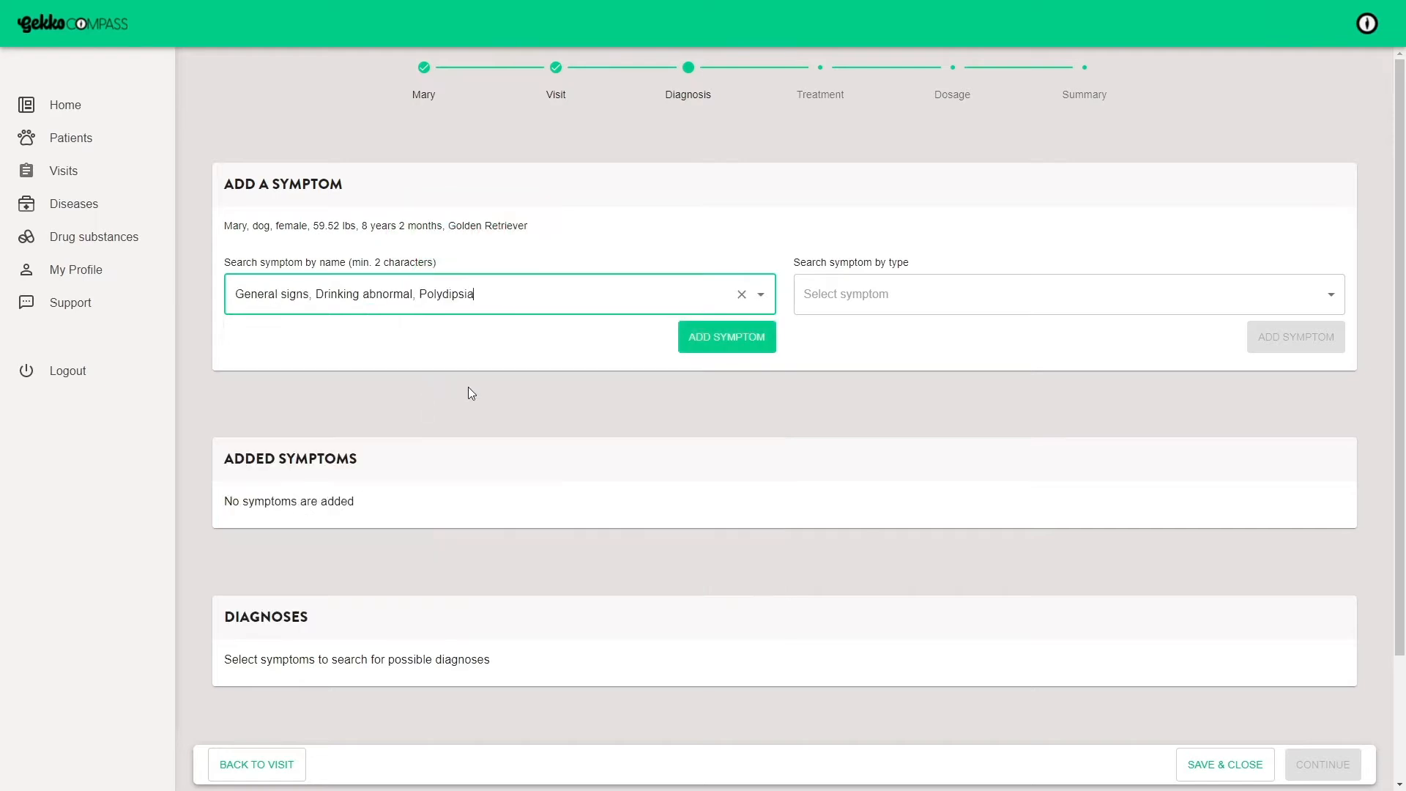
click(725, 337)
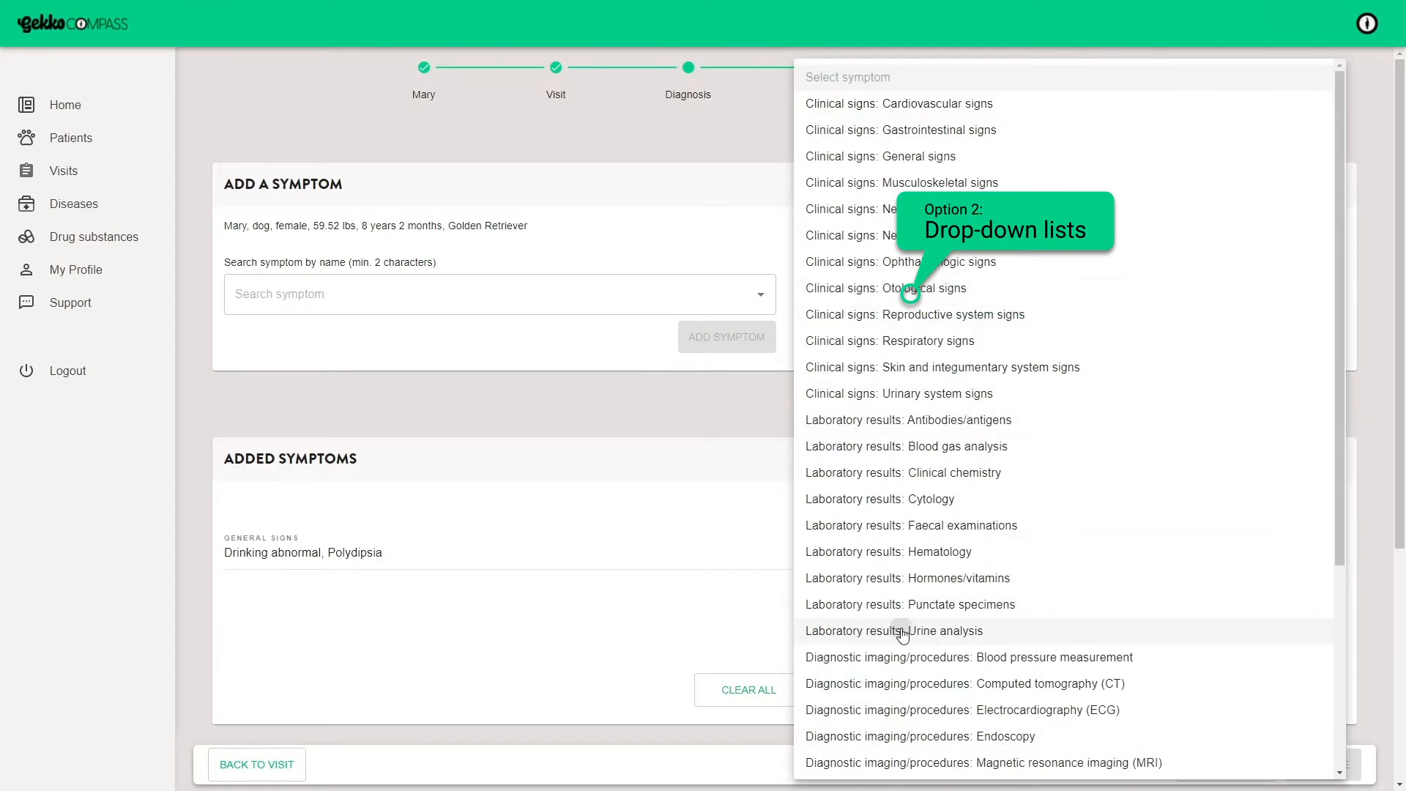
Add Urine Cortisol/Creatinine Ratio High via Urine analysis, then search 'panting'.
click(894, 630)
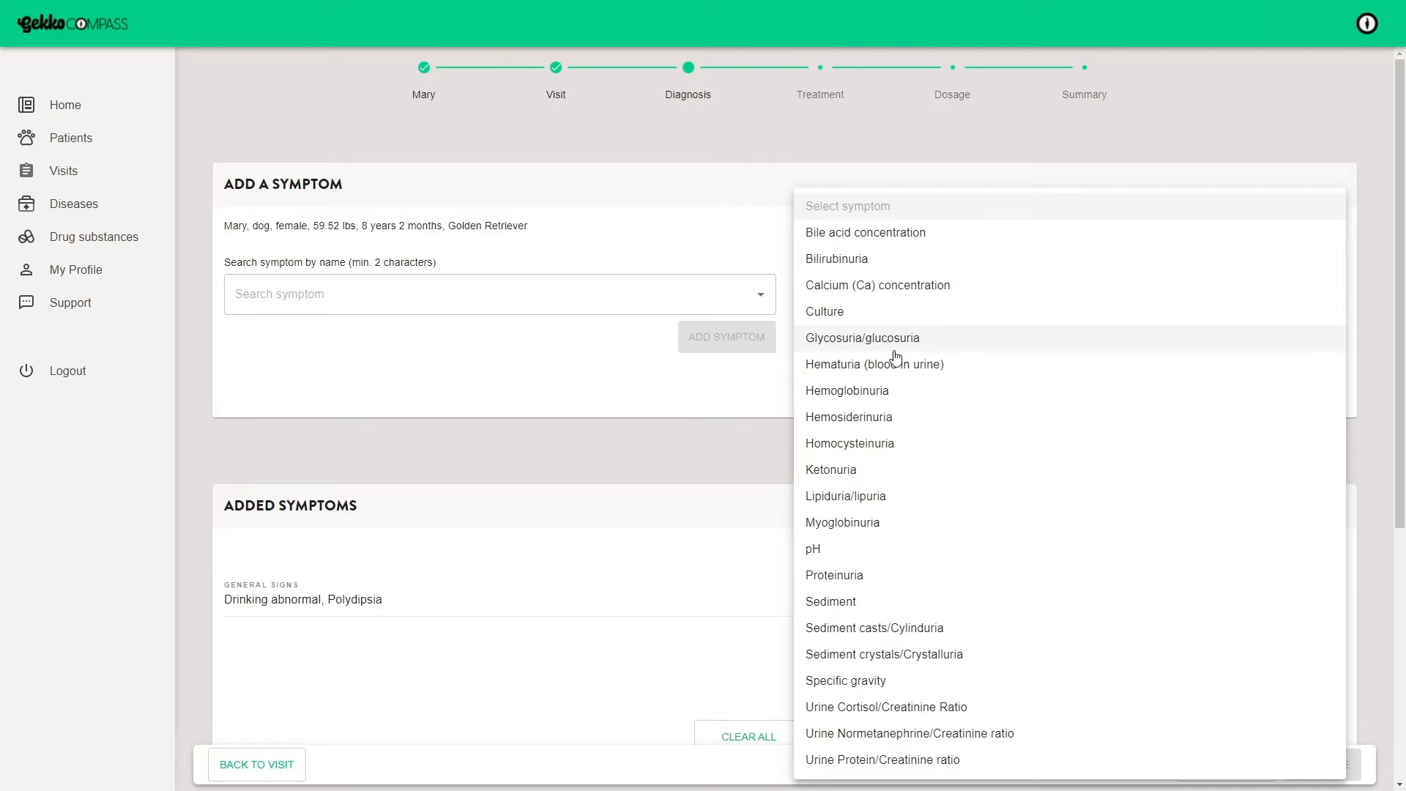
click(884, 705)
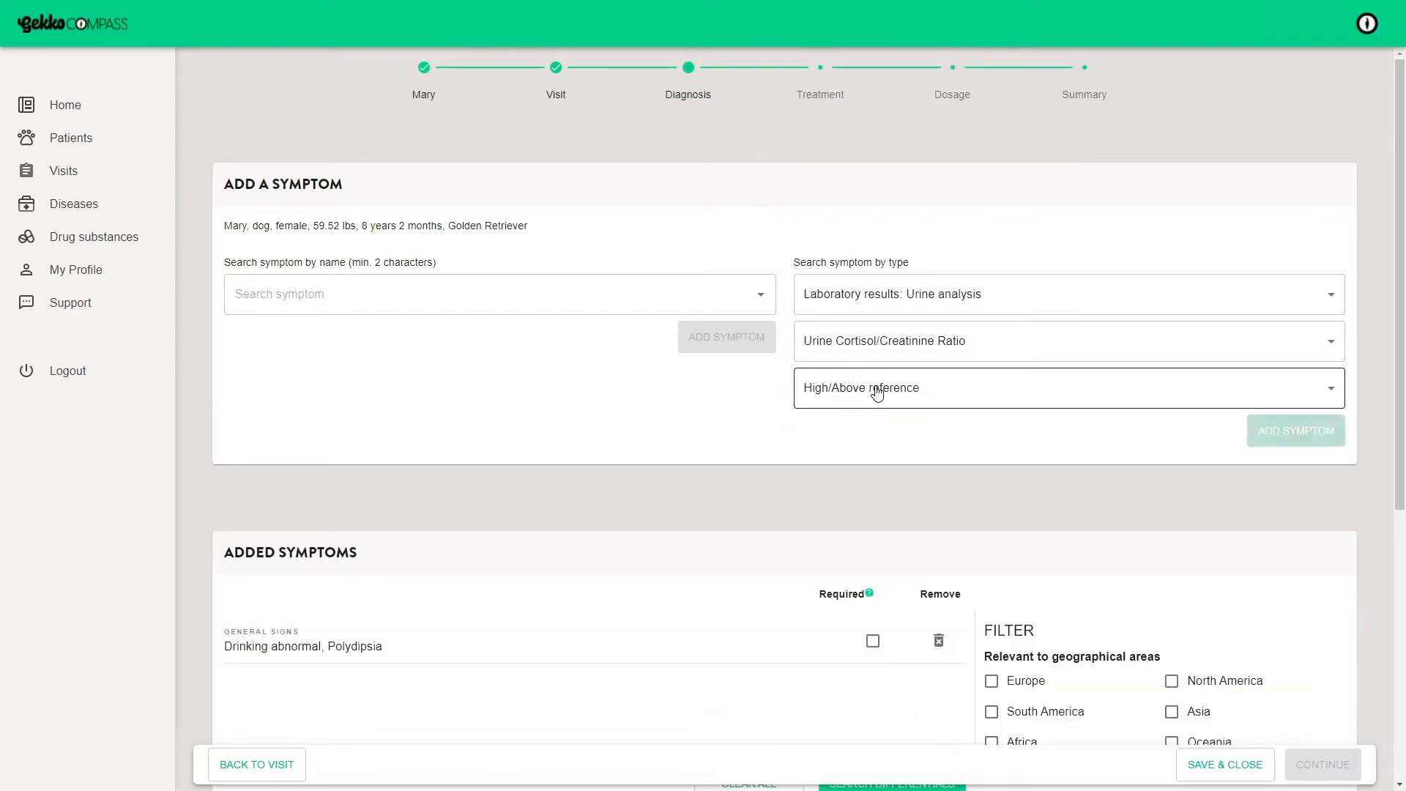
click(1294, 430)
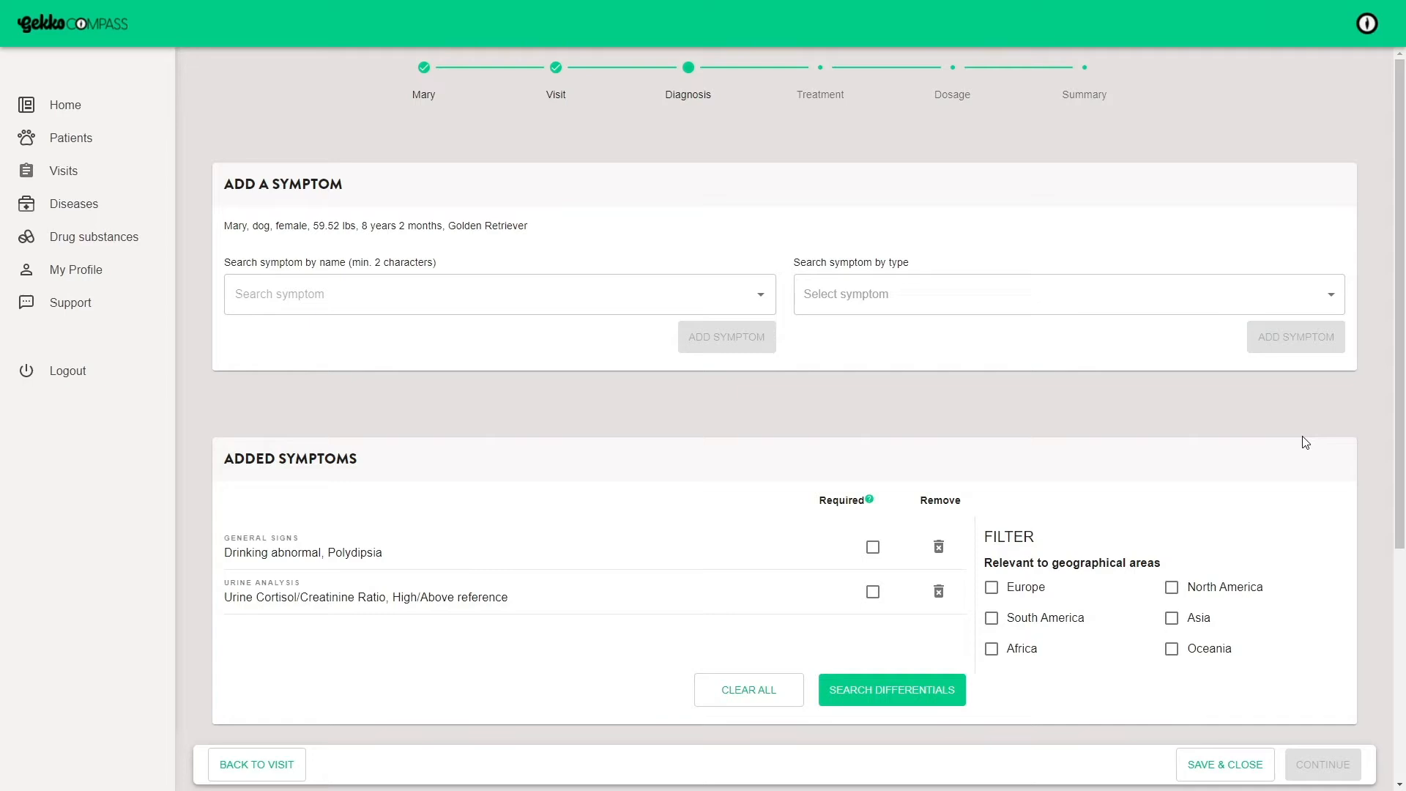
text(panting)
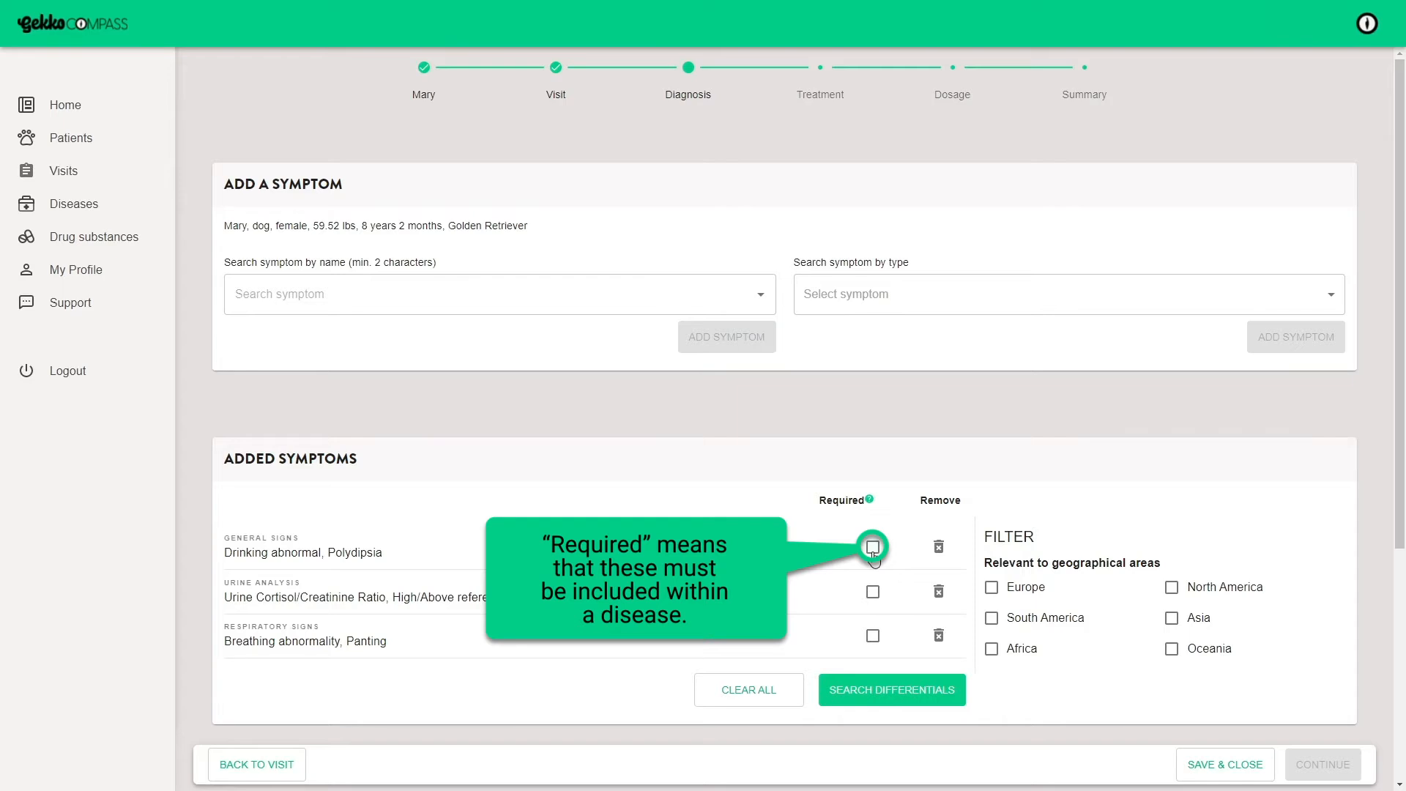
mouse_move(939, 547)
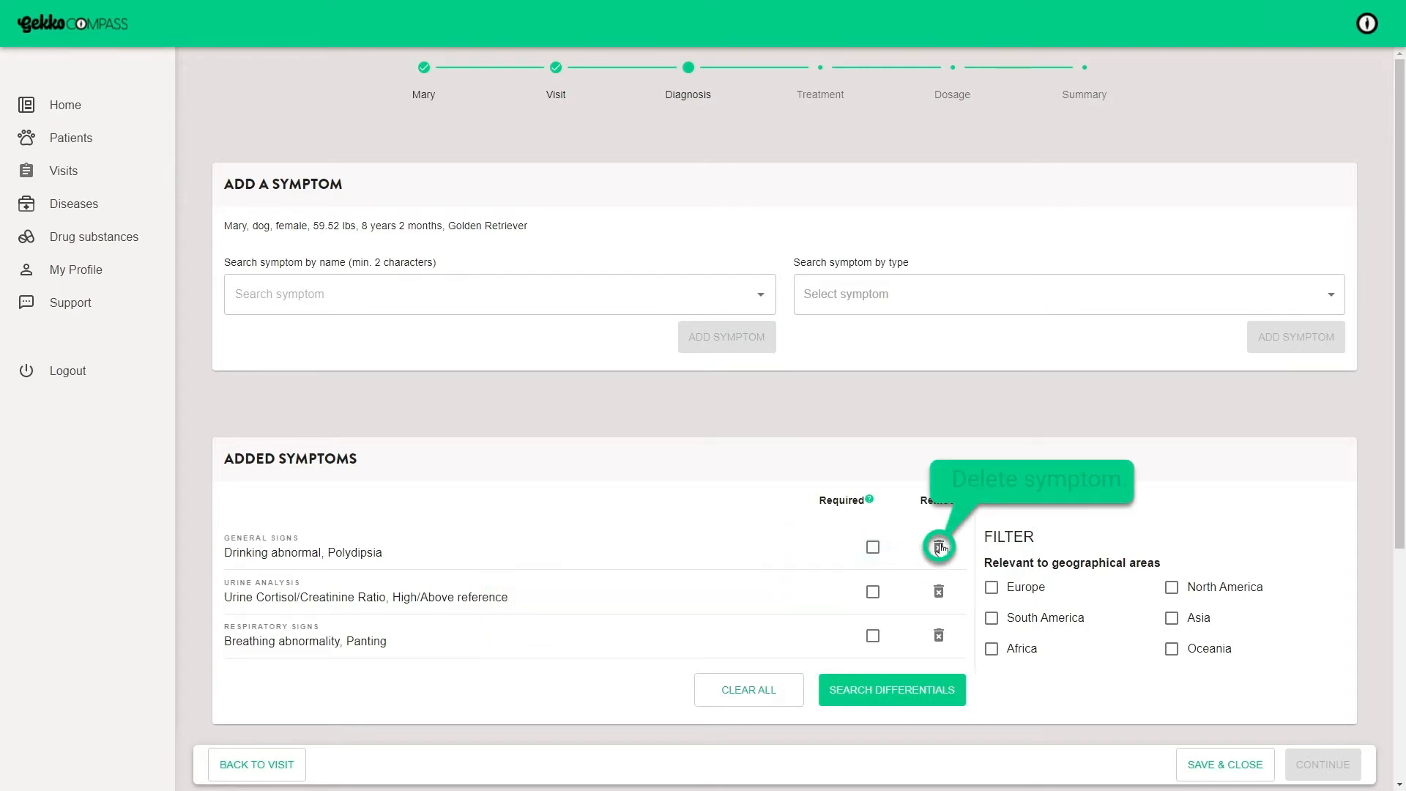
mouse_move(911, 556)
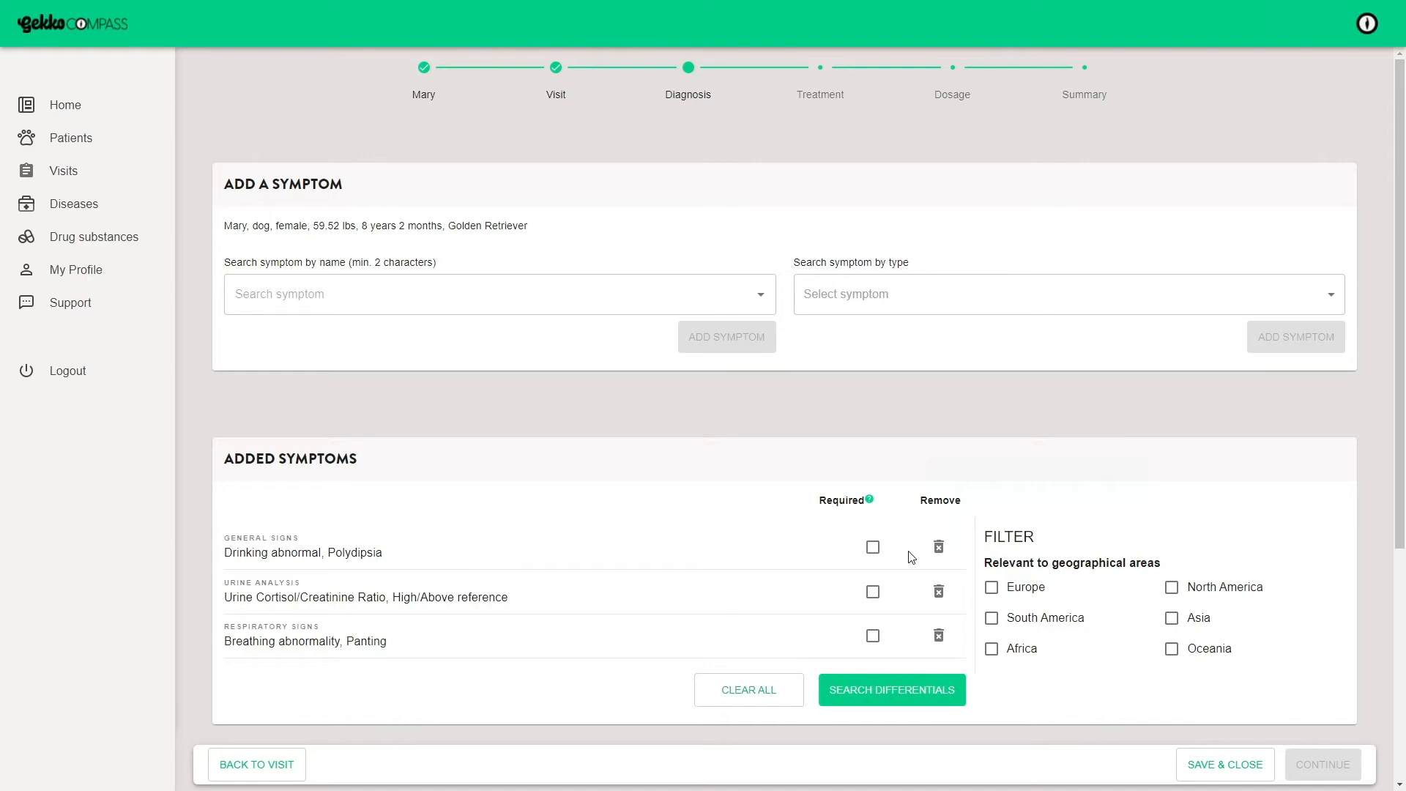
Search differentials and expand the Hyperadrenocorticism (Cushing's Disease) details.
click(892, 689)
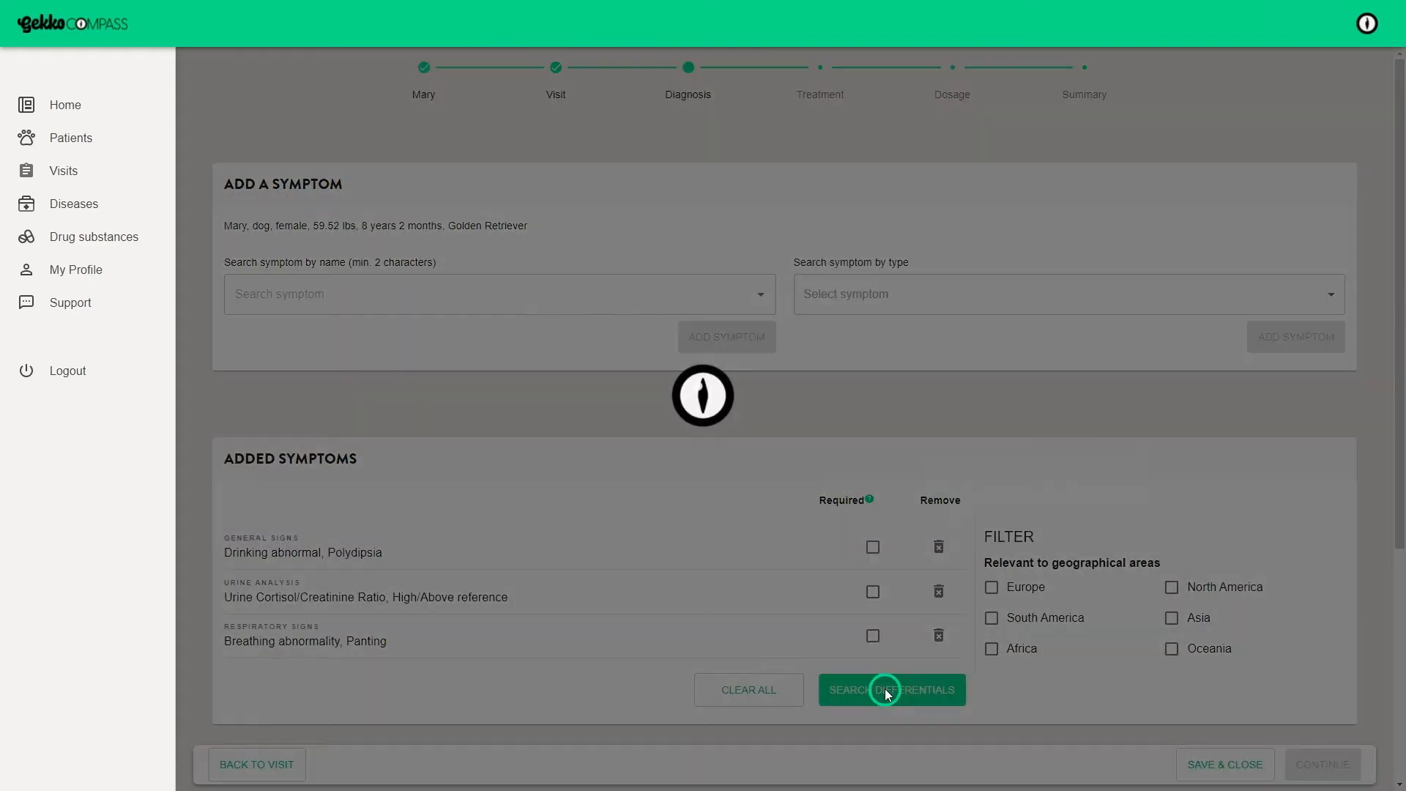
click(891, 690)
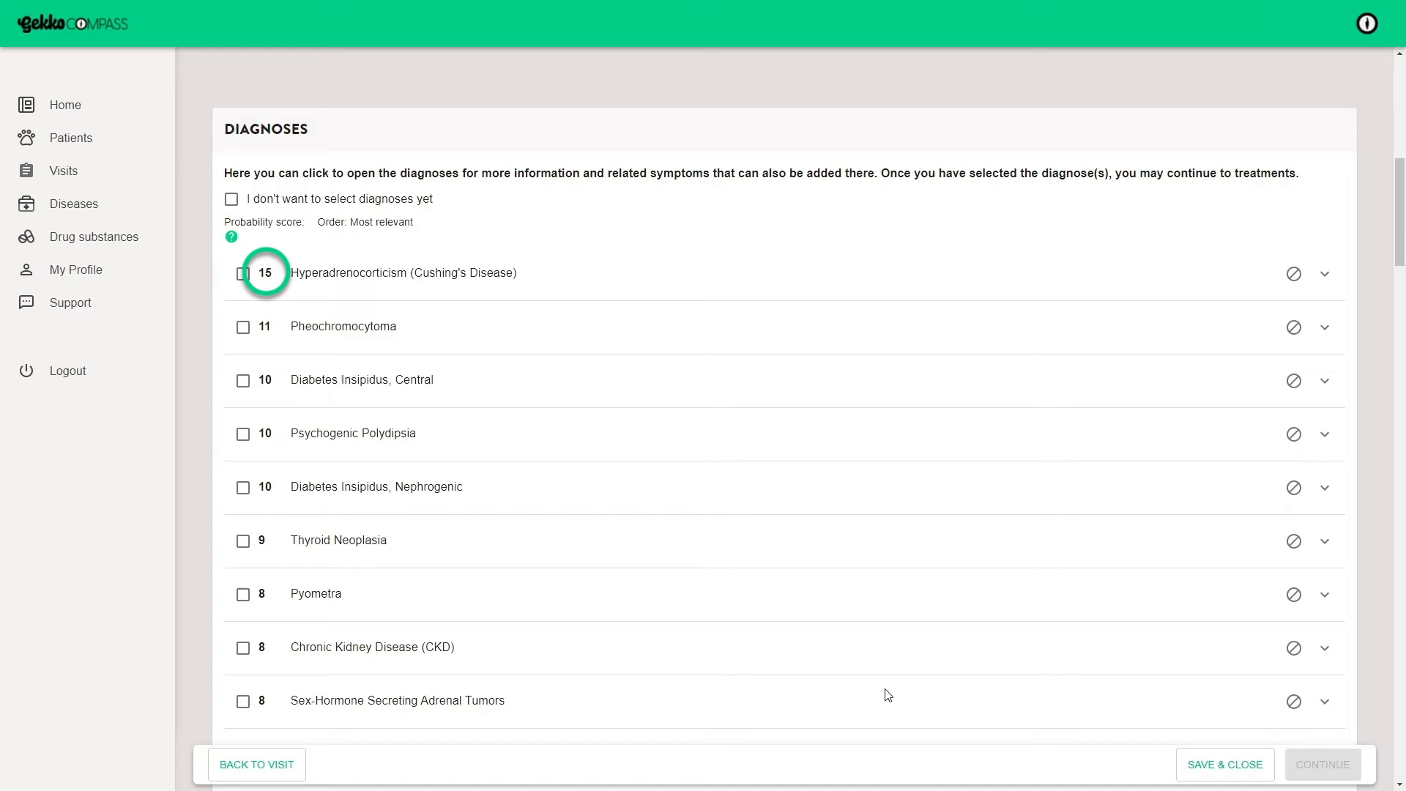
click(230, 236)
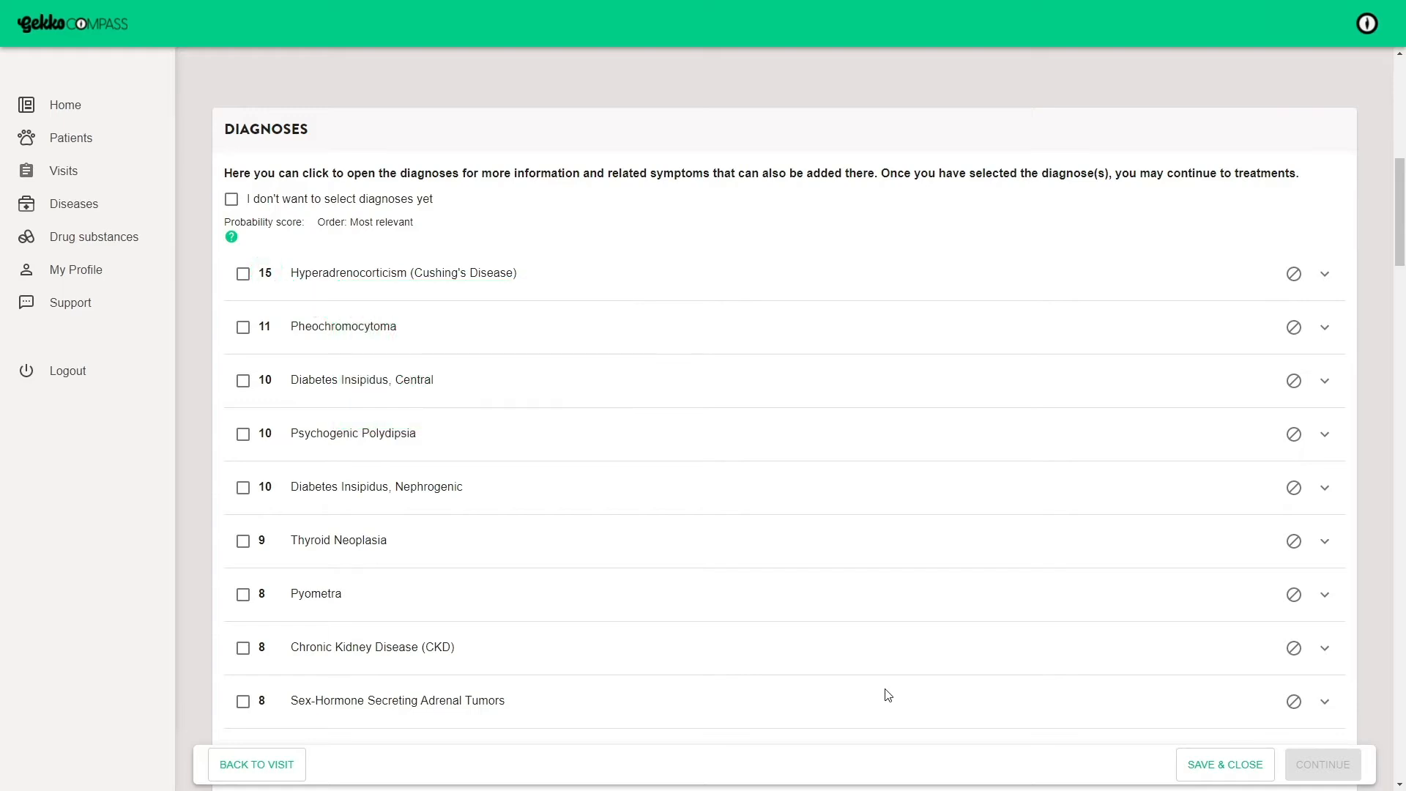
click(230, 237)
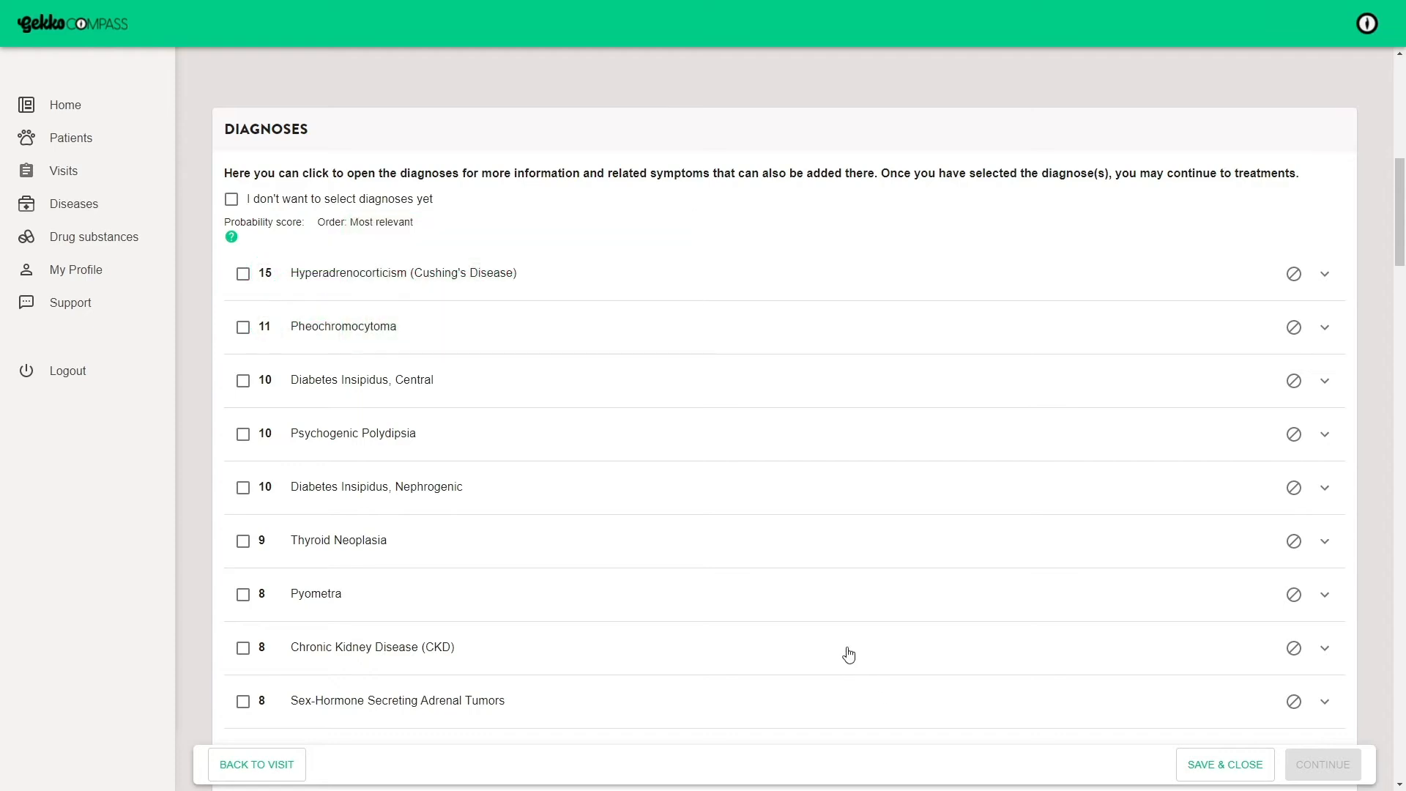
click(1322, 274)
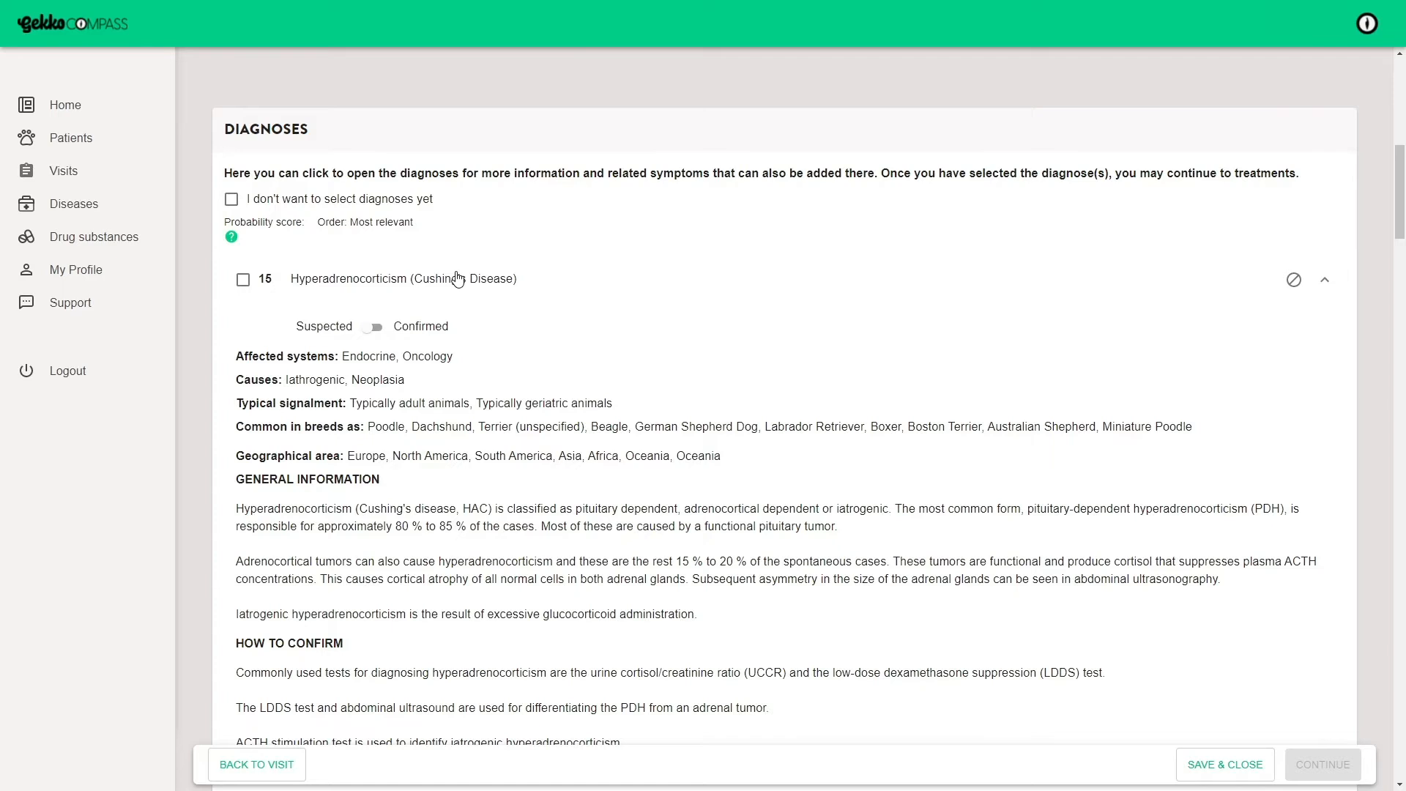
scroll(down, 3)
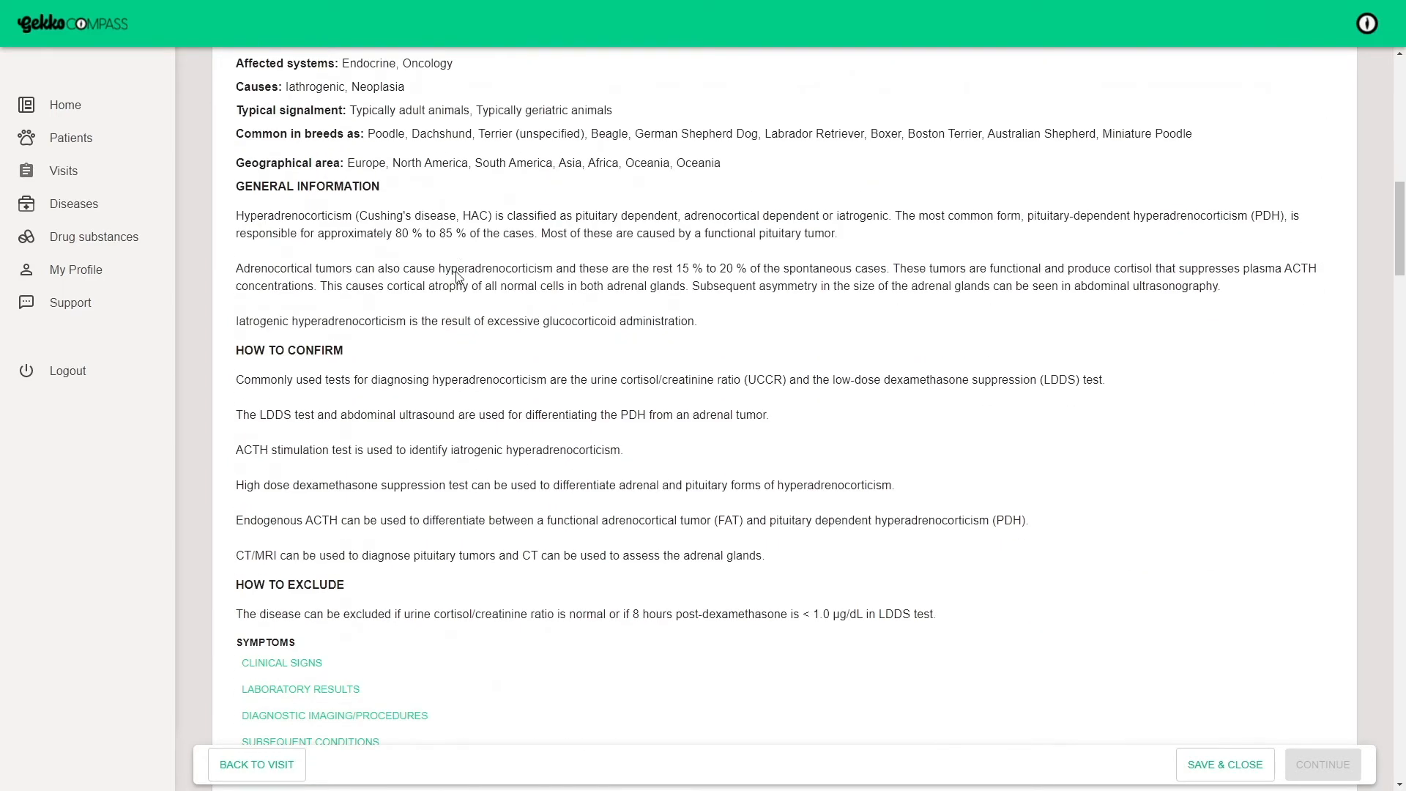
scroll(down, 3)
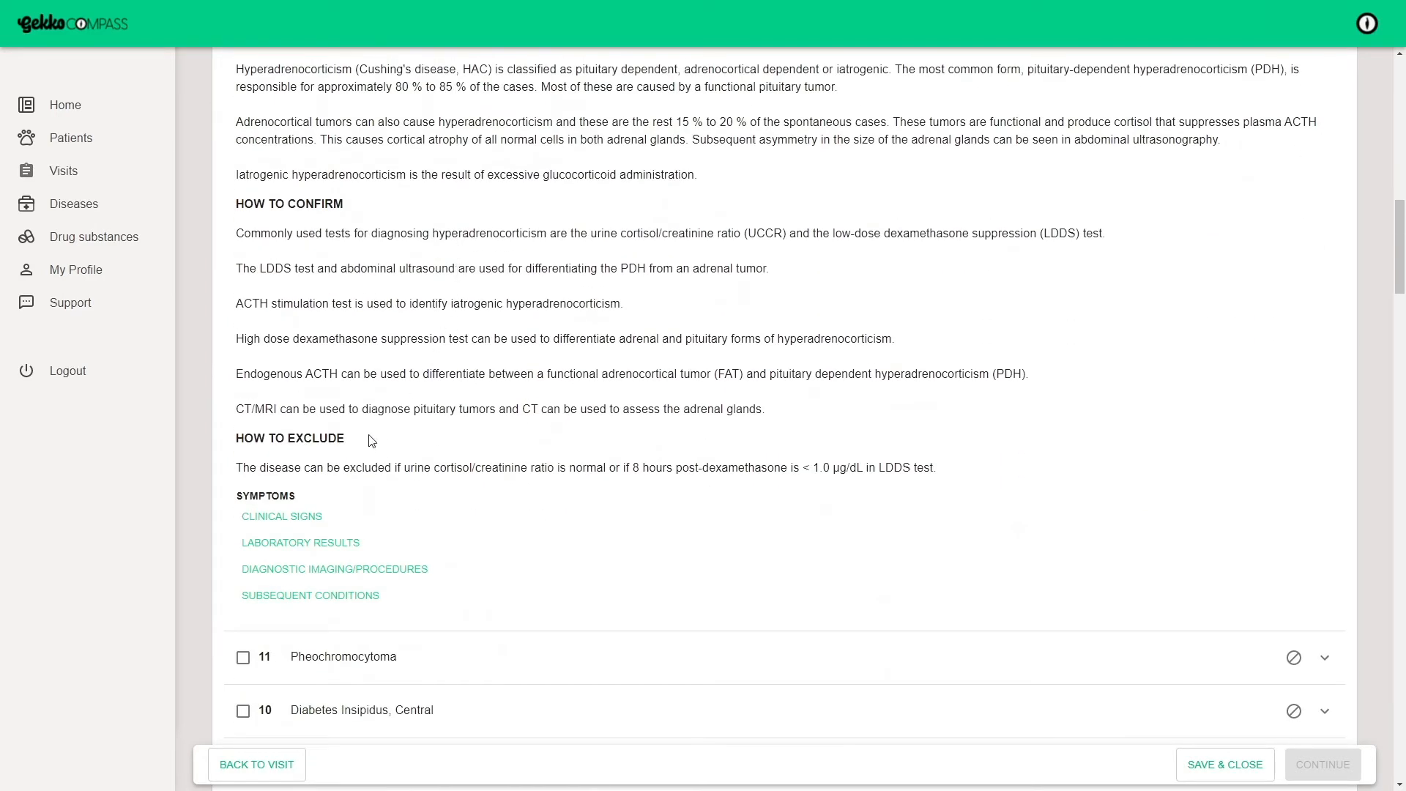
mouse_move(298, 517)
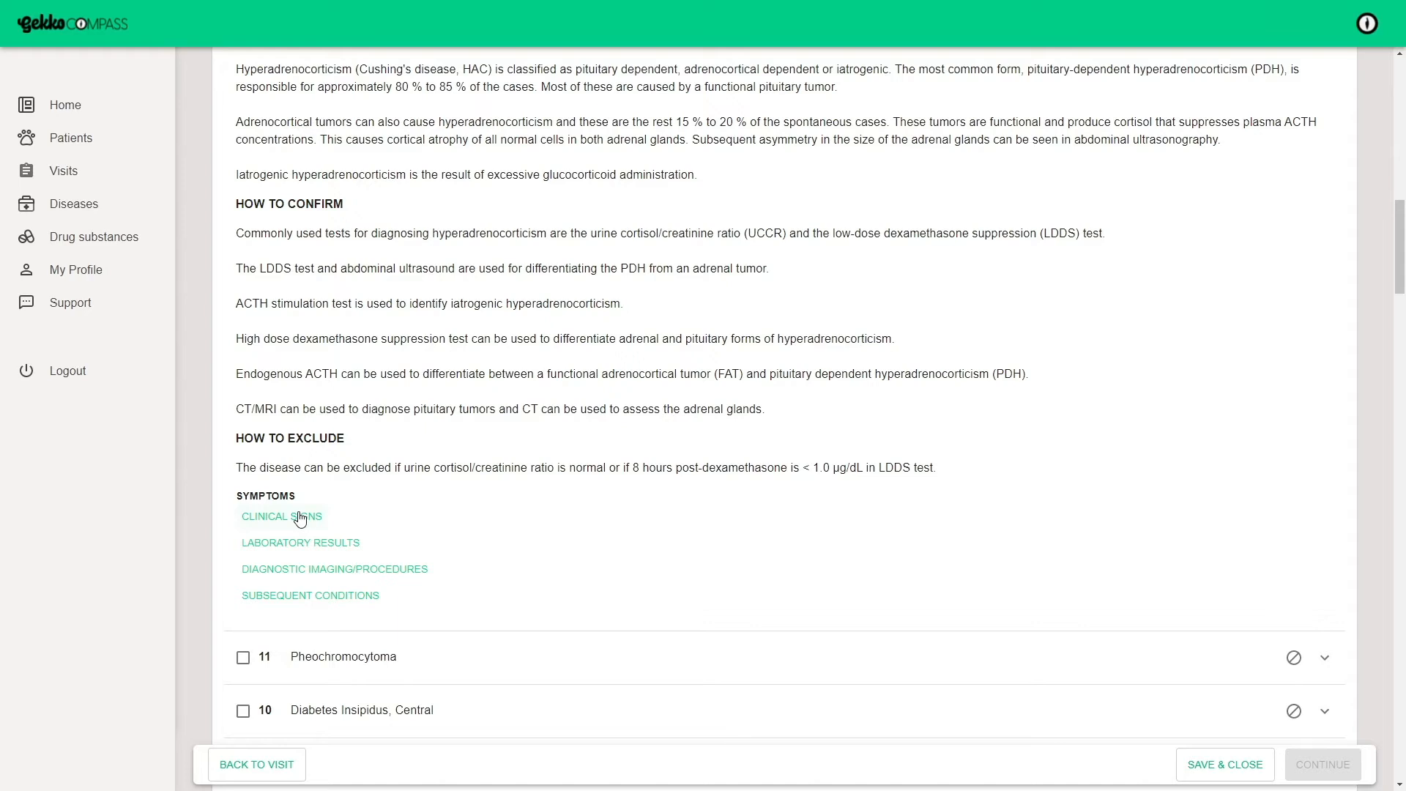
mouse_move(299, 571)
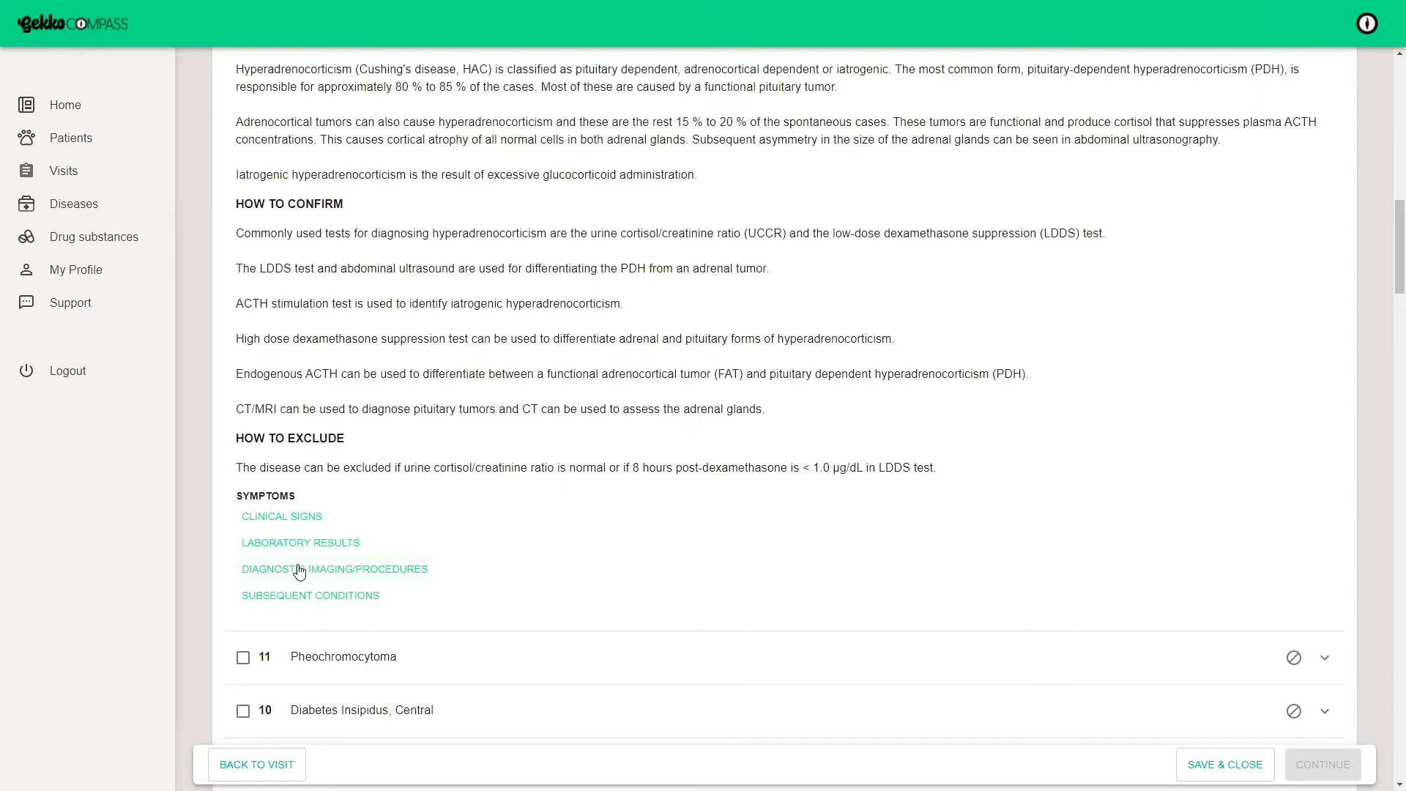
mouse_move(301, 593)
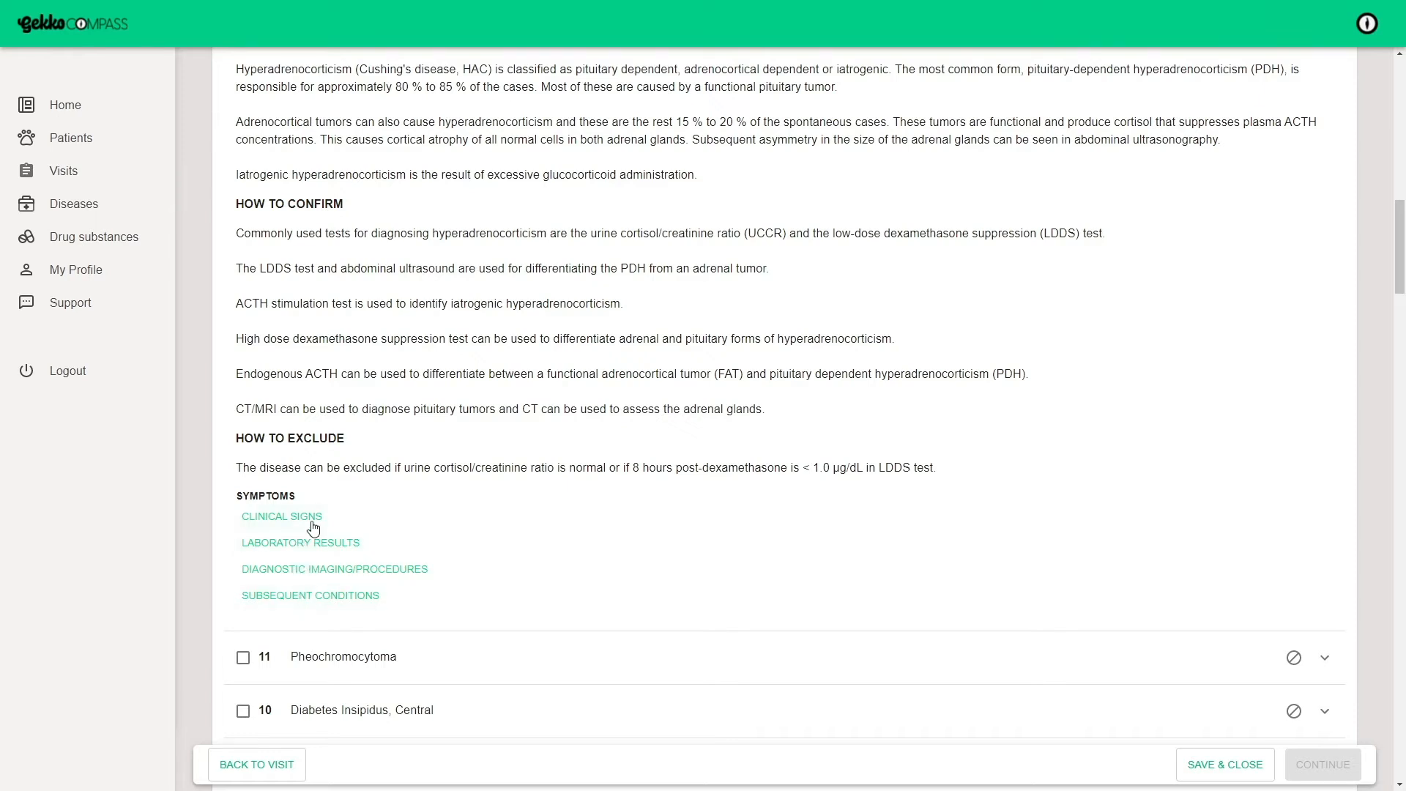
click(282, 515)
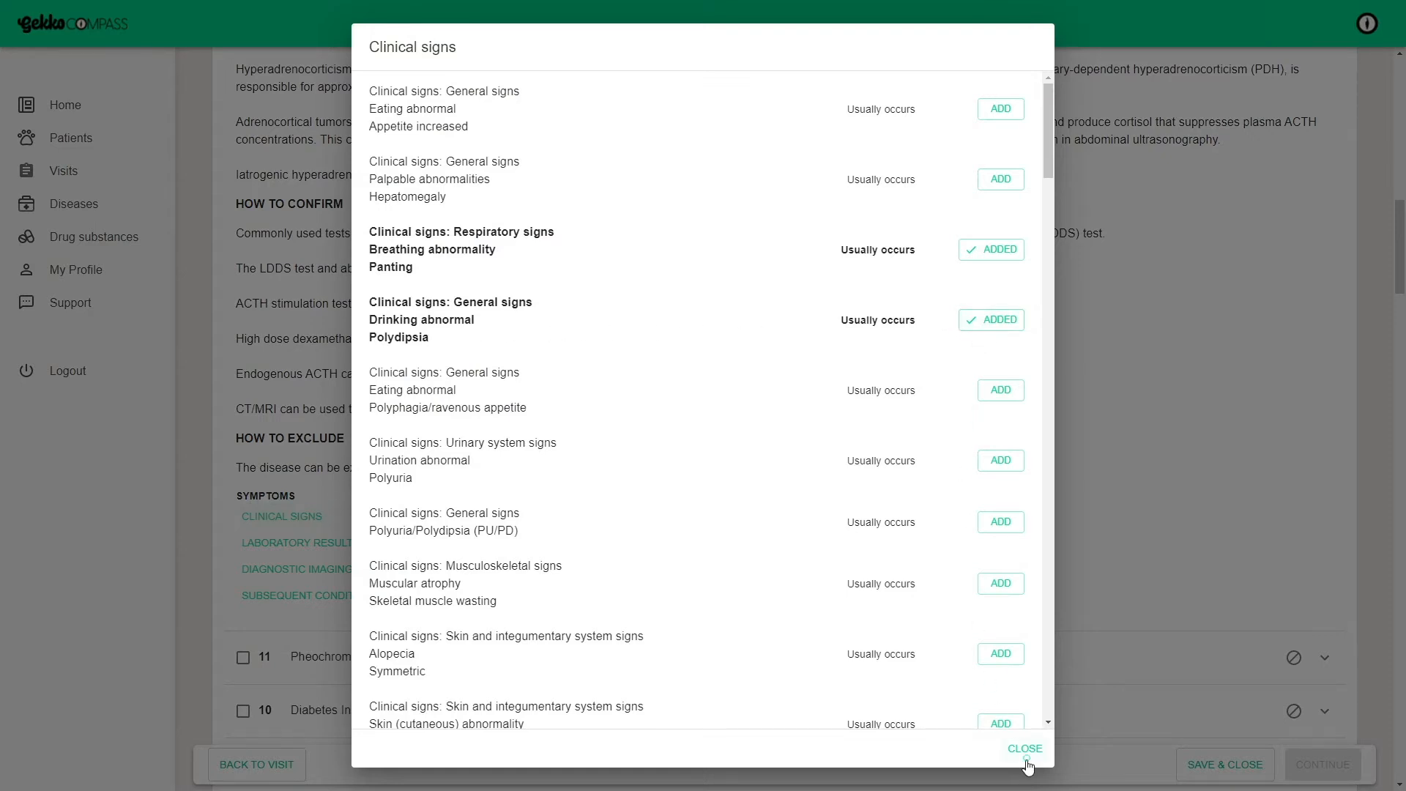
Close the clinical signs list and show Cushing's laboratory-result symptoms.
click(1024, 748)
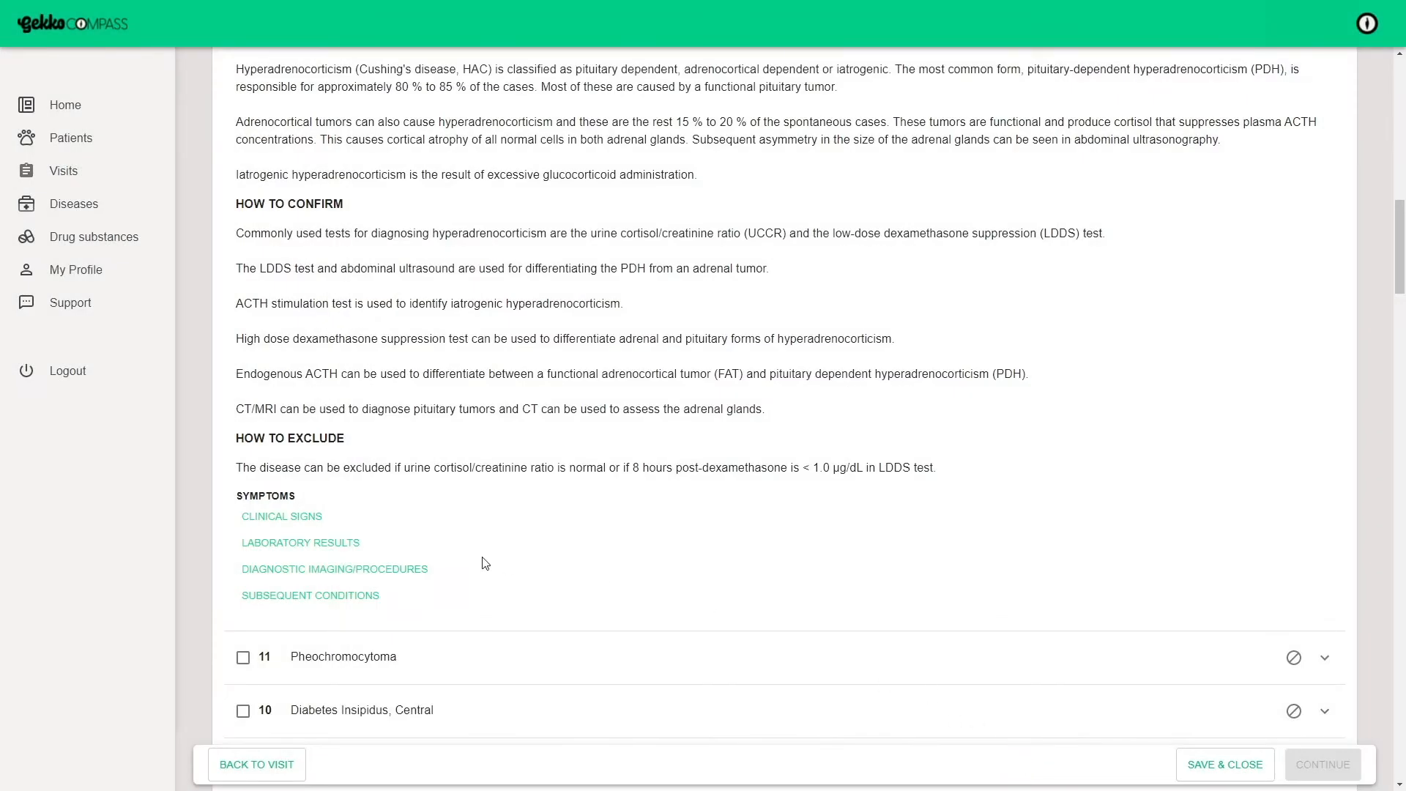
click(300, 541)
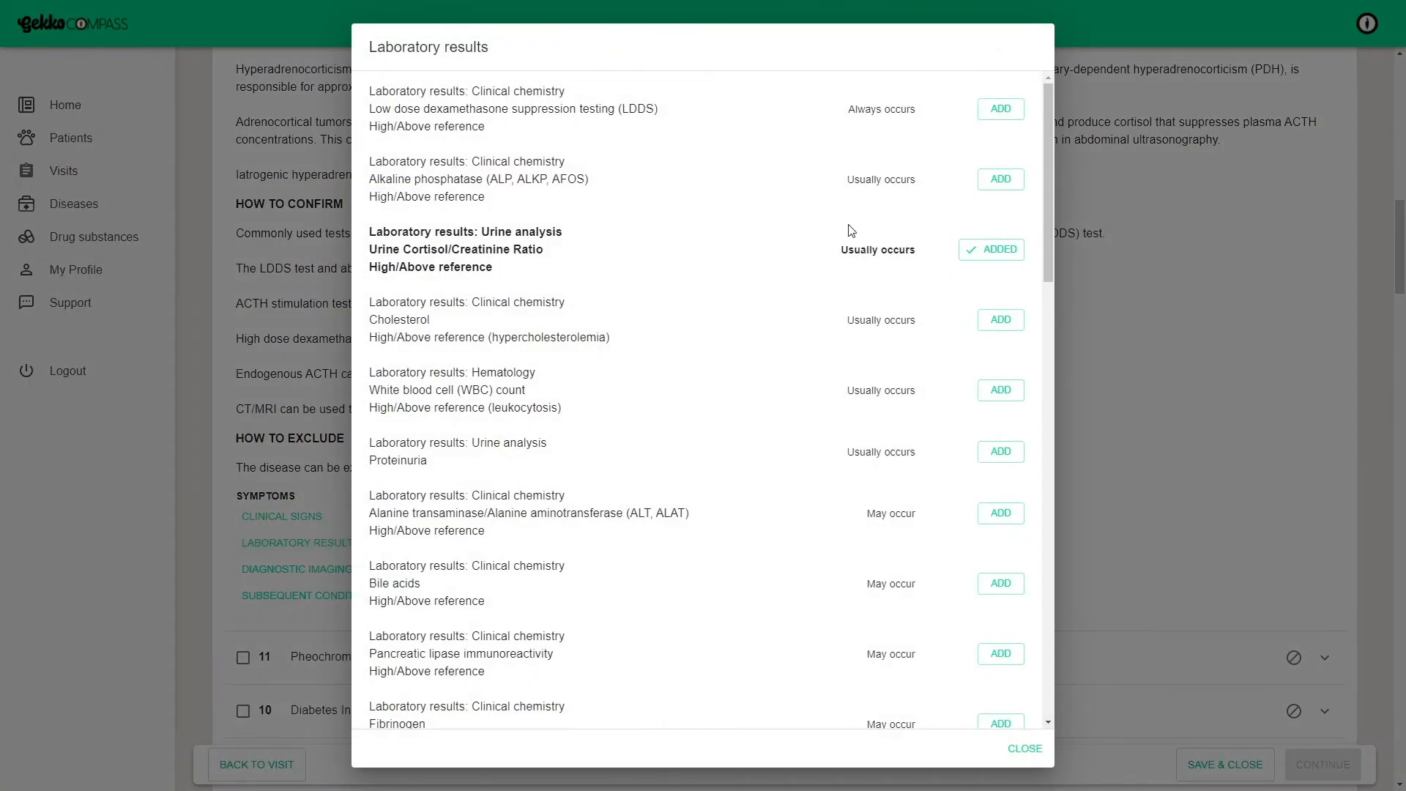
Add the high LDDS result, mark polydipsia and panting required, and filter differentials to Europe.
click(998, 108)
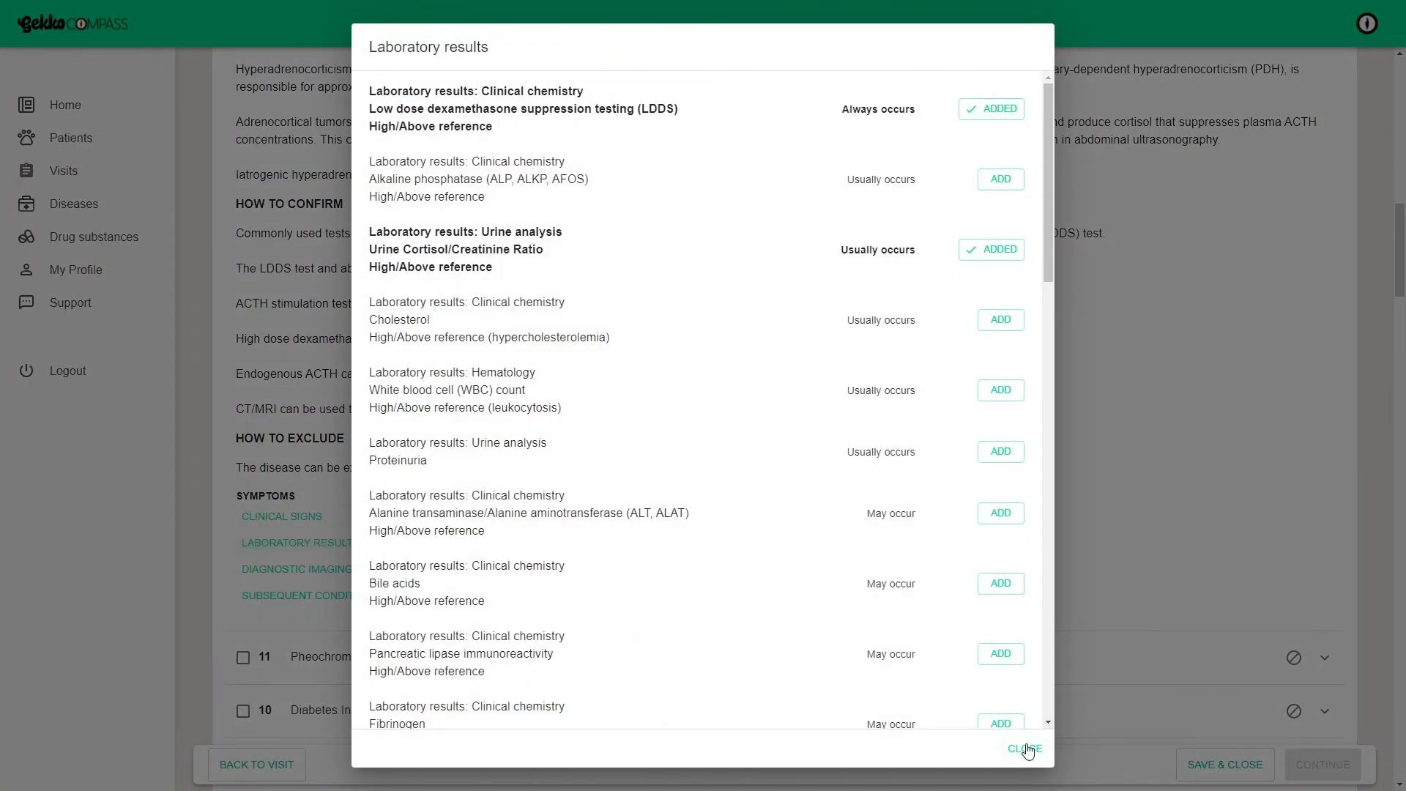
click(1024, 748)
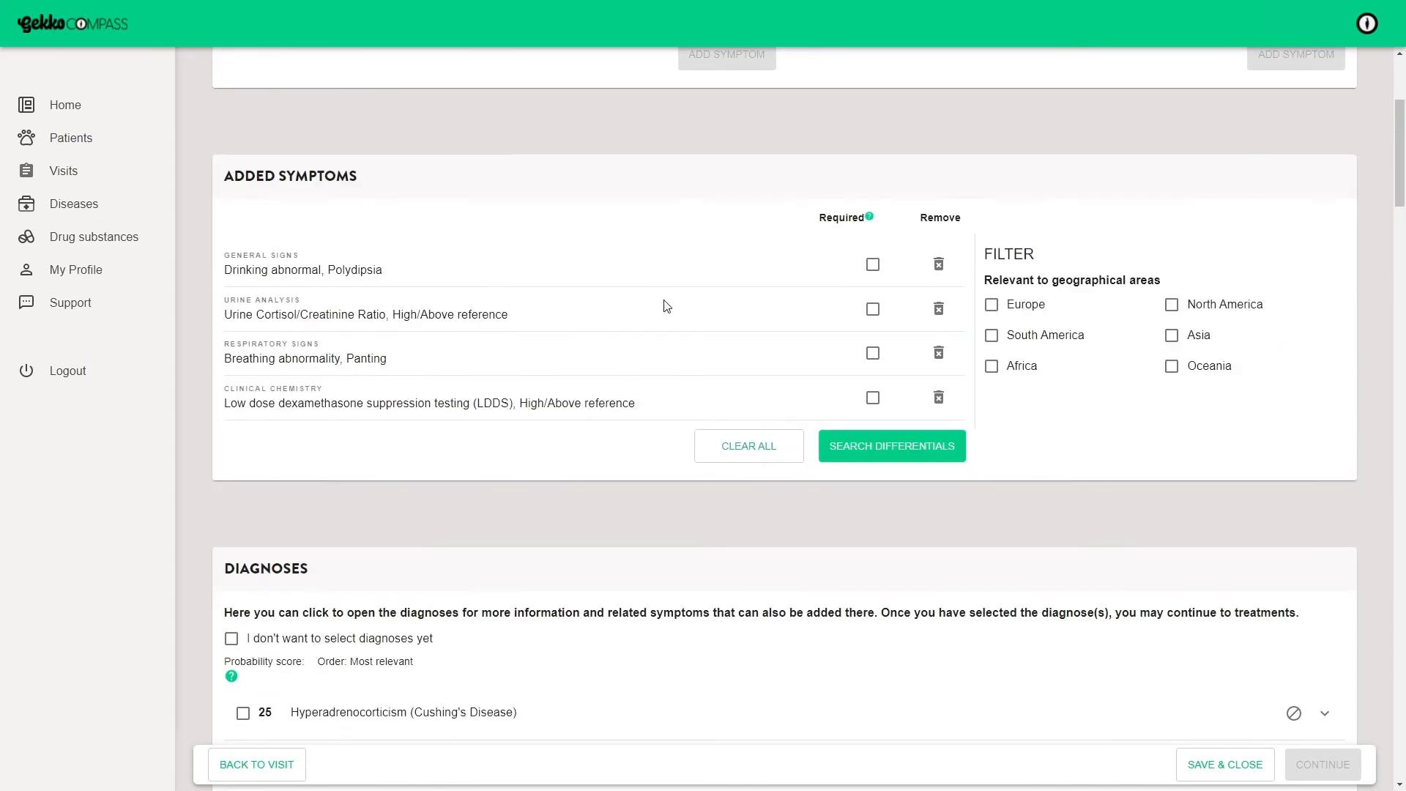
click(870, 353)
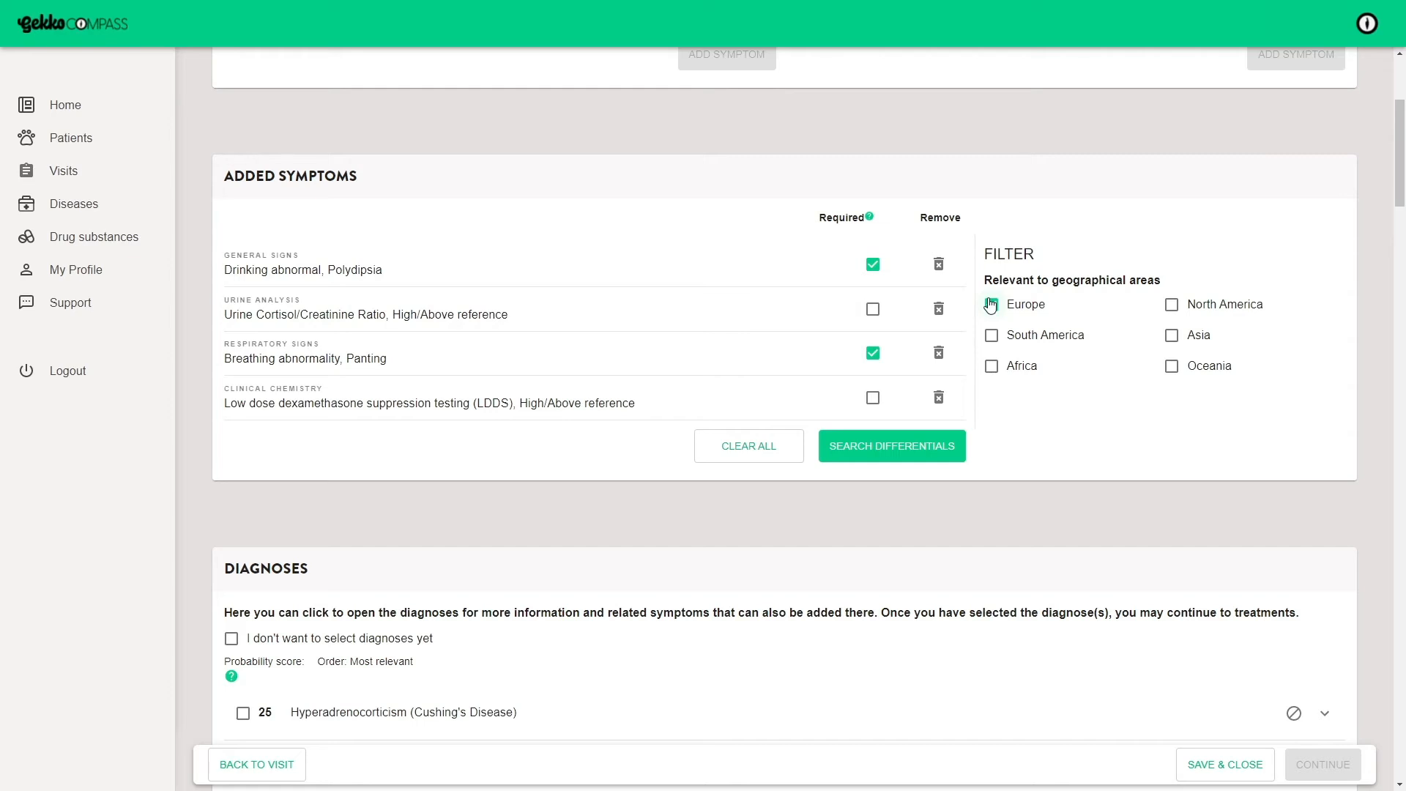
click(990, 305)
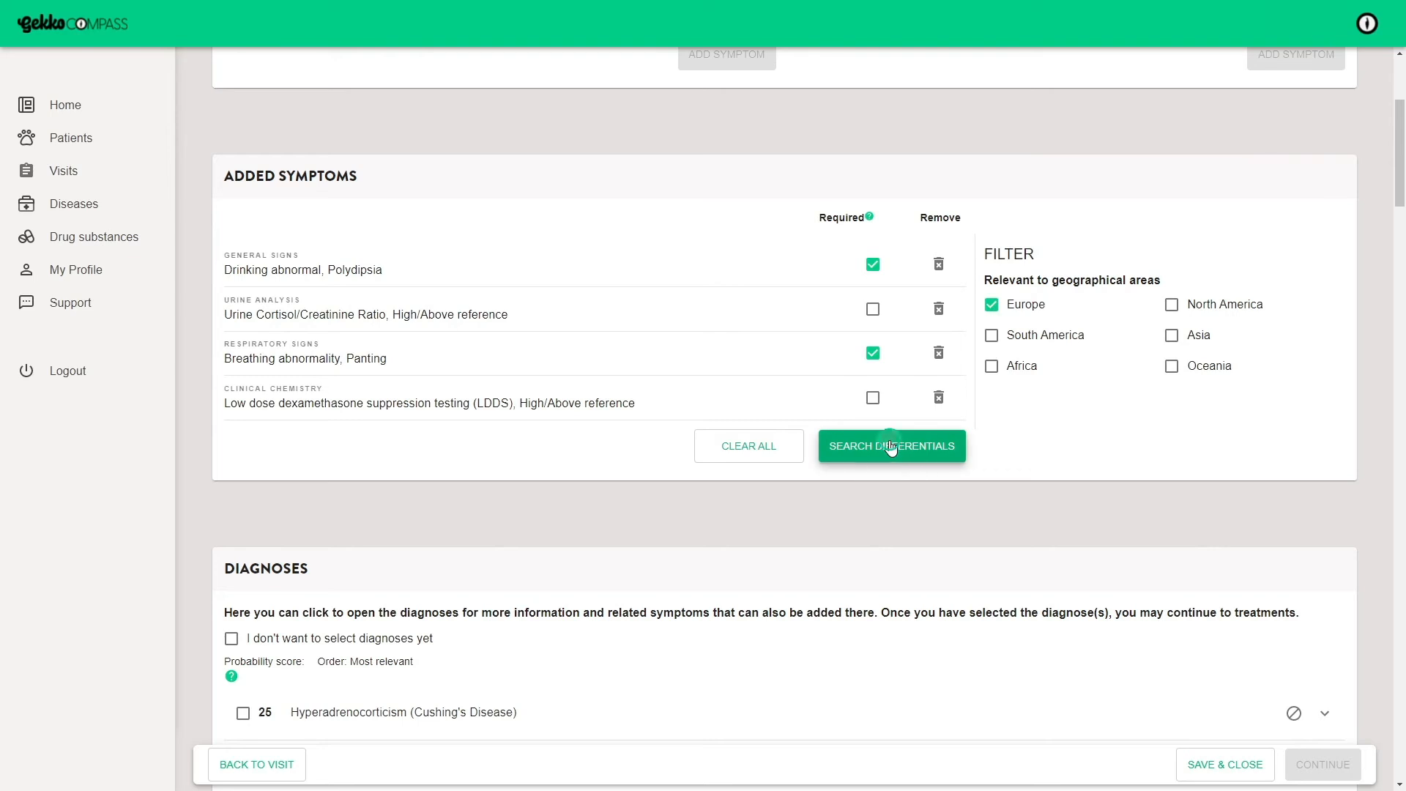
Rerun the differentials and tick Hyperadrenocorticism (Cushing's Disease) as the diagnosis.
click(891, 445)
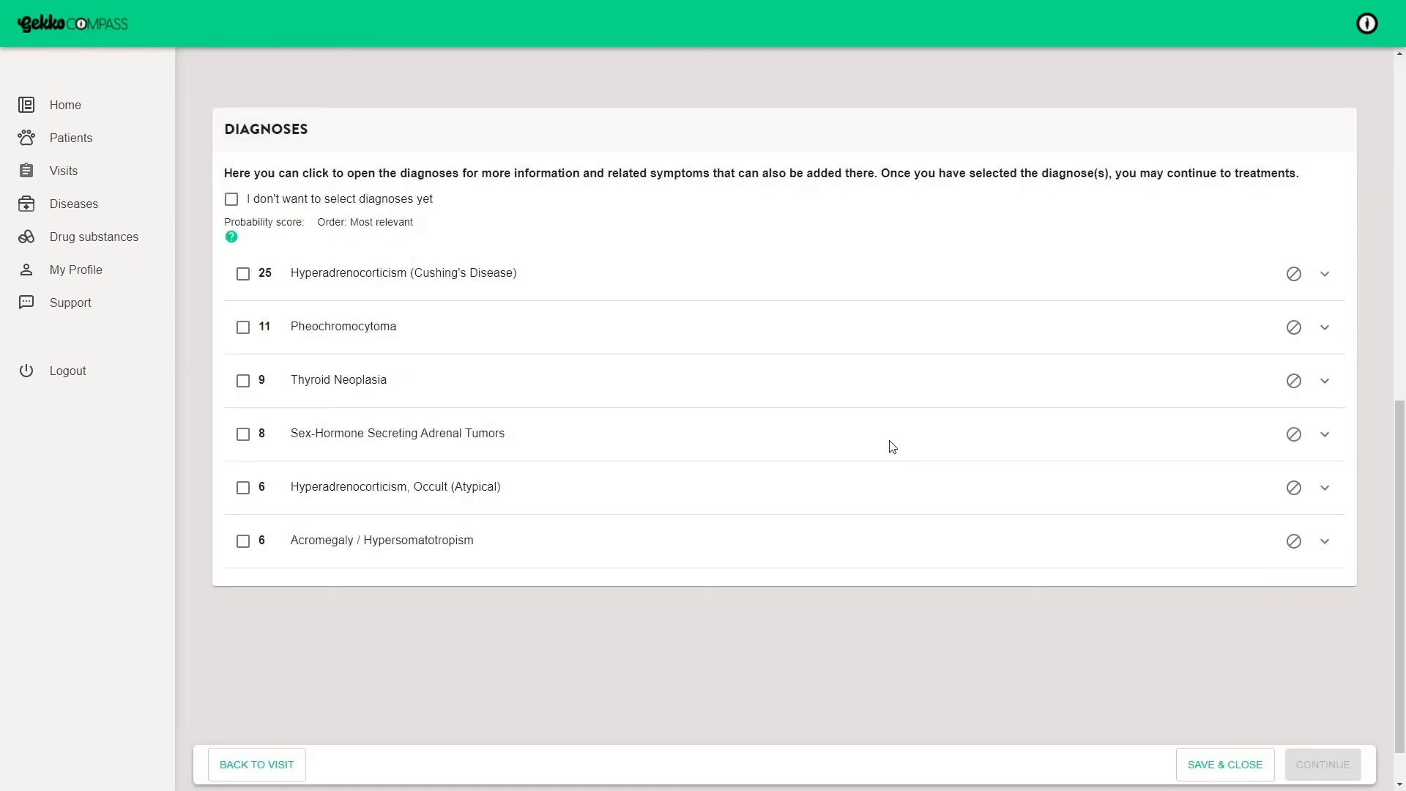
mouse_move(1293, 327)
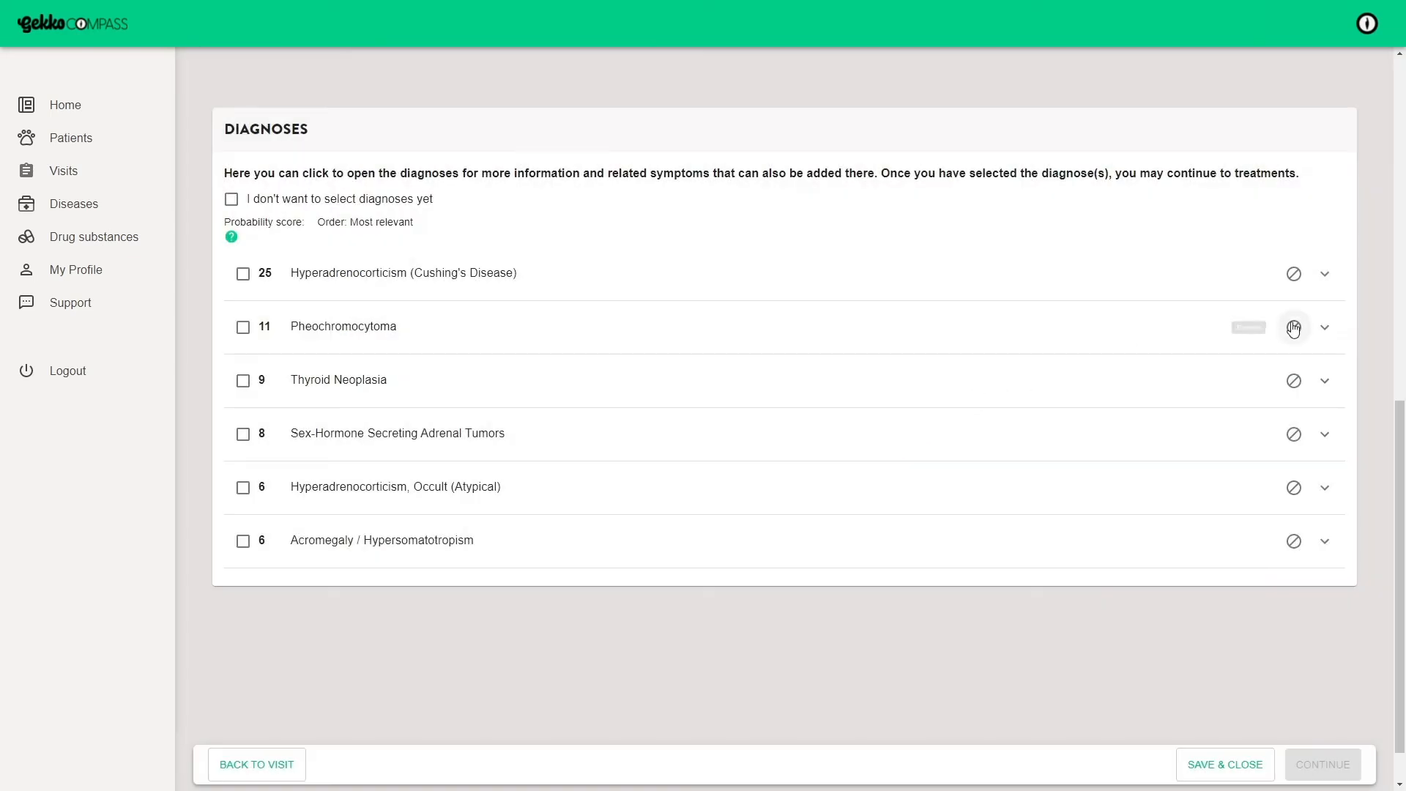
mouse_move(1293, 381)
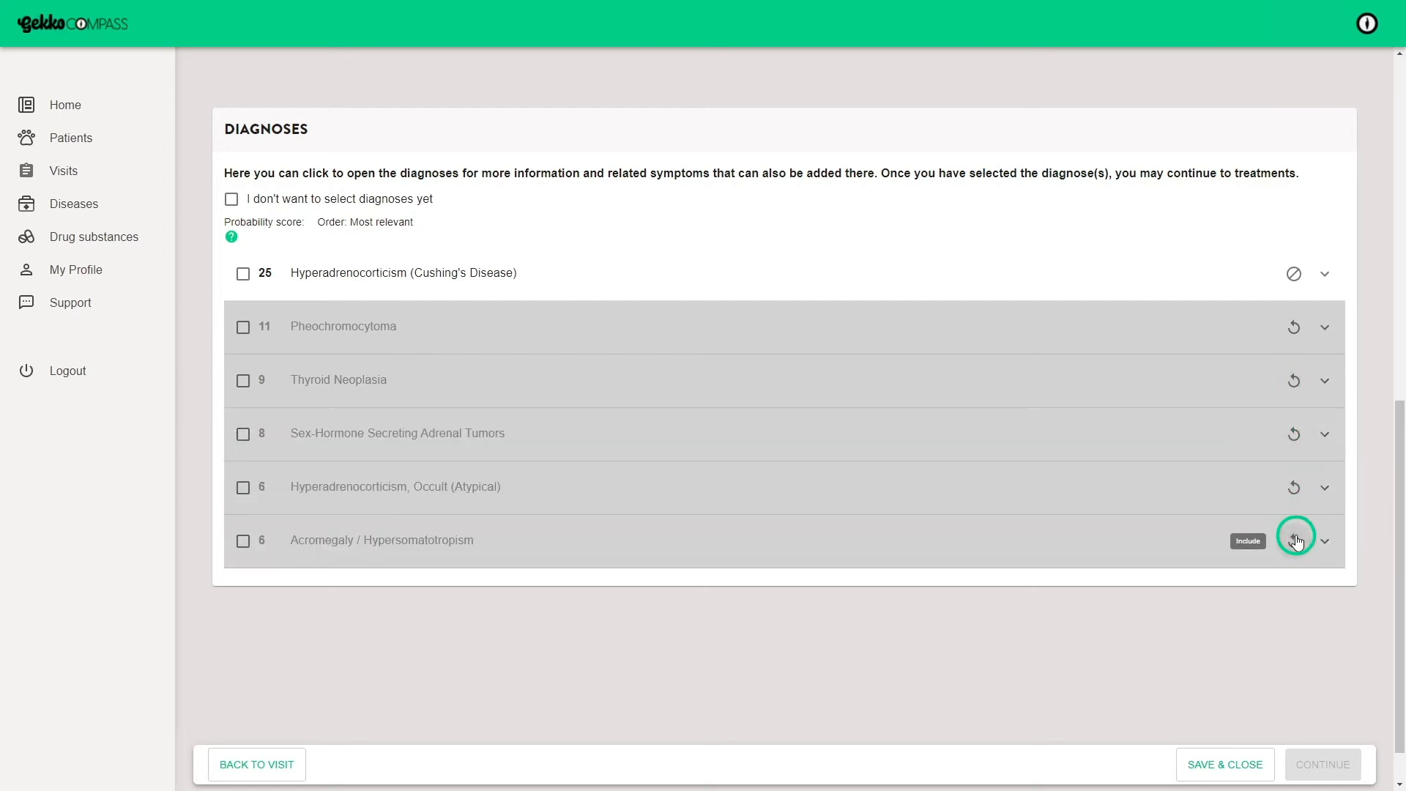
mouse_move(1180, 508)
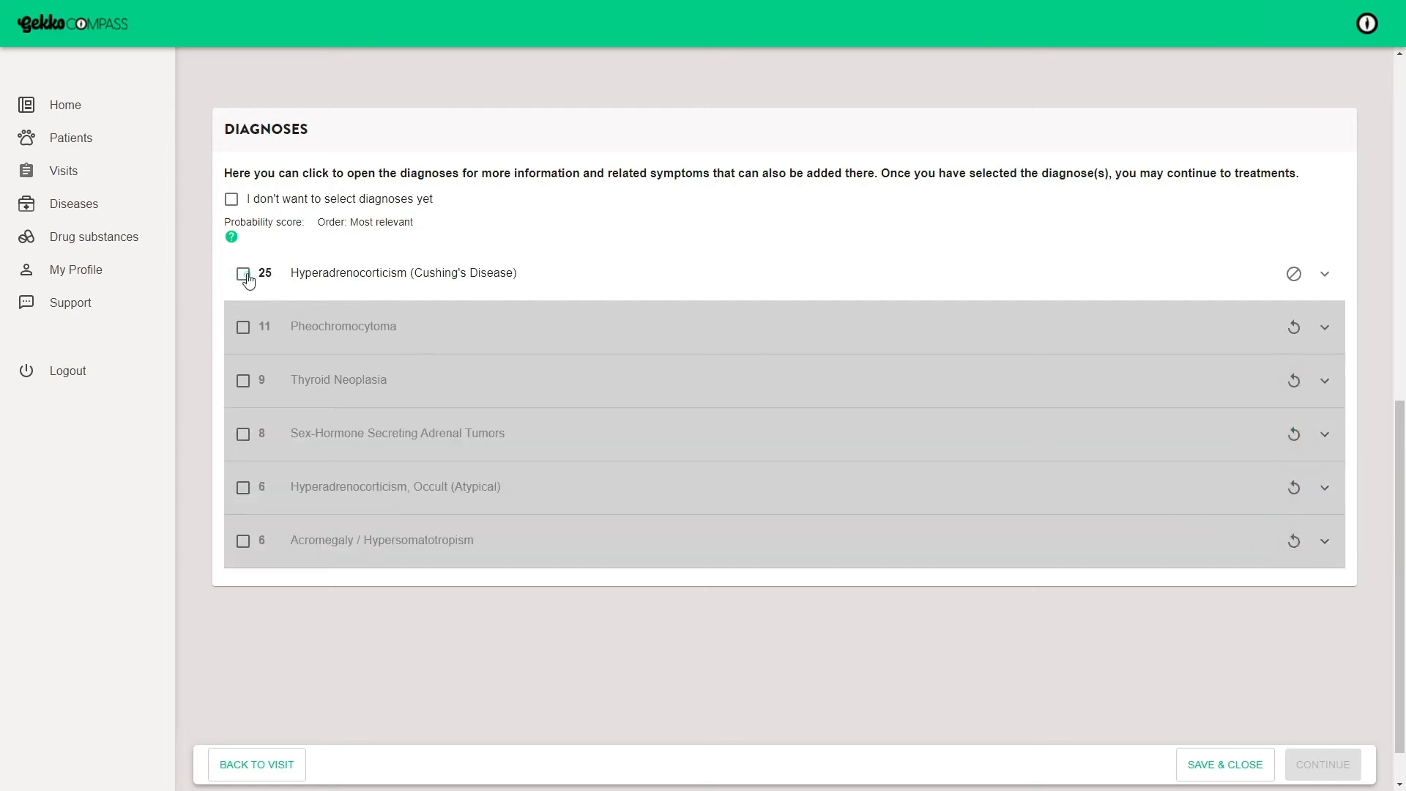
click(242, 274)
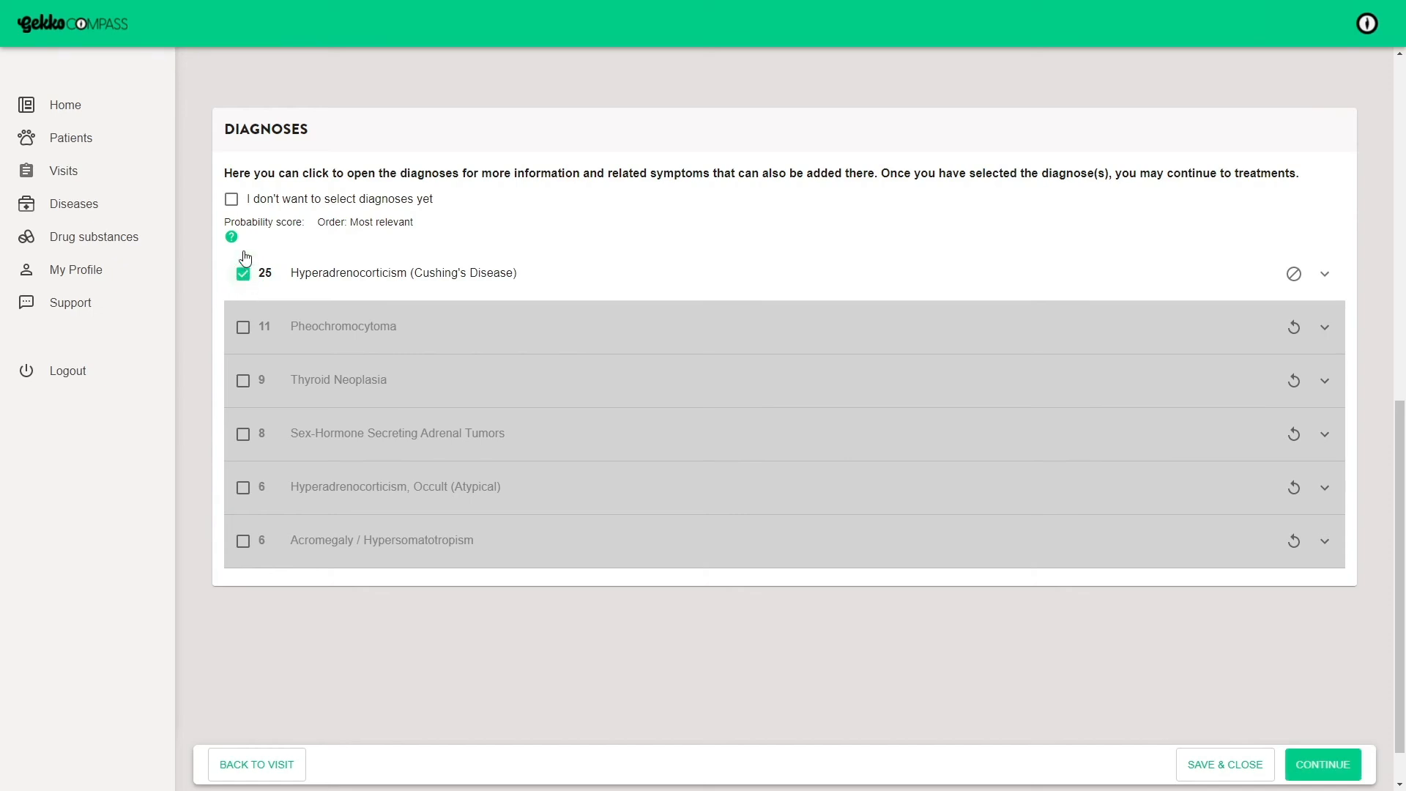
click(230, 199)
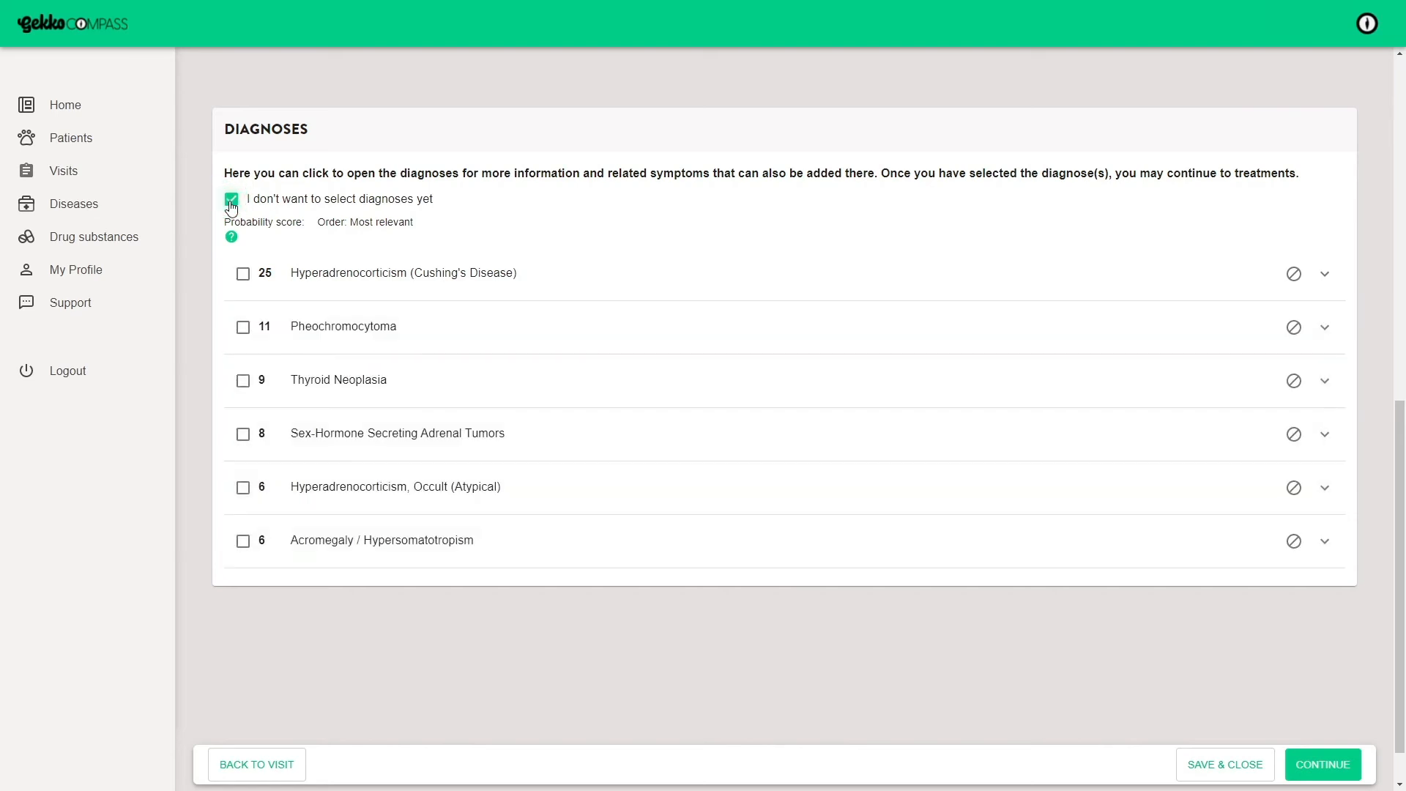
click(230, 198)
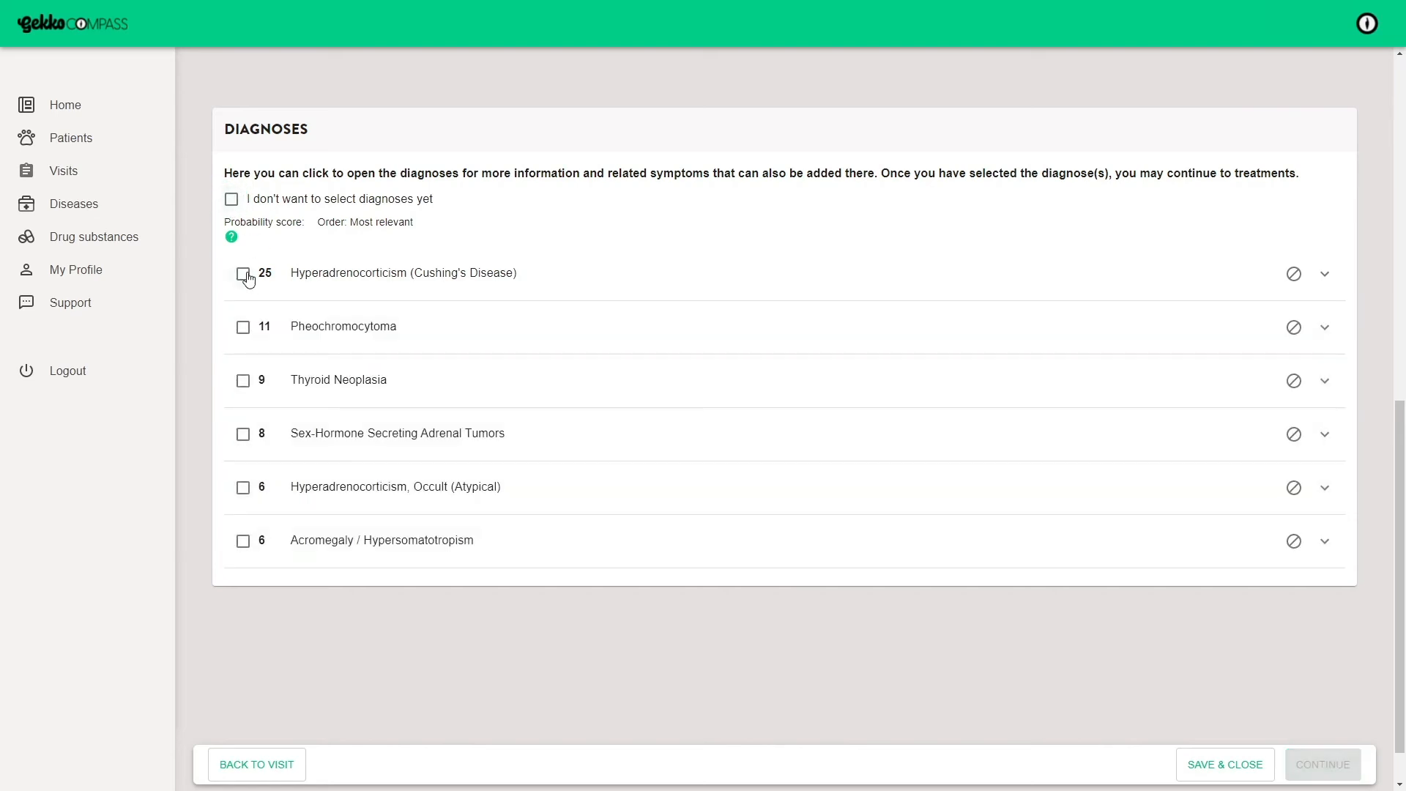
click(243, 274)
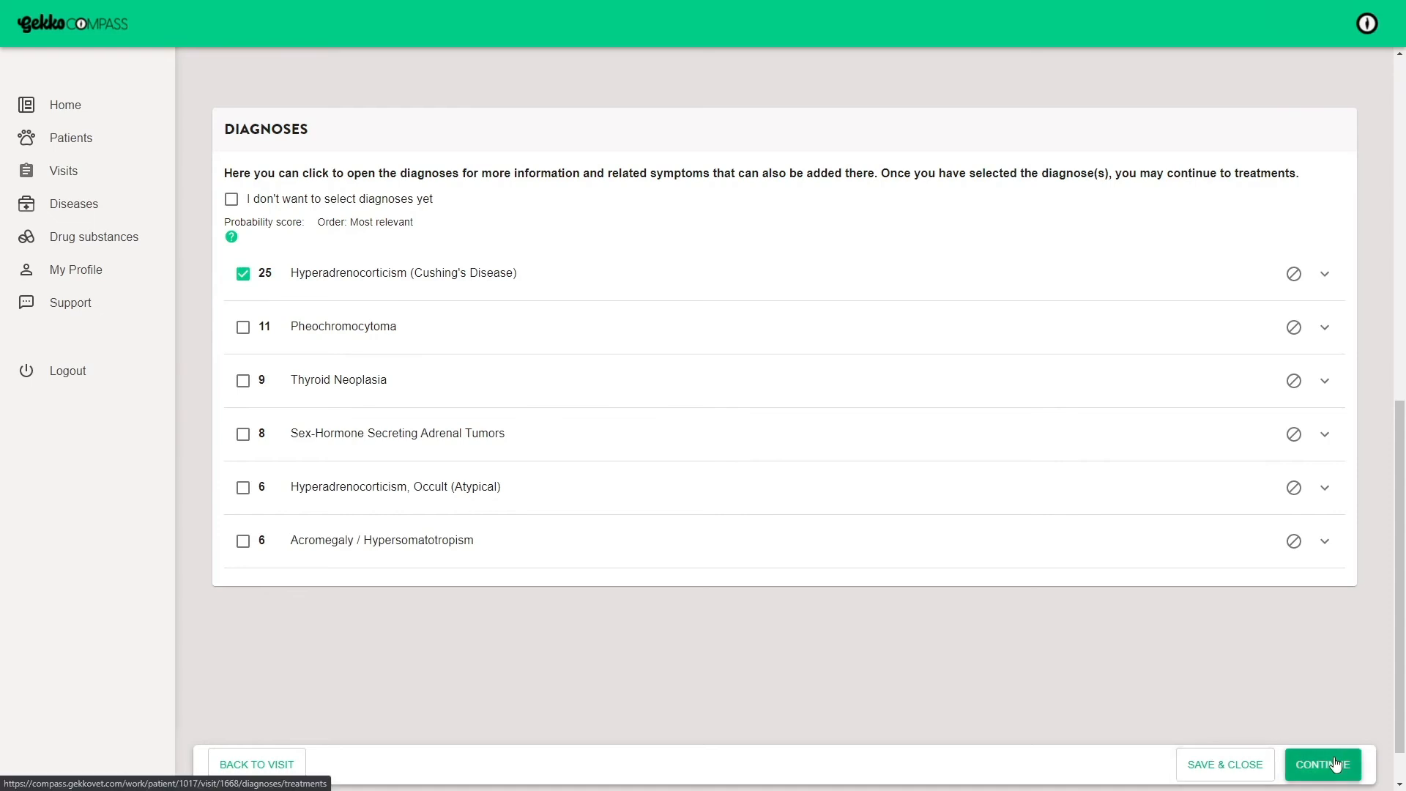
Continue to treatments and expand Treatment Protocol 1 of the Cushing's diagnosis.
click(1321, 765)
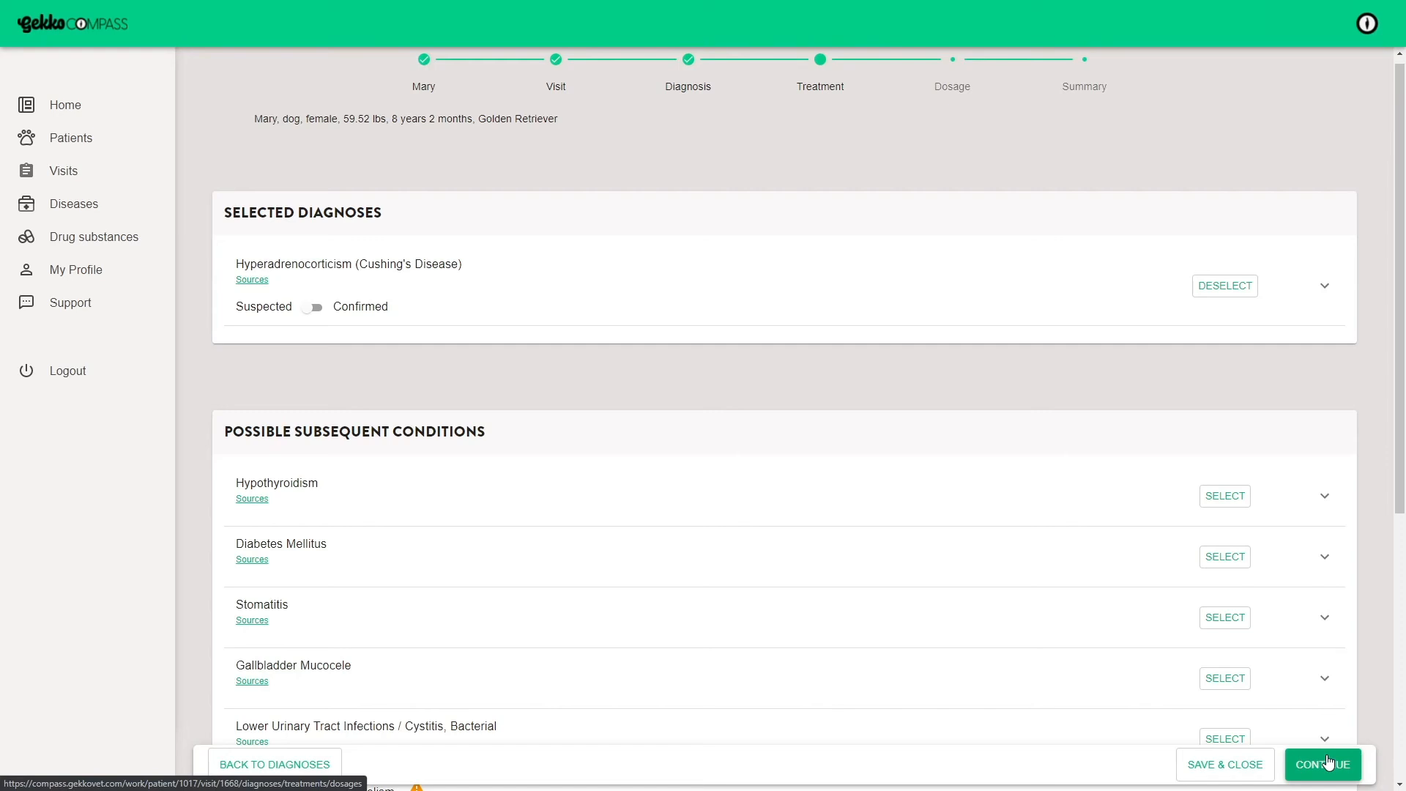
mouse_move(879, 448)
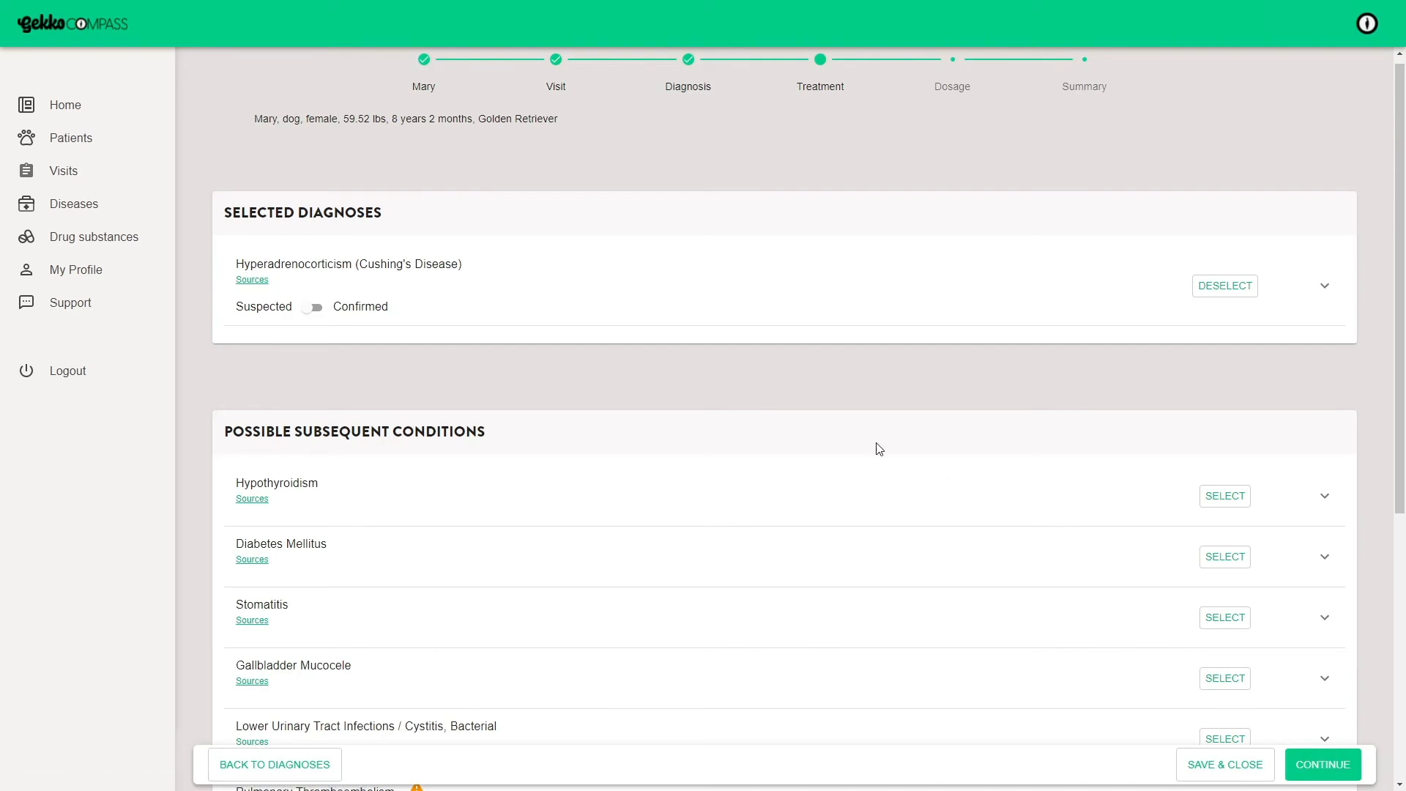
click(1324, 285)
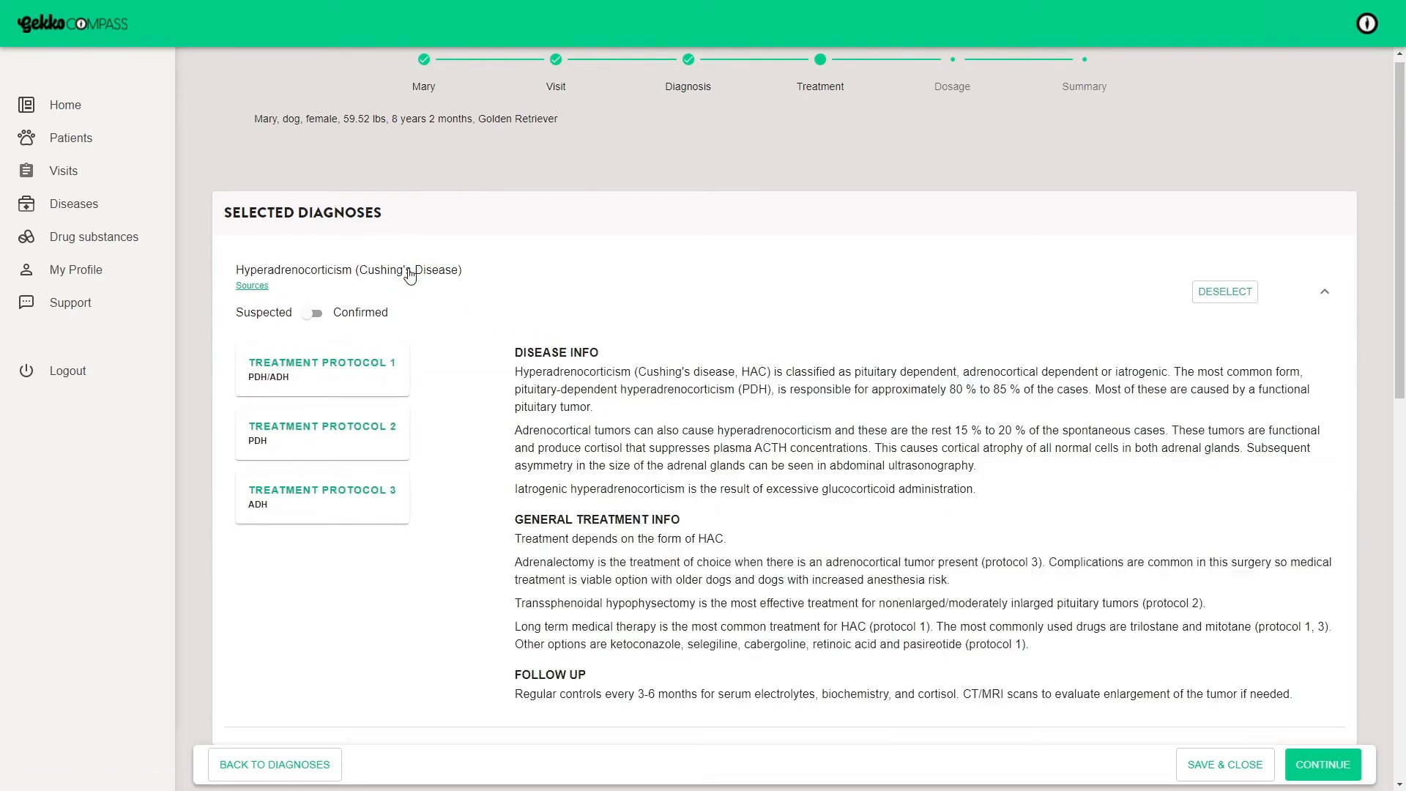
click(321, 369)
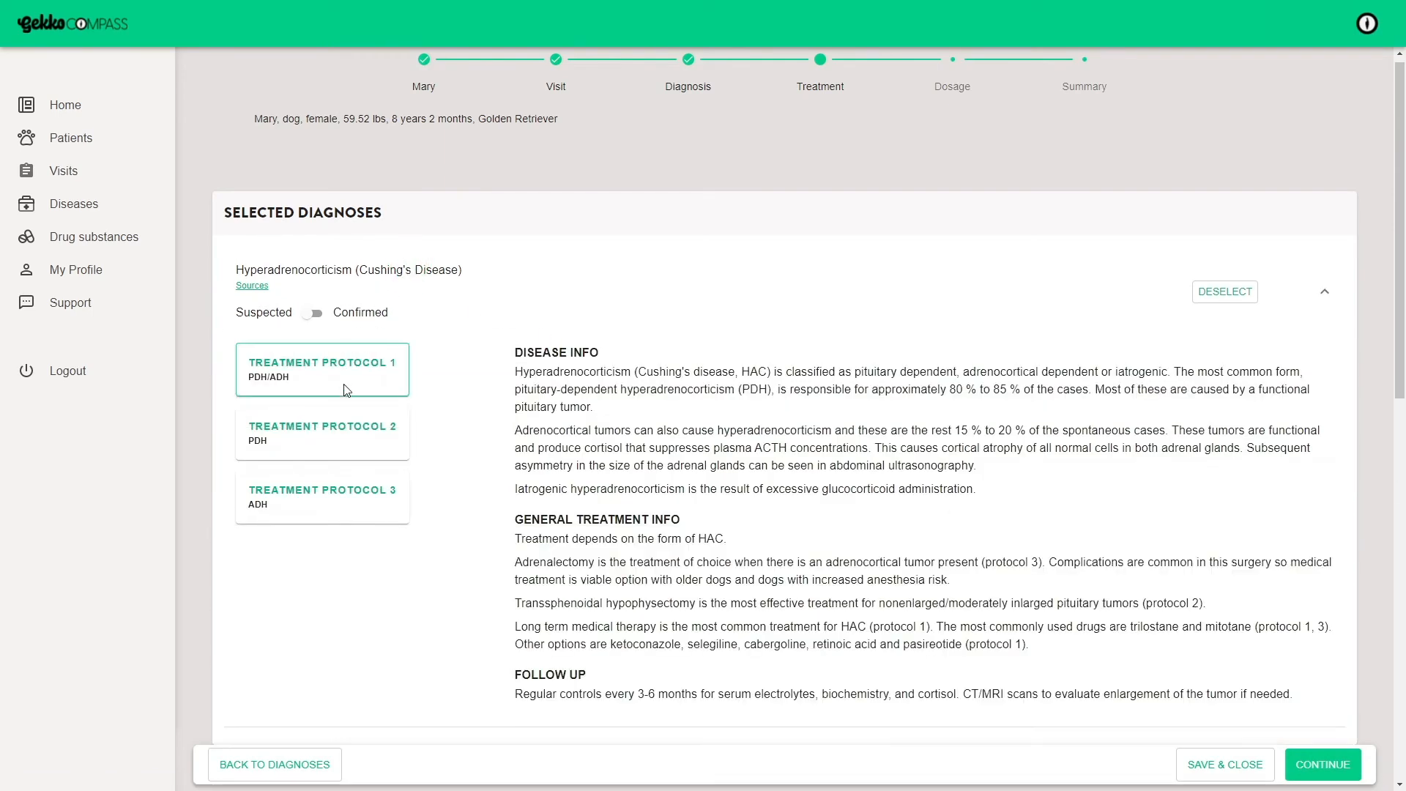
click(321, 369)
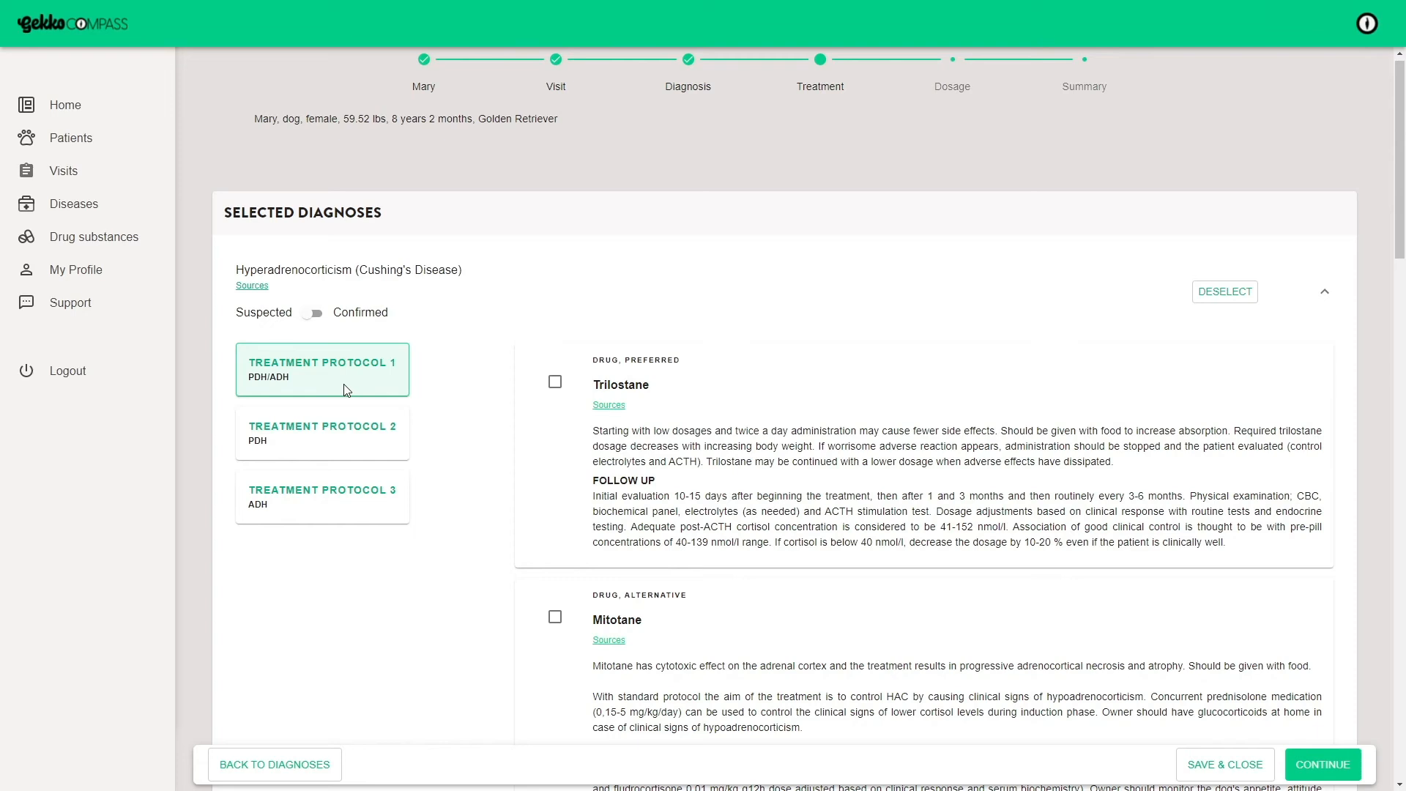
mouse_move(560, 394)
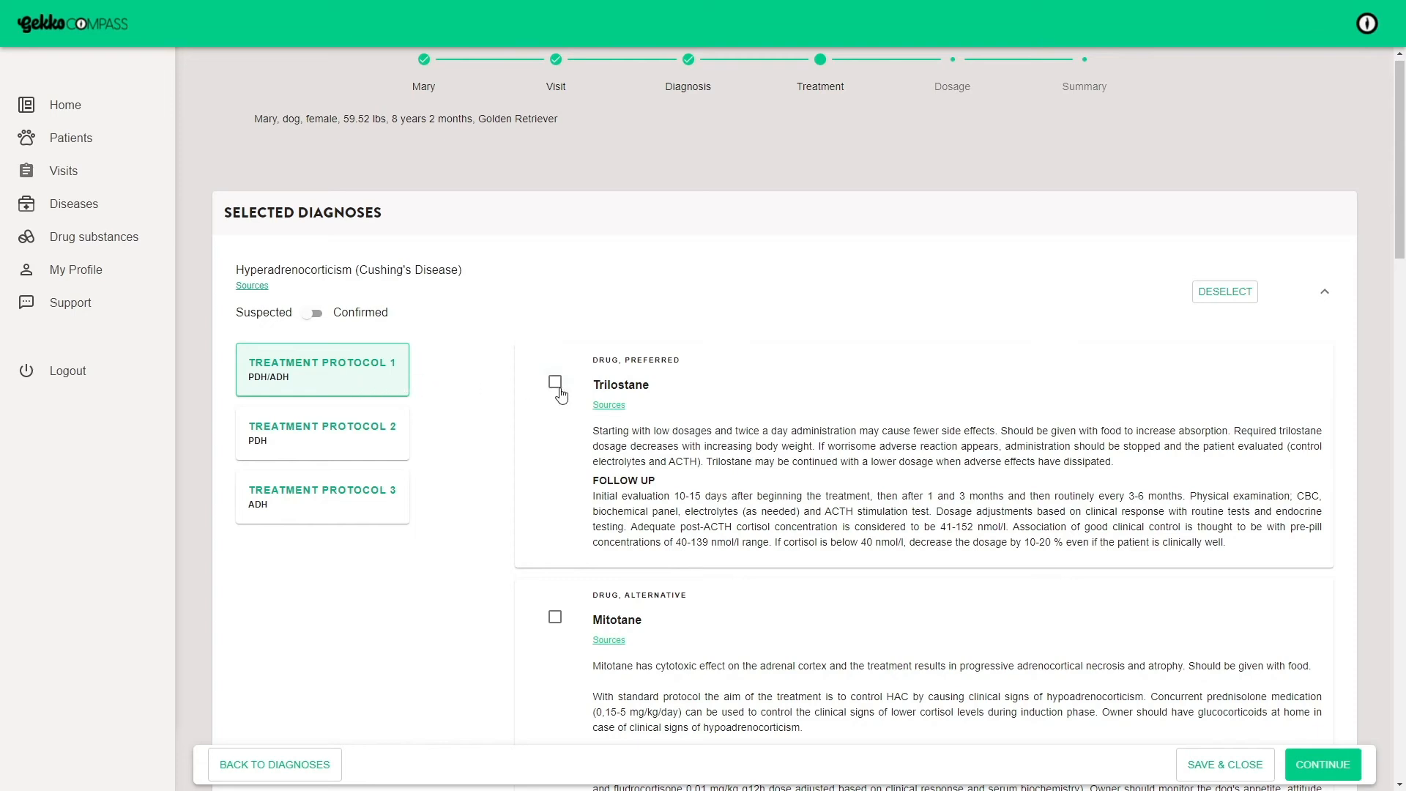
Select Trilostane for protocol 1 and continue to drug dosages.
click(553, 382)
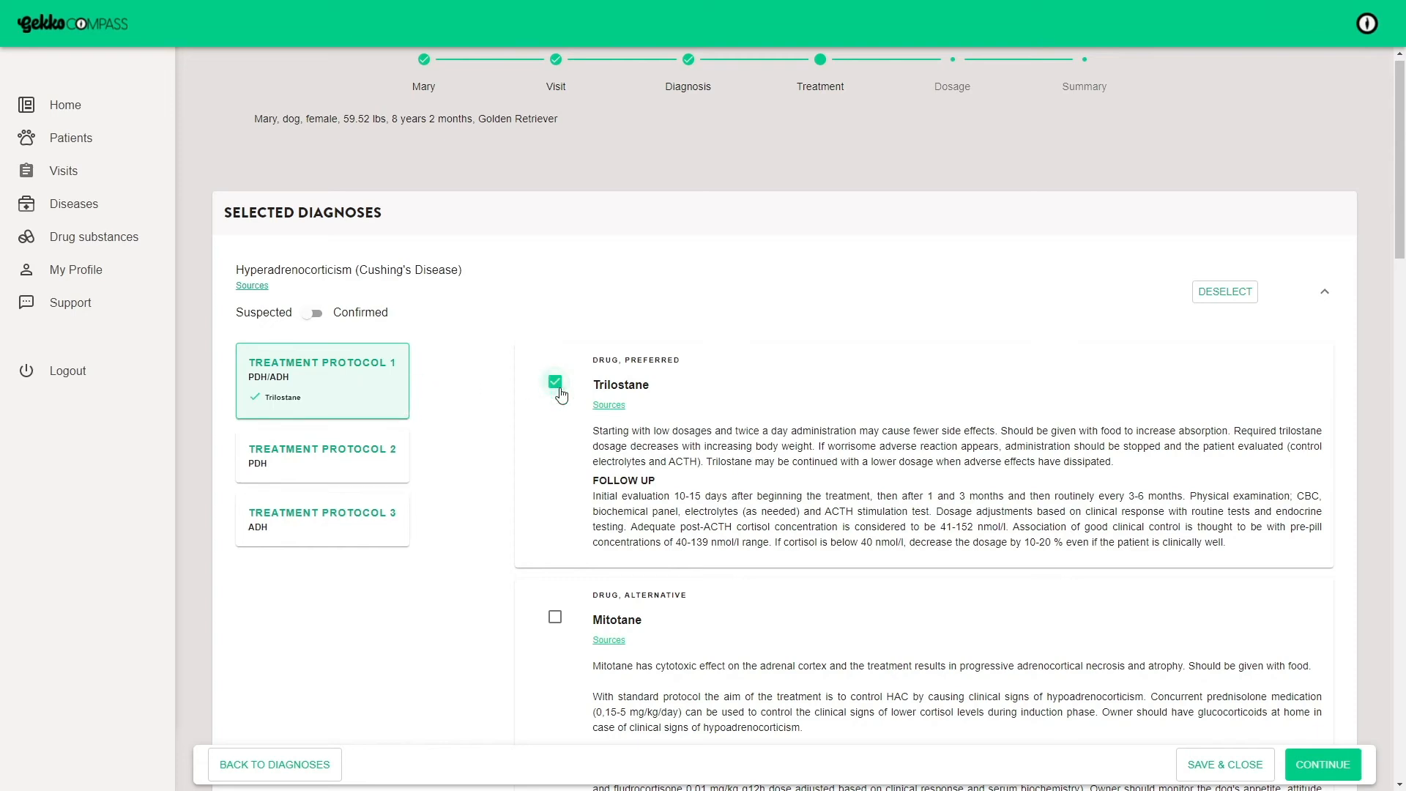
click(1321, 764)
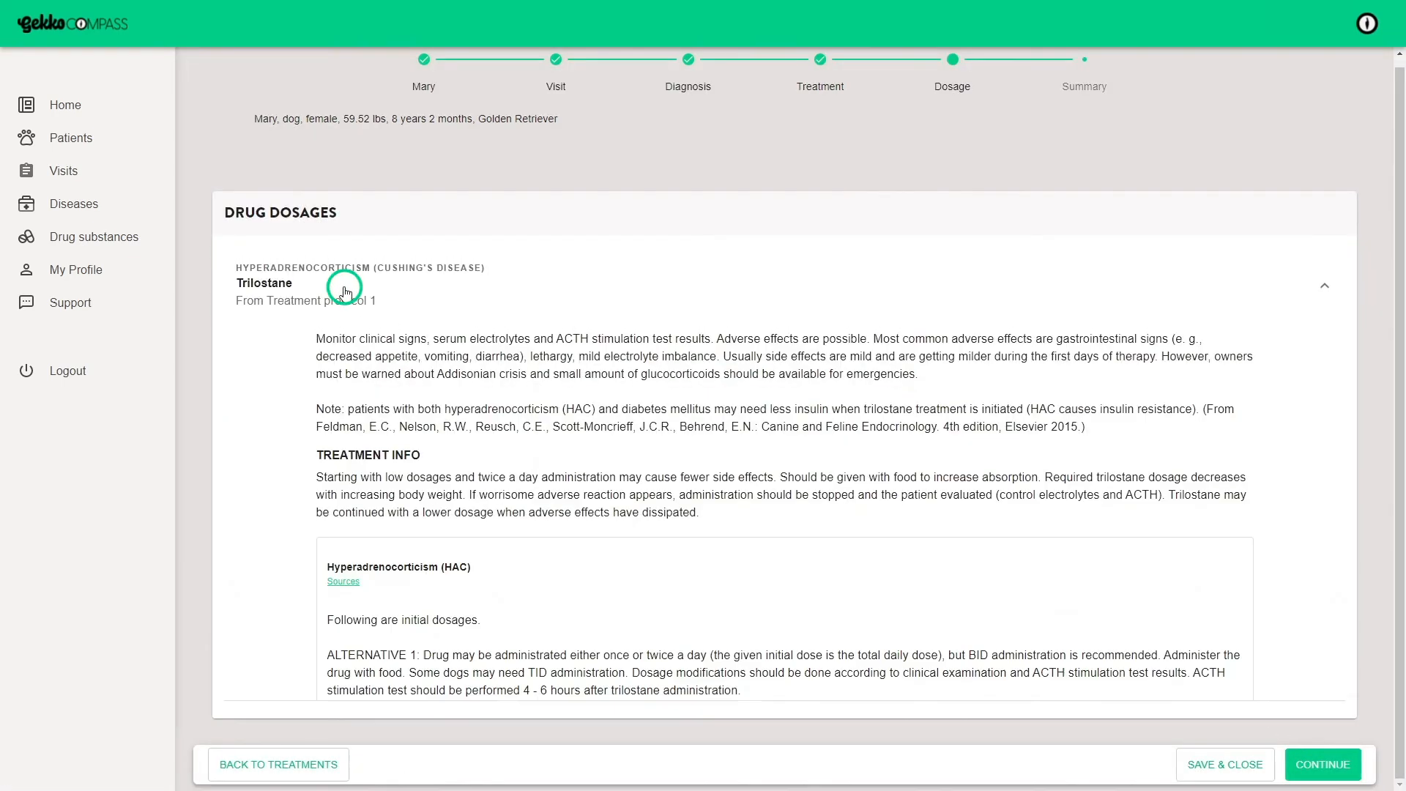
Choose trilostane Alternative 1, 2.00 mg/kg/day, to edit its dosage.
scroll(down, 3)
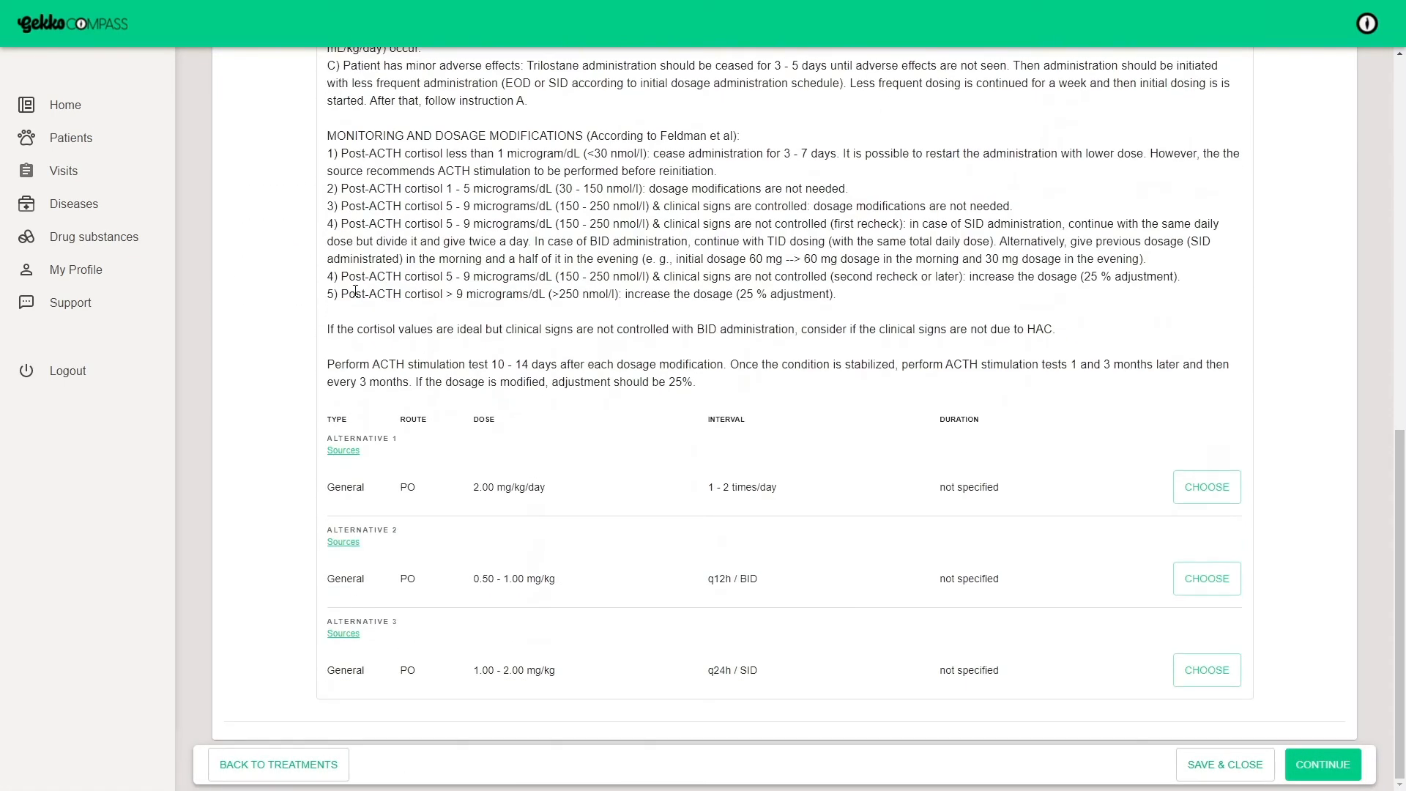
mouse_move(1171, 482)
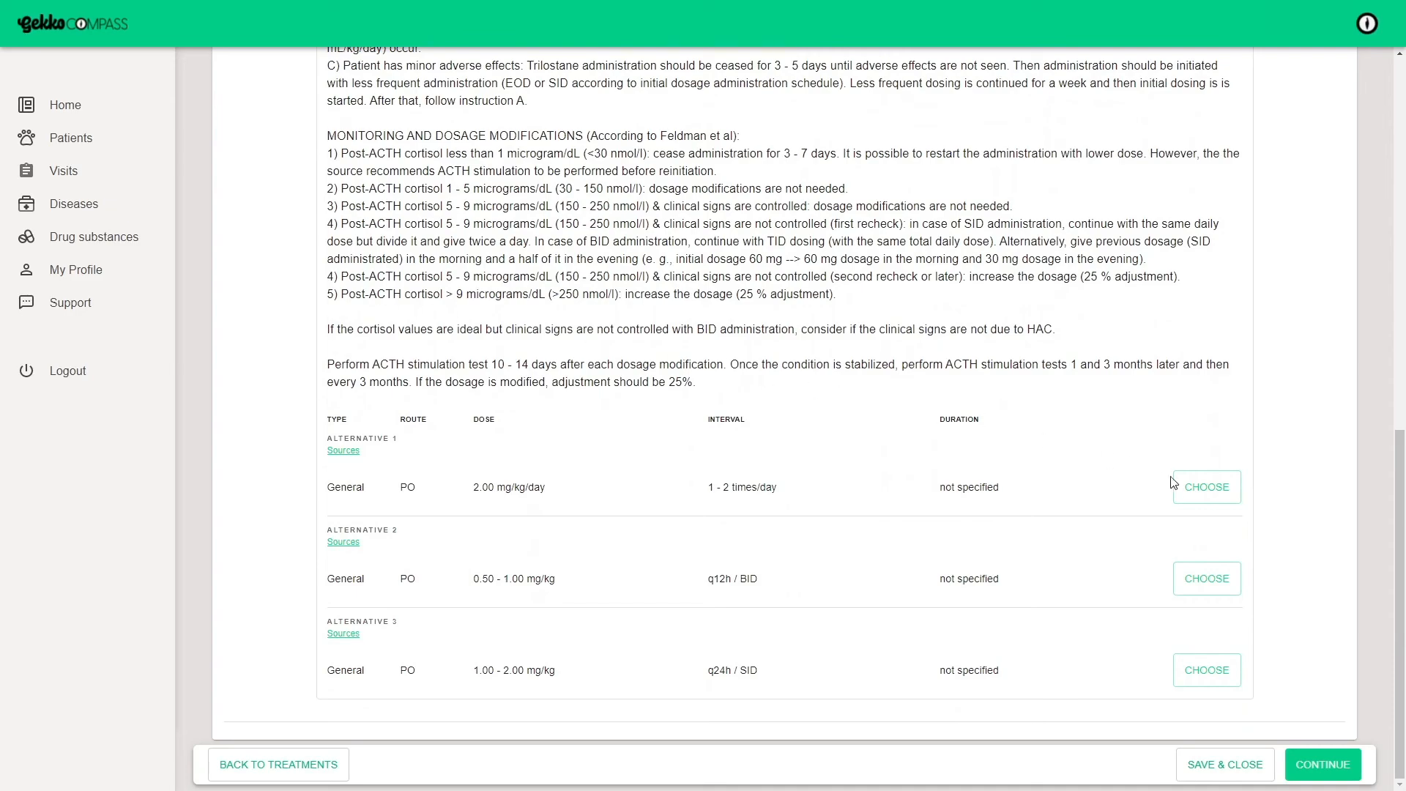
click(1205, 486)
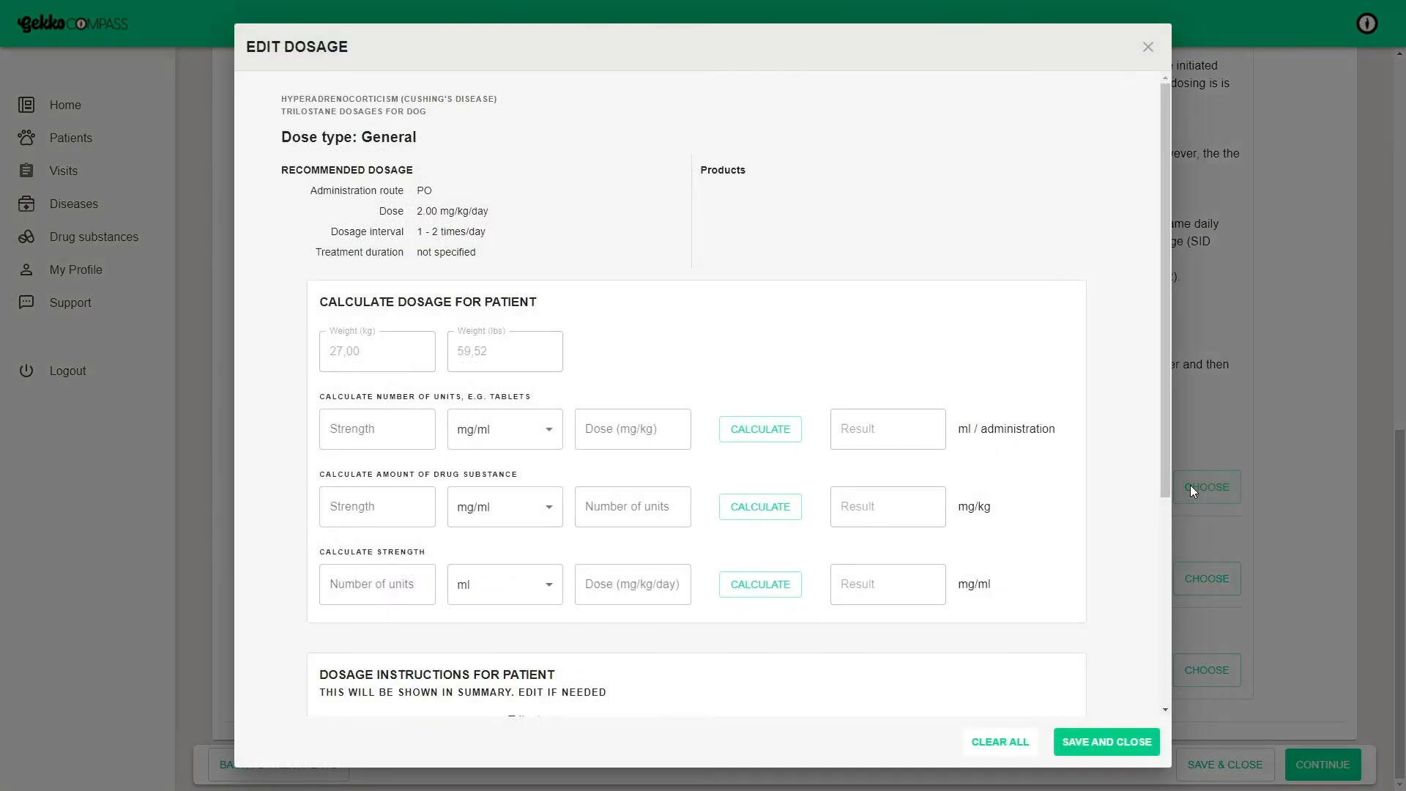
mouse_move(632, 428)
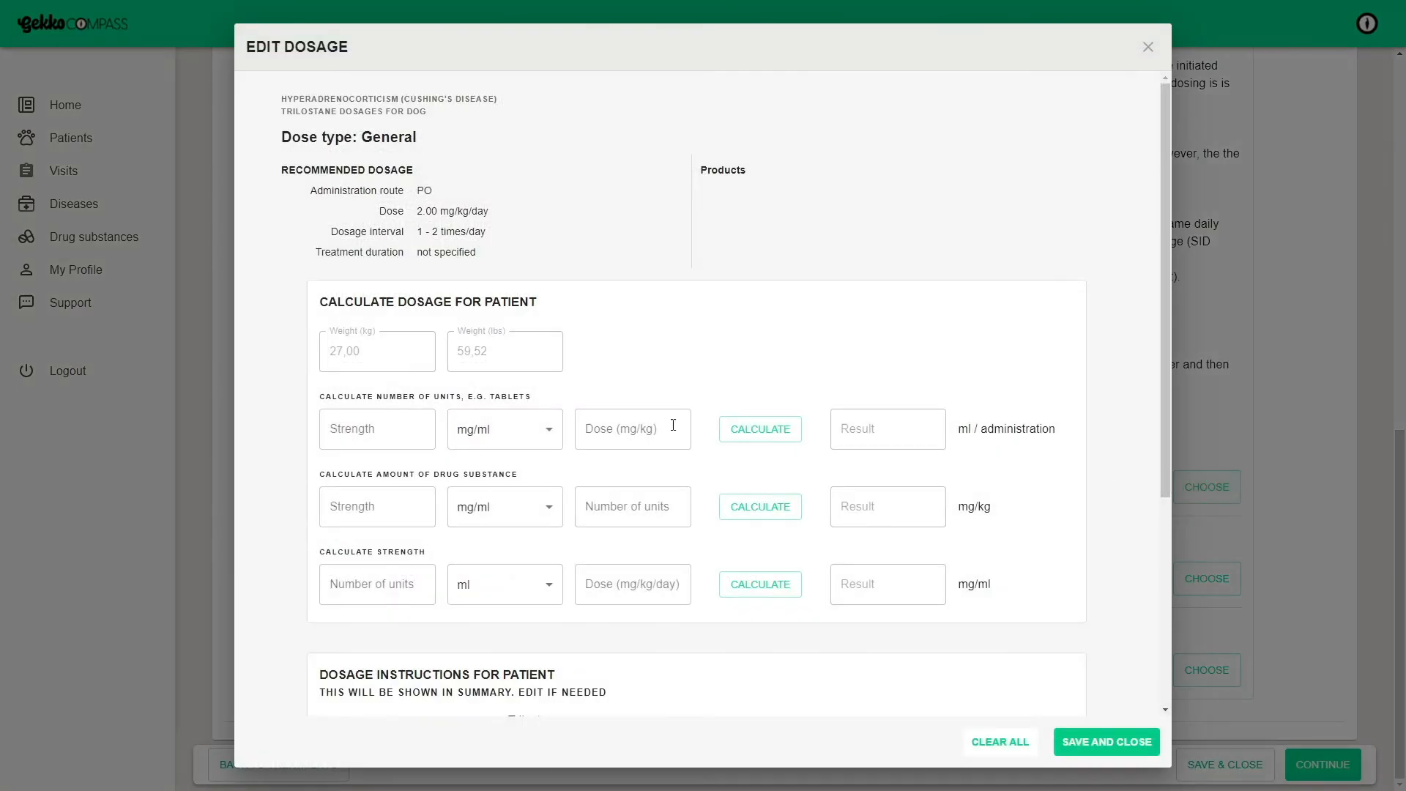
Enter trilostane strength 30 mg/tablet and calculate the tablets needed per administration.
text(30)
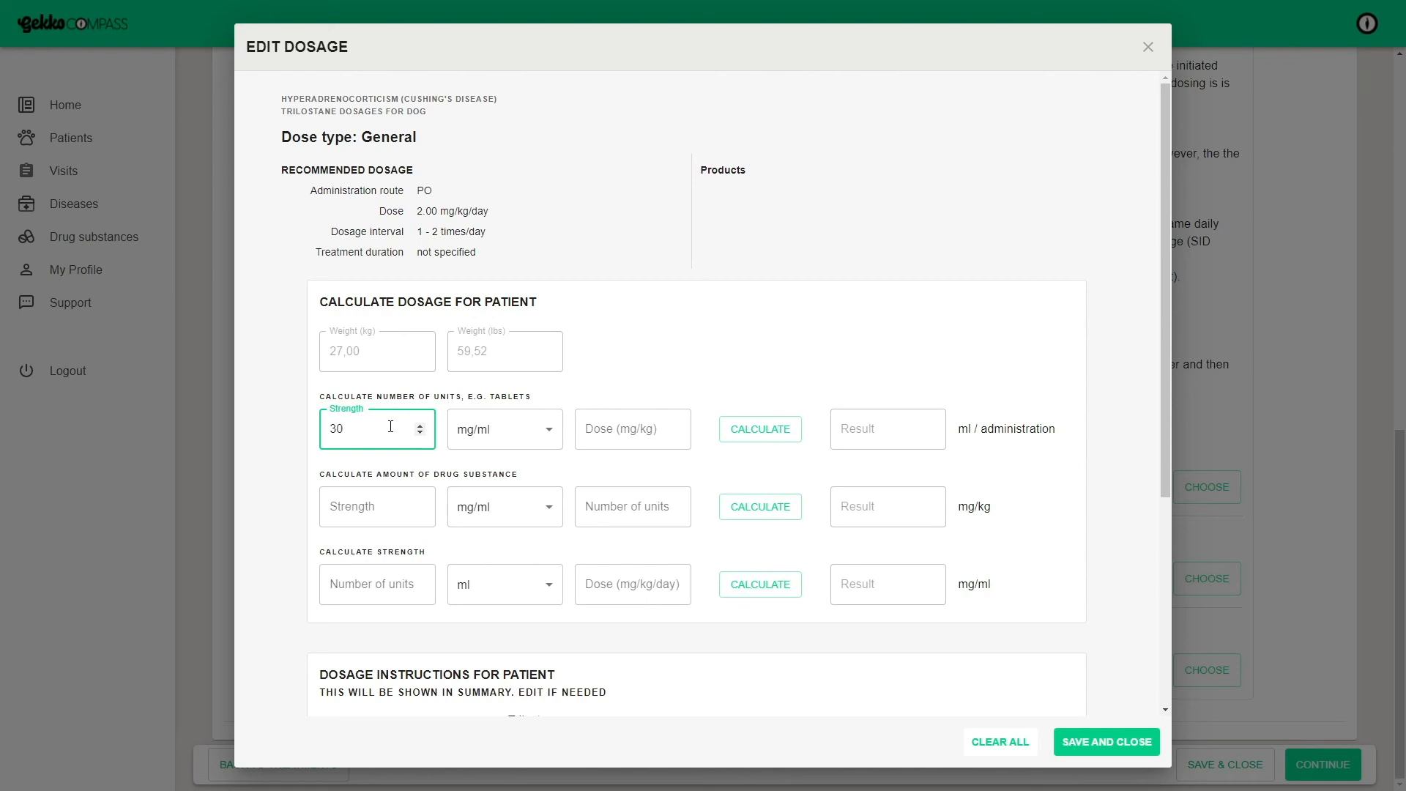
click(504, 429)
text(2)
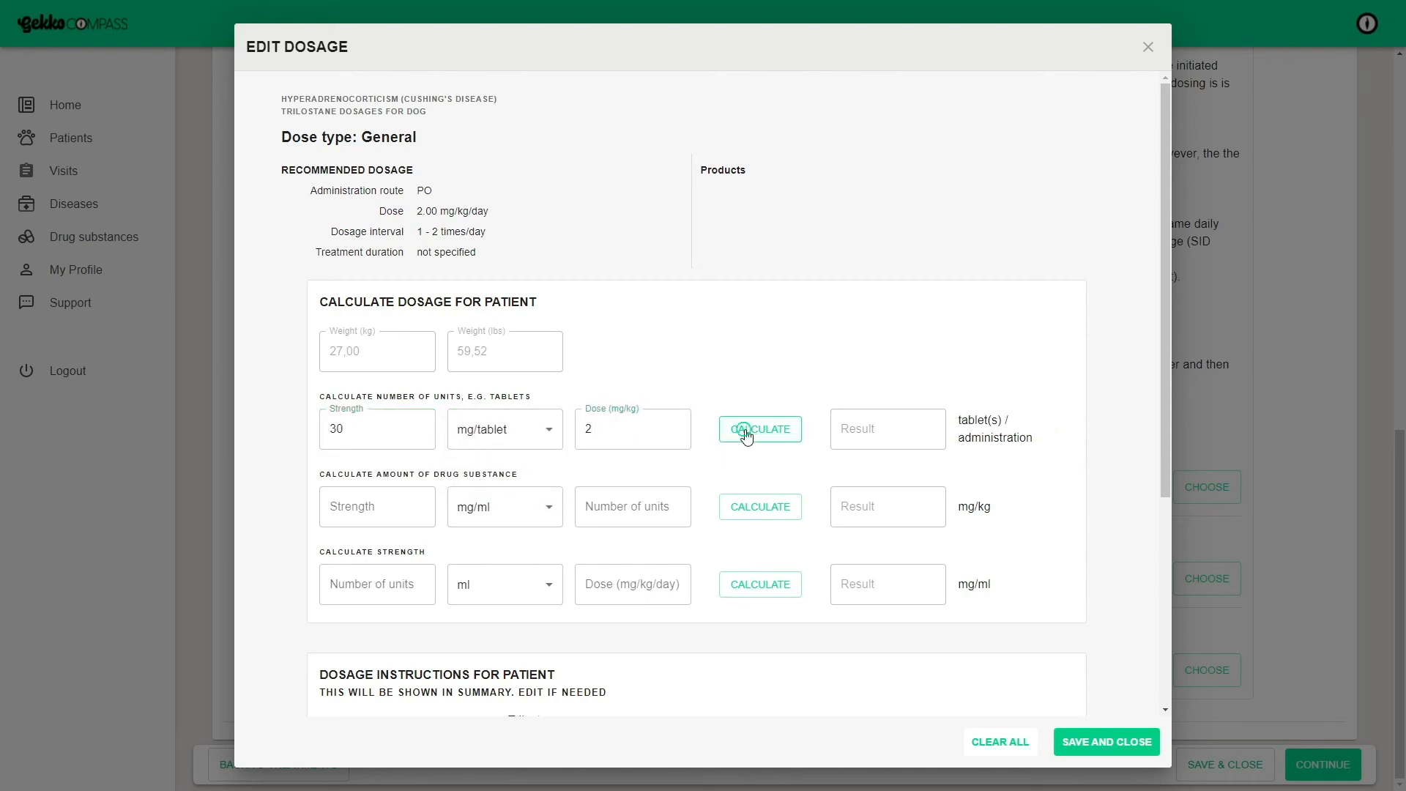
click(758, 429)
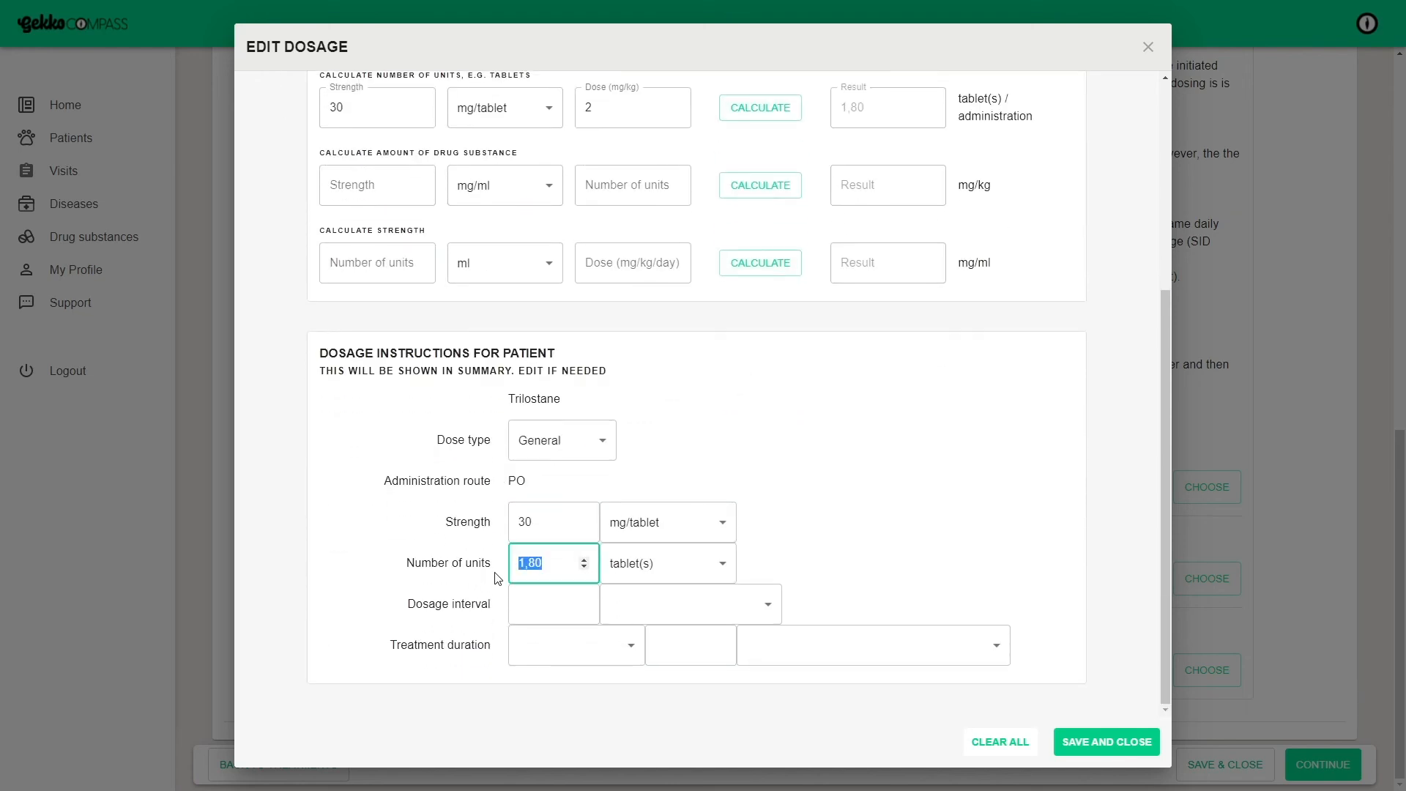
Set the interval to q24h/SID, duration until next appointment, and save the dosage.
click(688, 604)
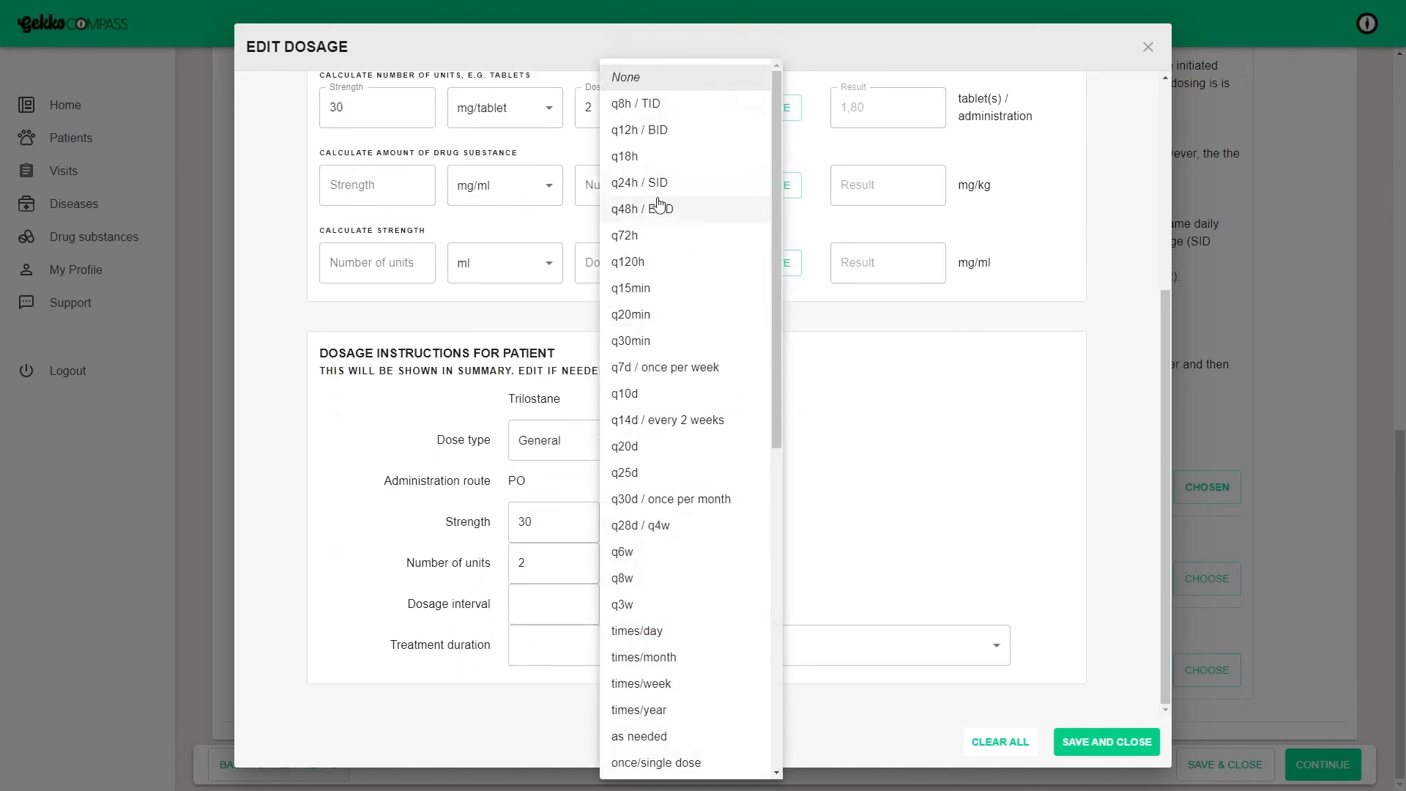
click(640, 182)
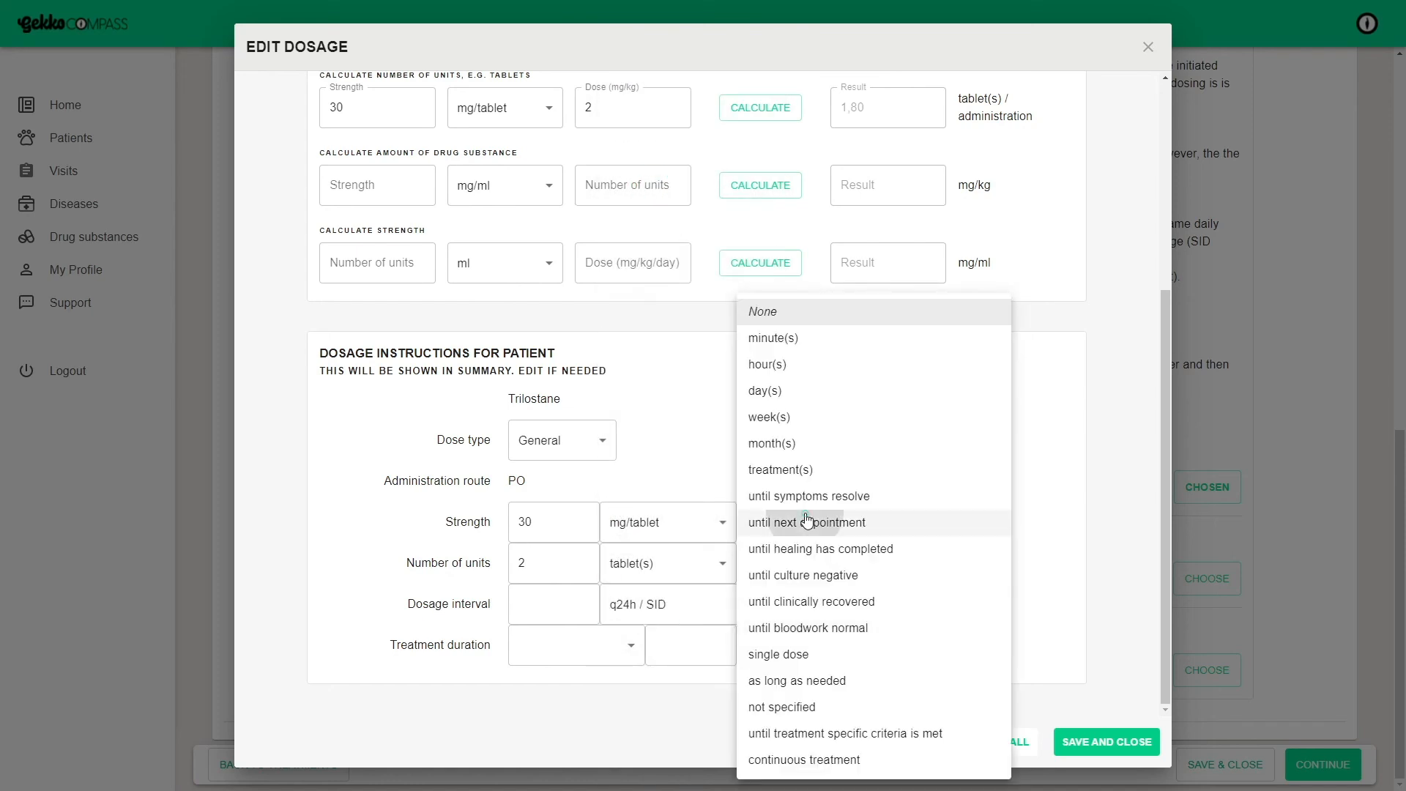
click(809, 521)
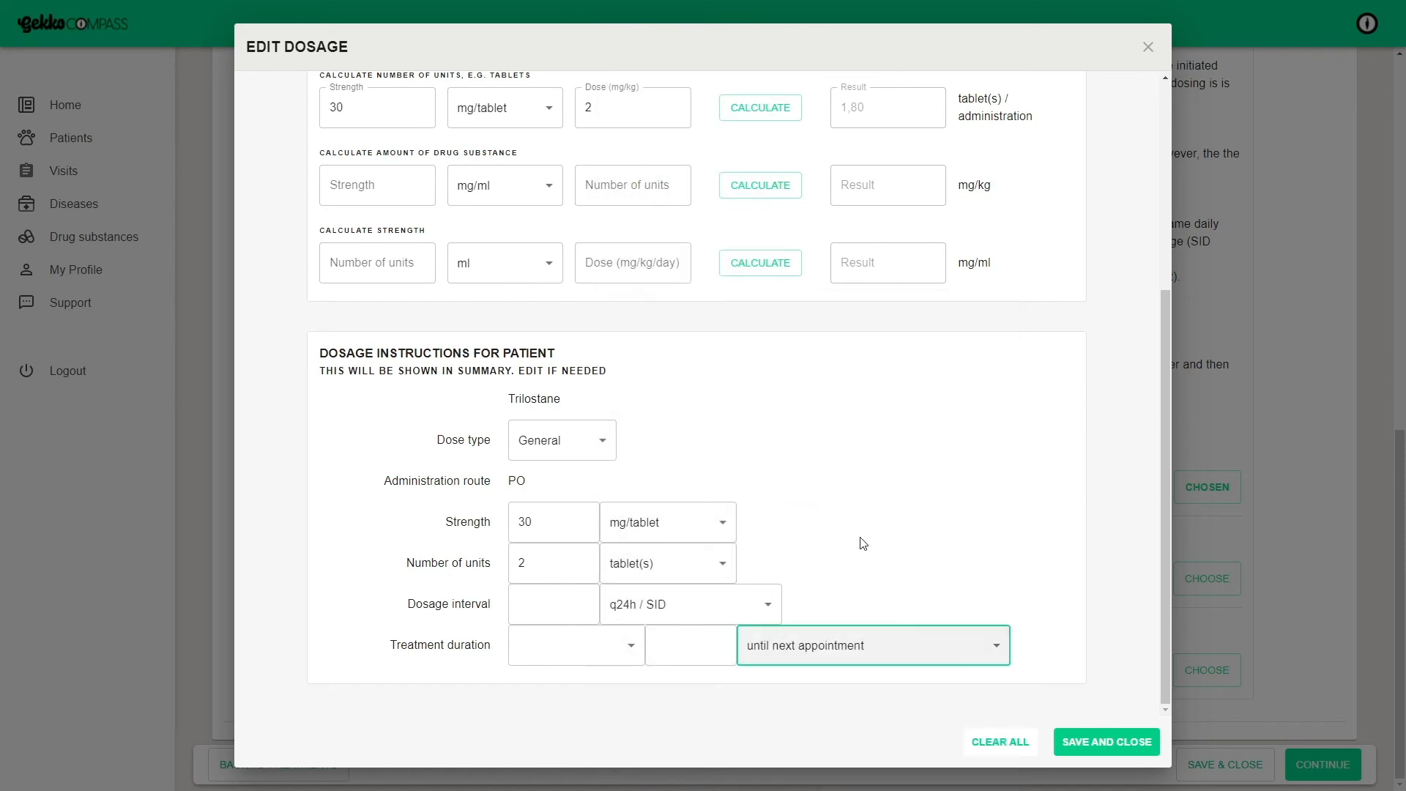
click(1106, 741)
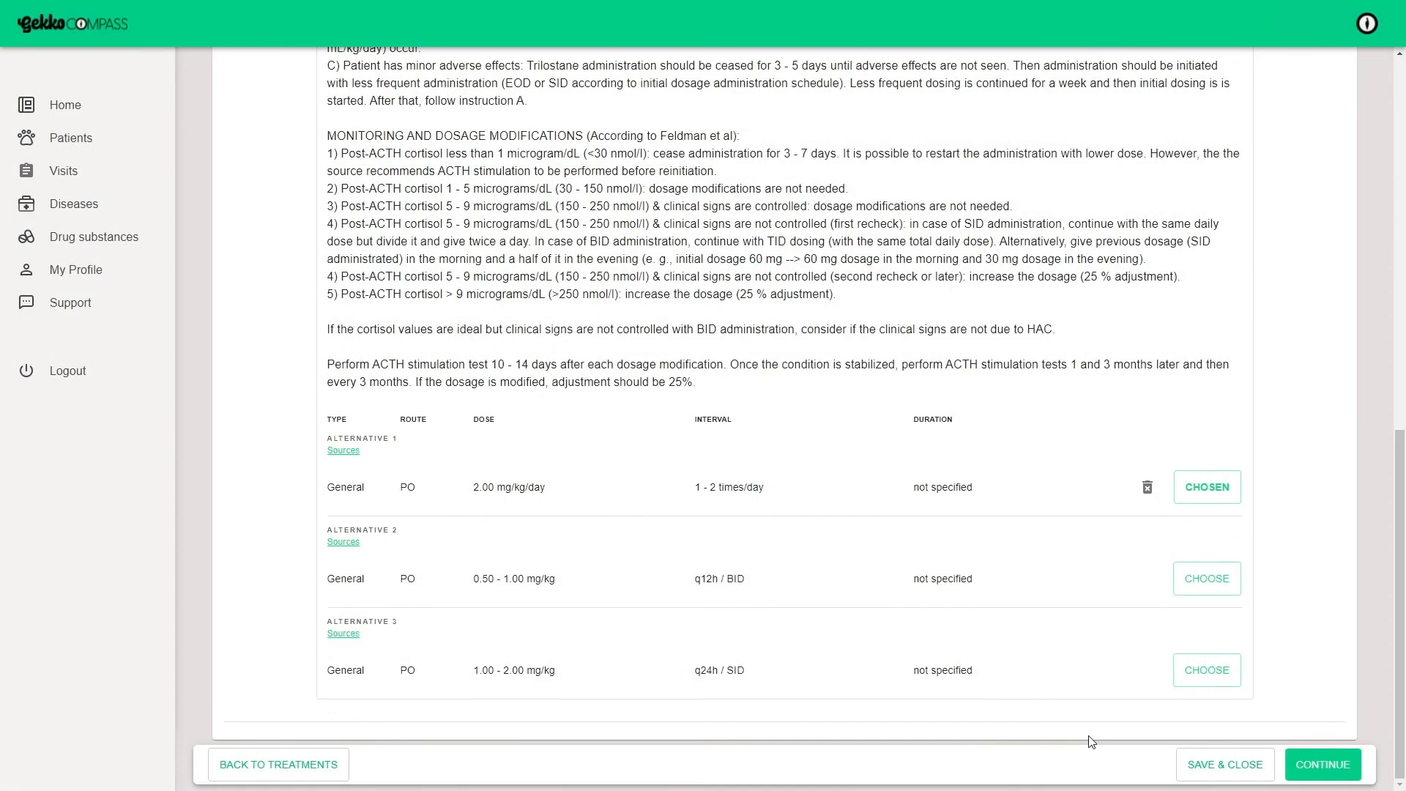
Continue to the visit summary and bring up its email form.
click(1321, 765)
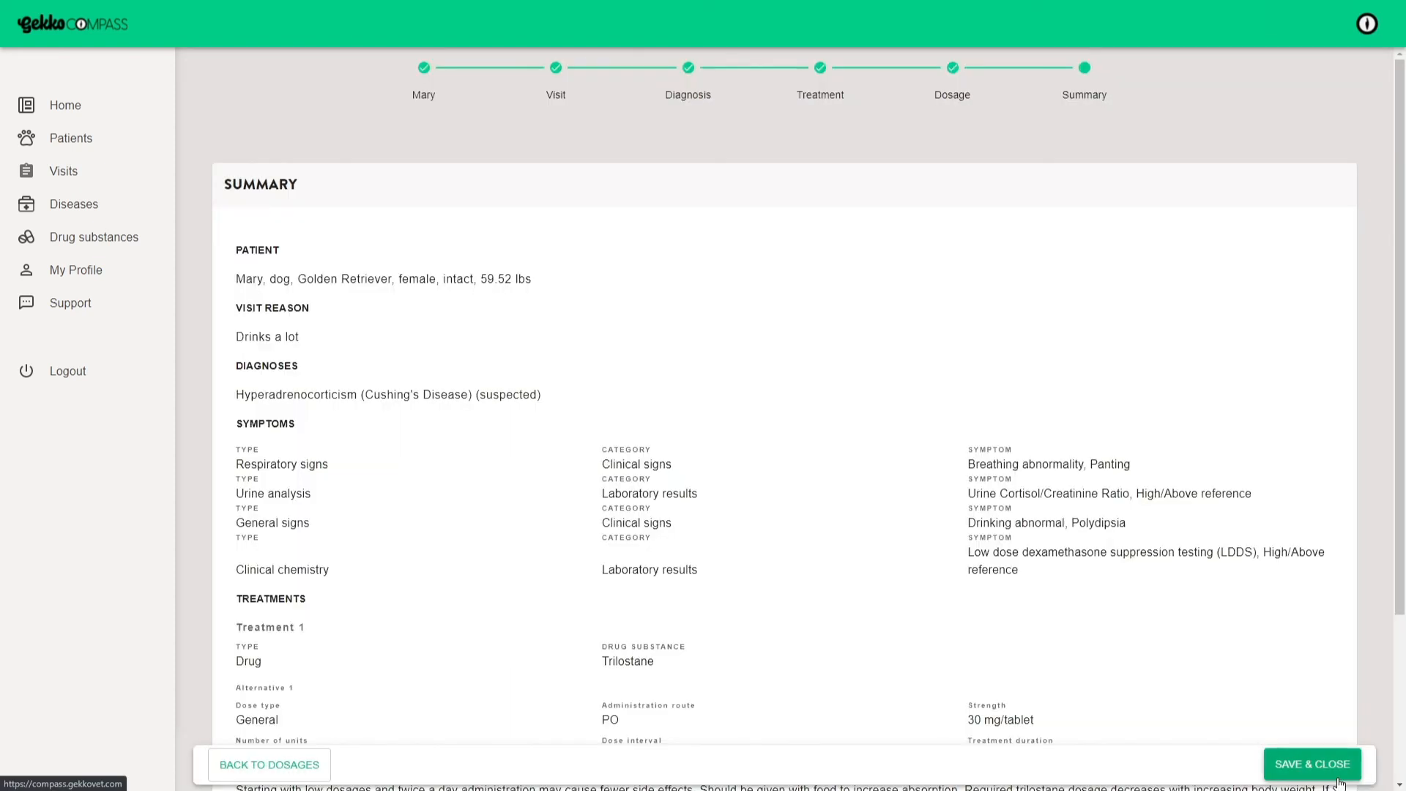
scroll(down, 3)
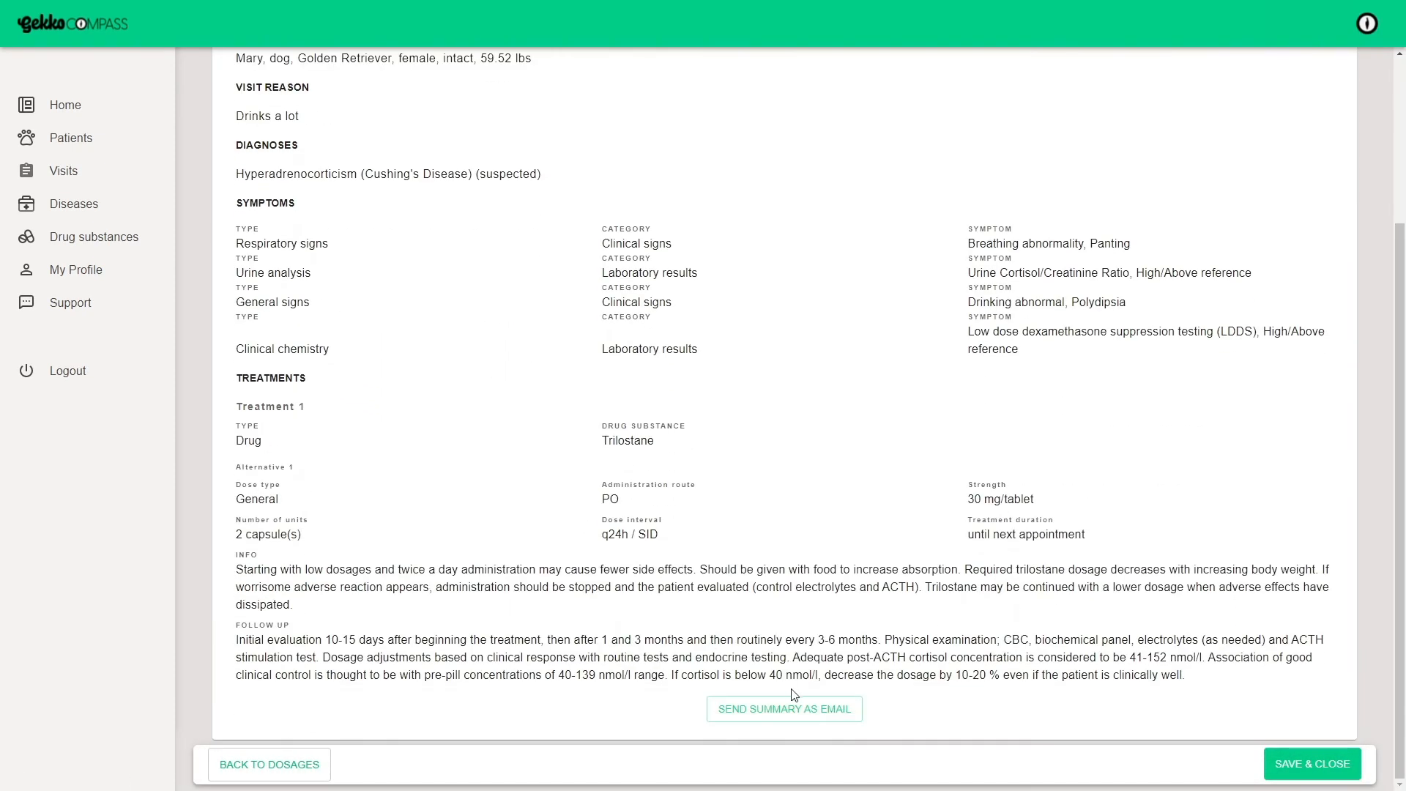
click(782, 709)
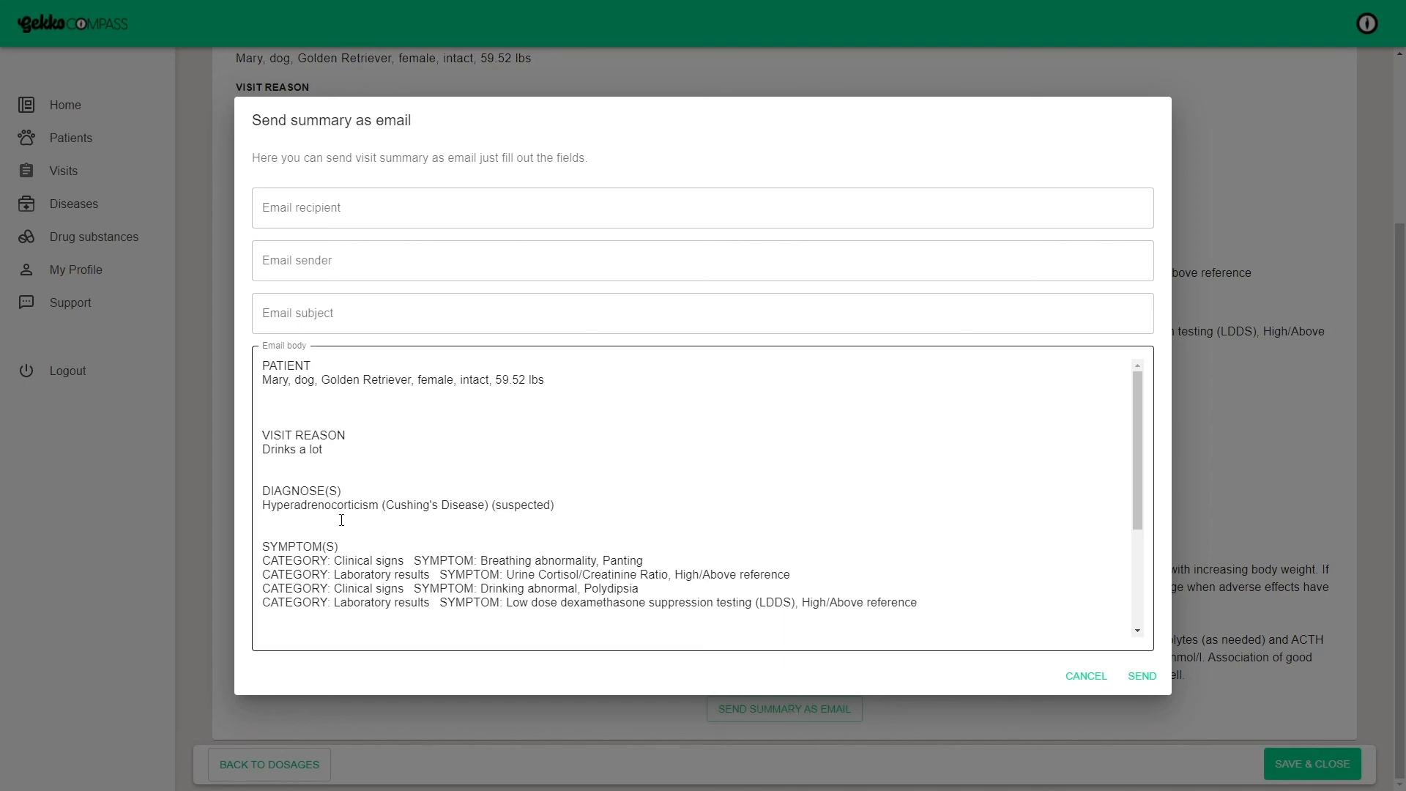
Review the email body and send the visit summary as an email.
scroll(down, 3)
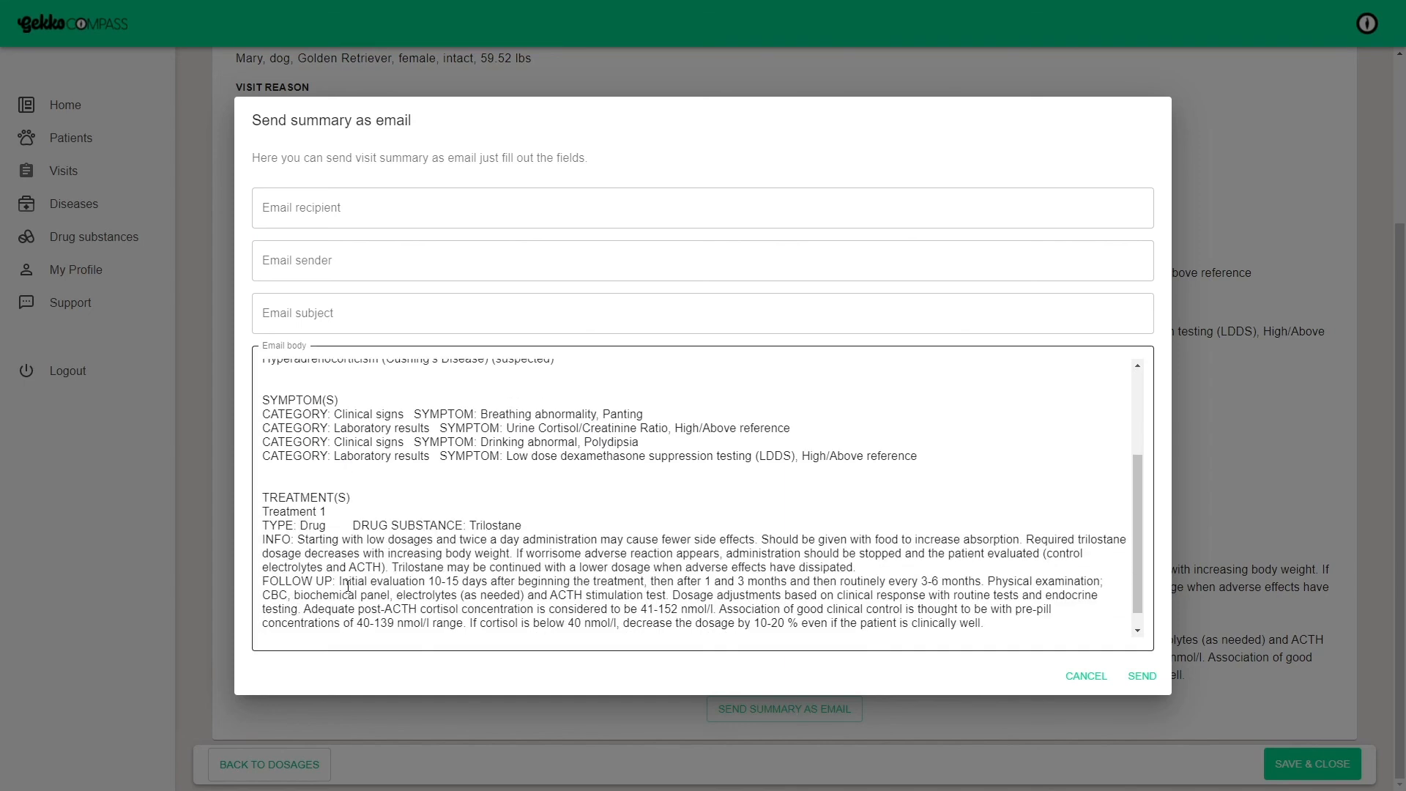
click(1141, 675)
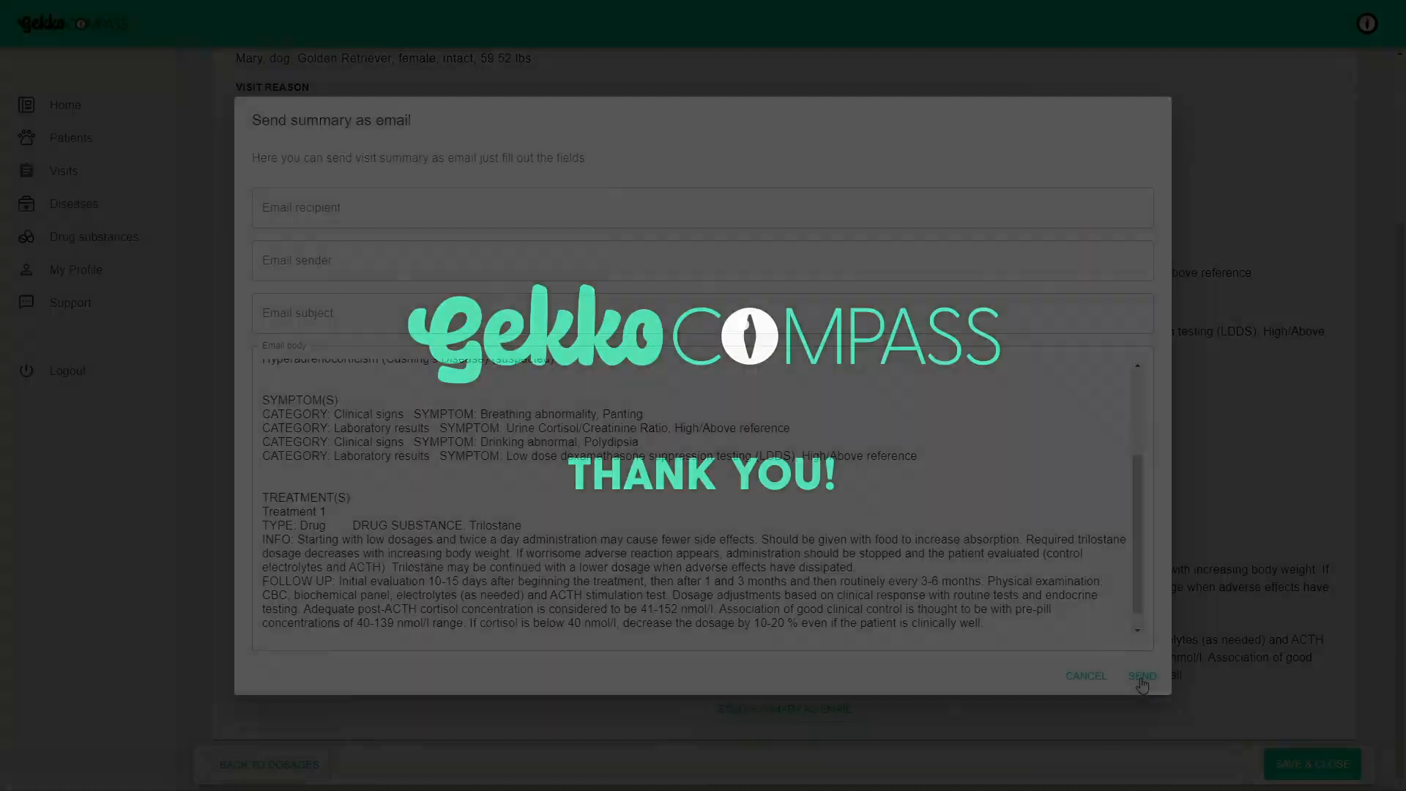